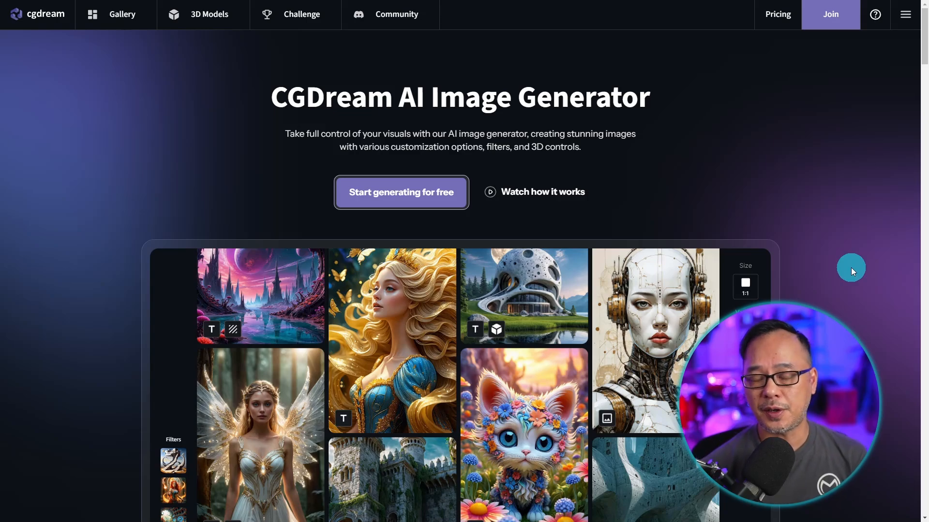
mouse_move(833, 183)
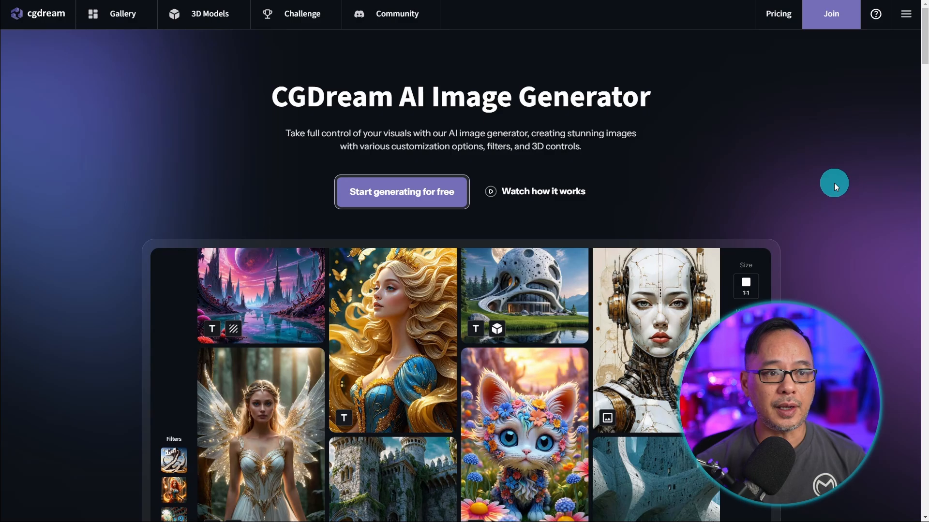
mouse_move(831, 13)
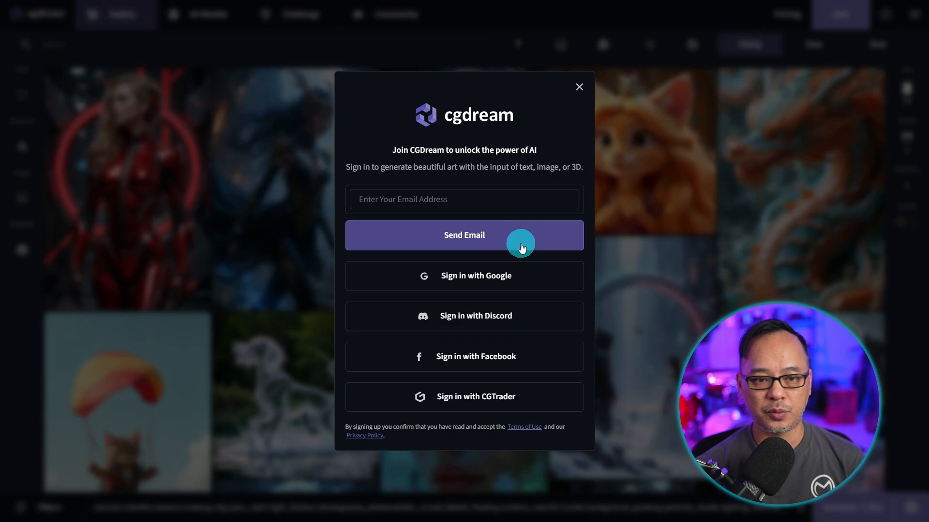
mouse_move(550, 325)
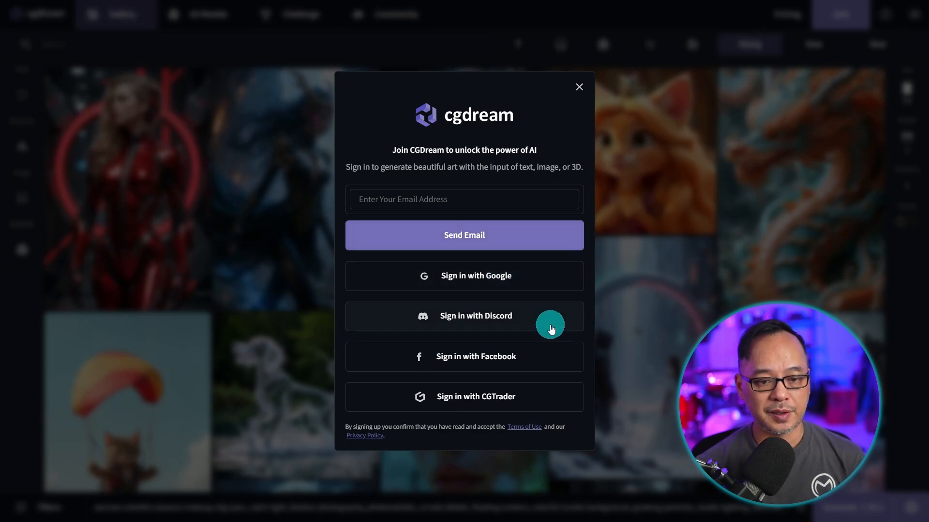
mouse_move(547, 407)
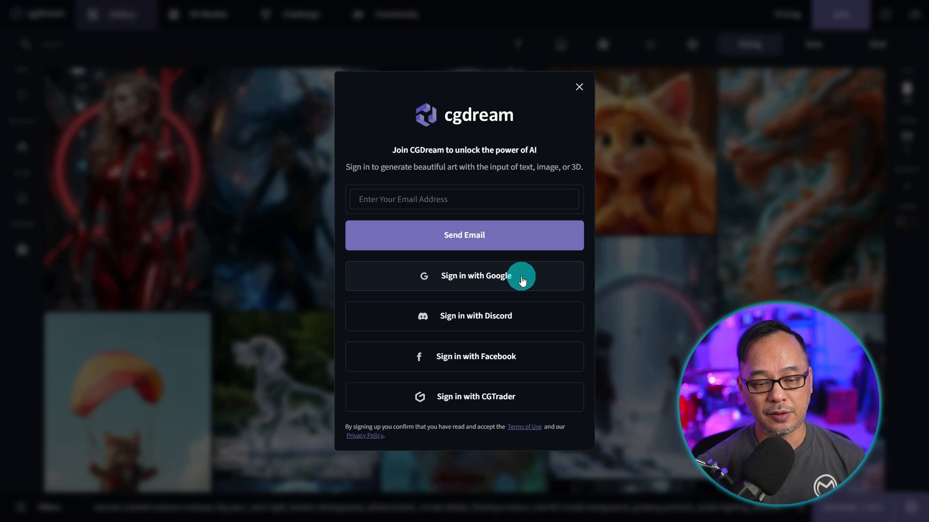
- Sign in with a Google account and browse to the 3D Models library
left_click(578, 86)
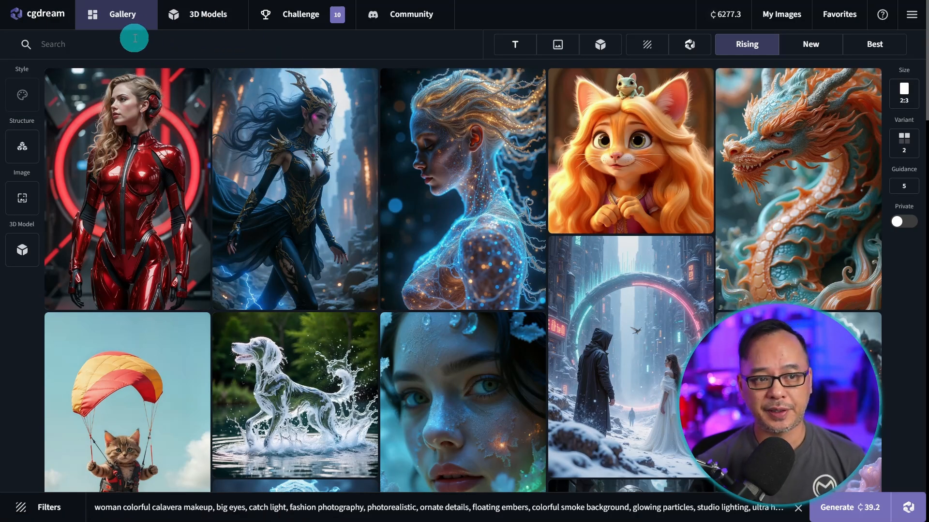
scroll("down", 3)
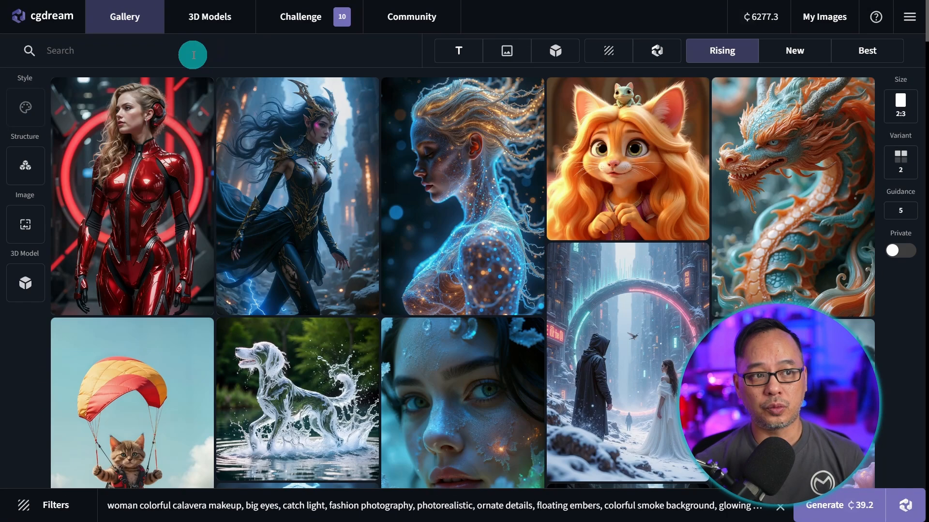
left_click(209, 17)
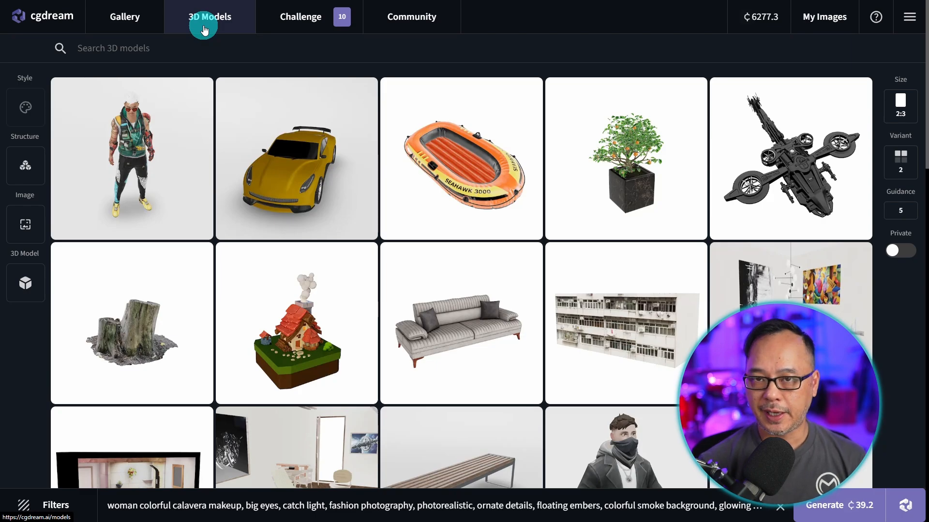
mouse_move(471, 252)
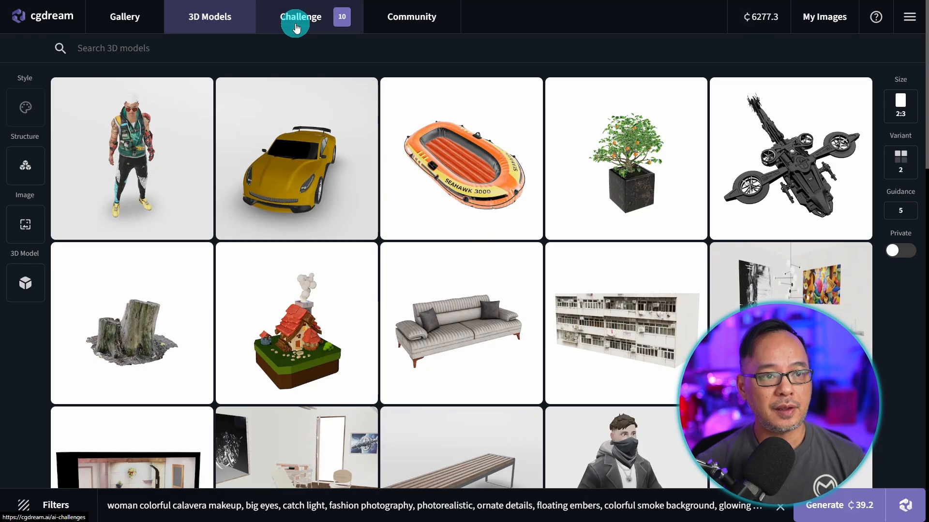
- Review the Text-to-Image Challenge participation steps and prizes, then return to the Gallery
left_click(301, 16)
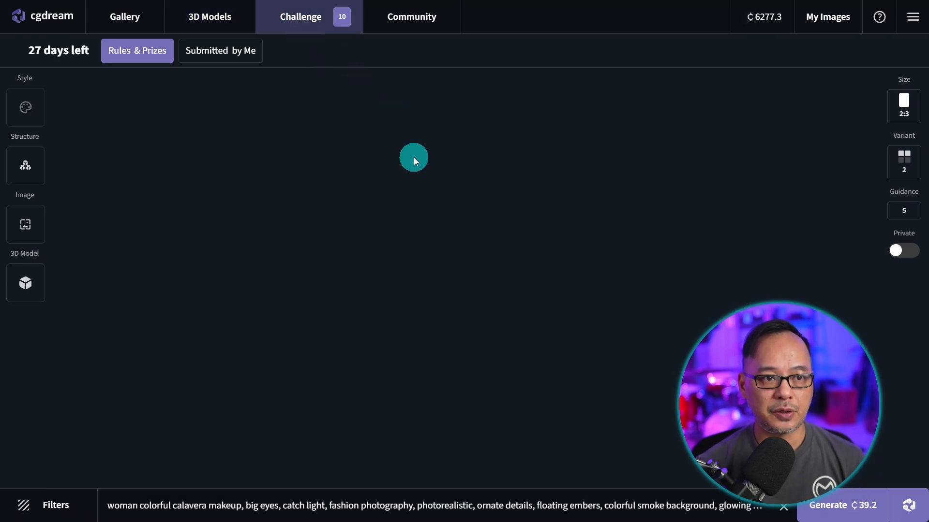
mouse_move(126, 75)
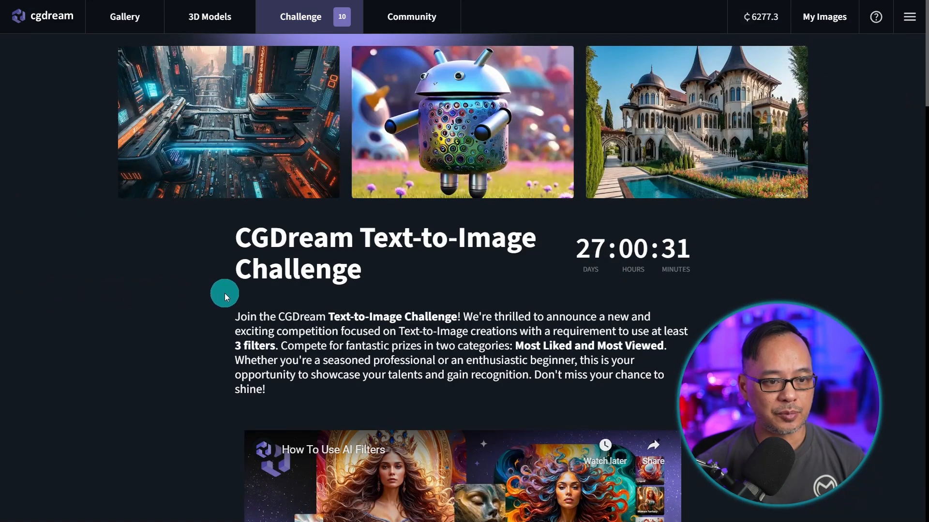
scroll("down", 3)
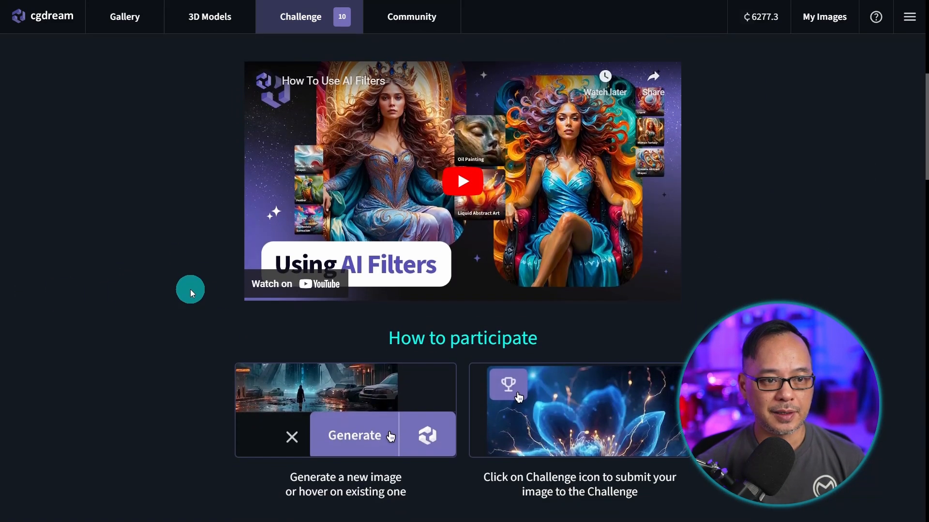
scroll("down", 3)
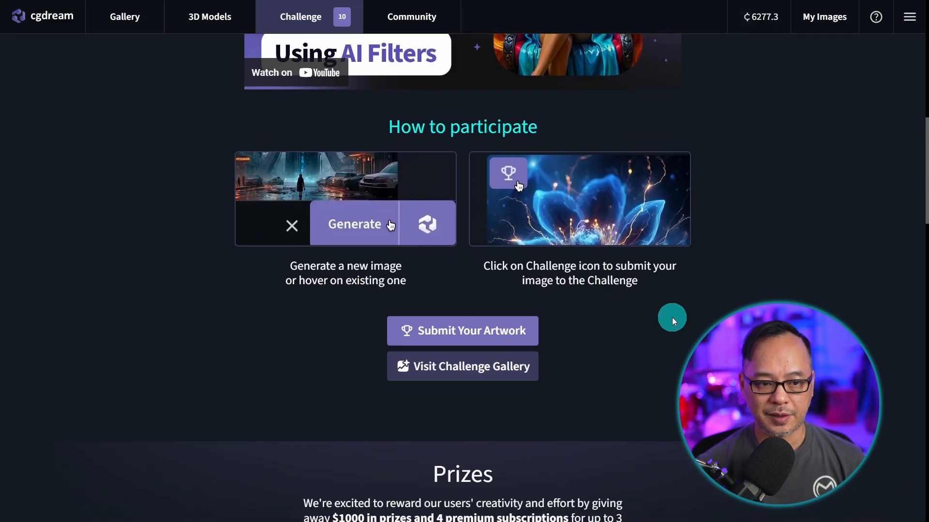
scroll("down", 3)
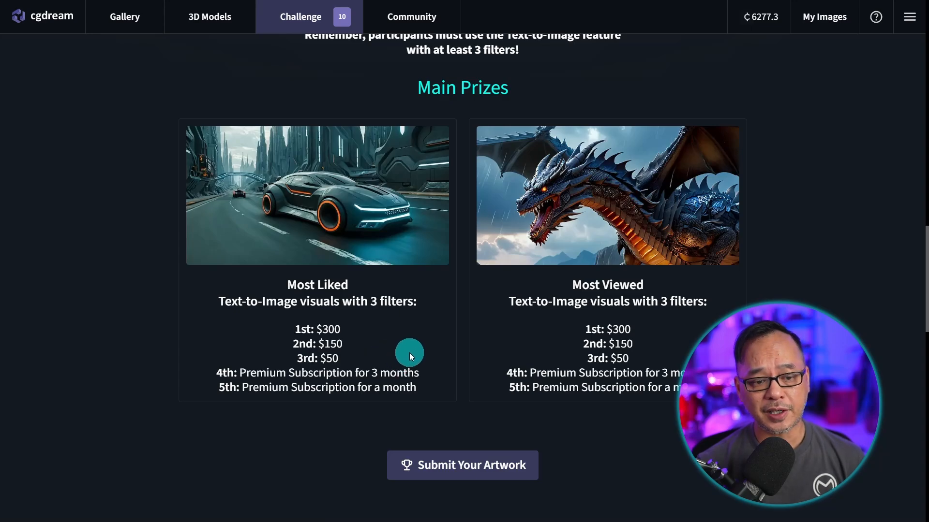
mouse_move(360, 386)
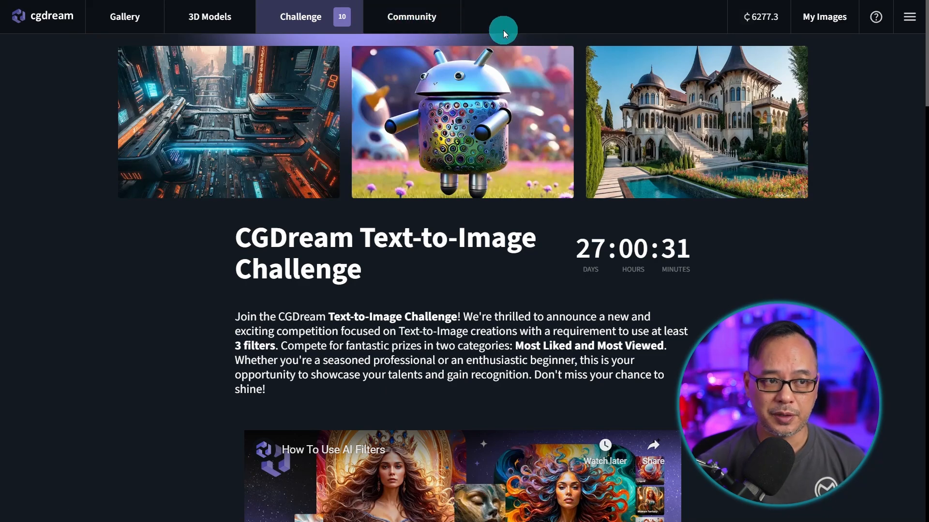
left_click(125, 16)
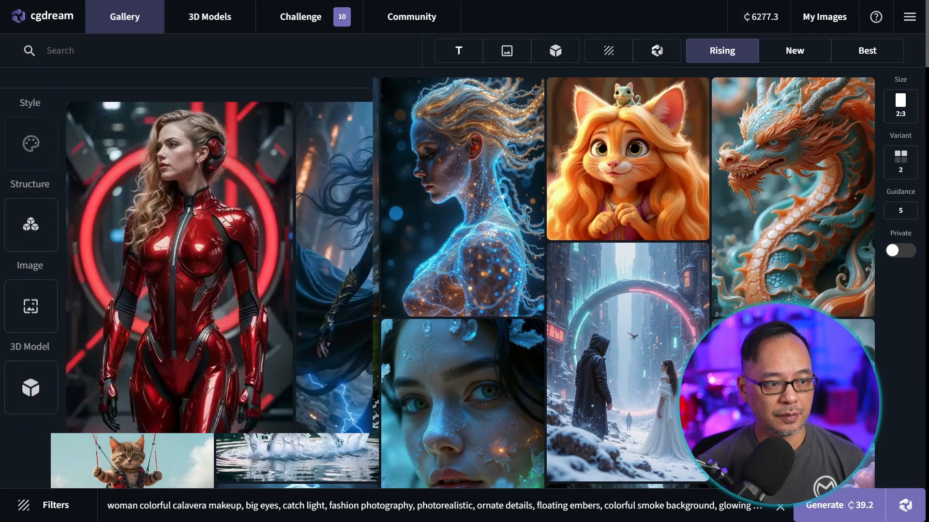
left_click(30, 143)
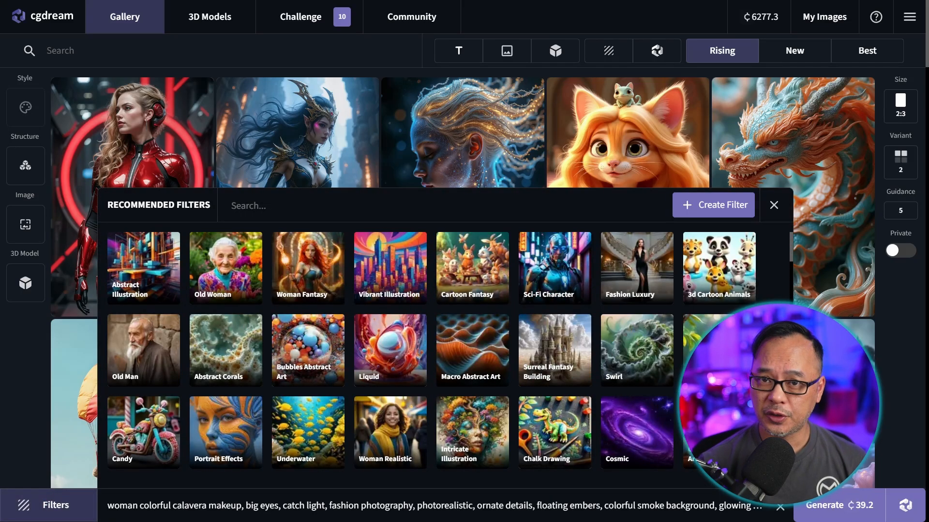
left_click(900, 106)
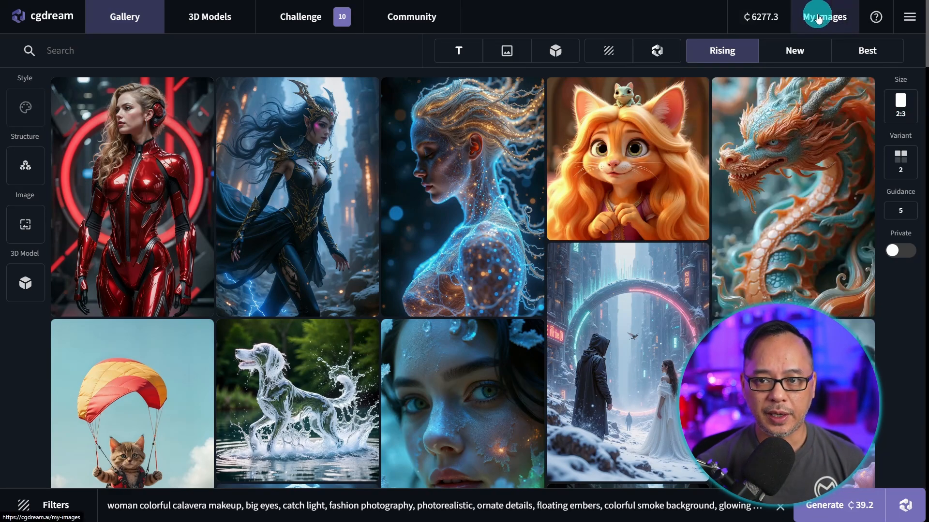
- View My Images with the generated calavera portraits and bring up the generation settings panel
left_click(823, 17)
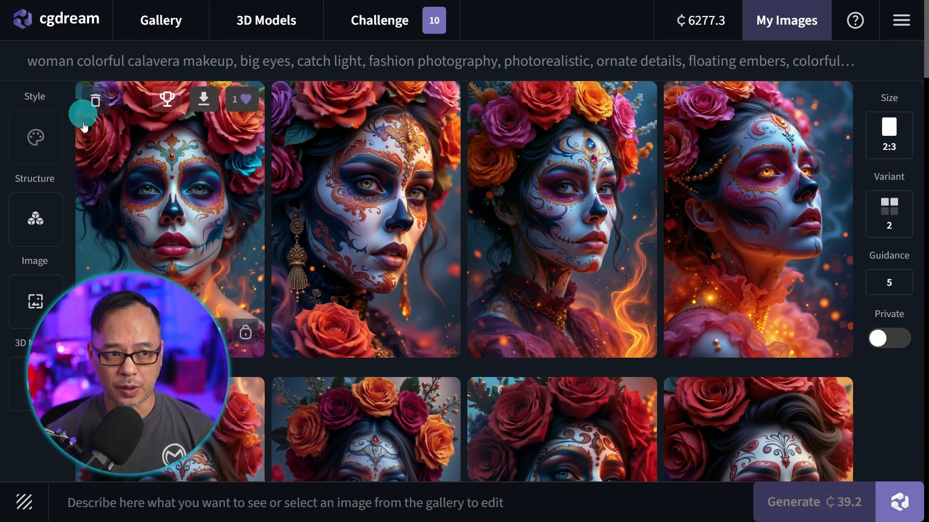
mouse_move(306, 207)
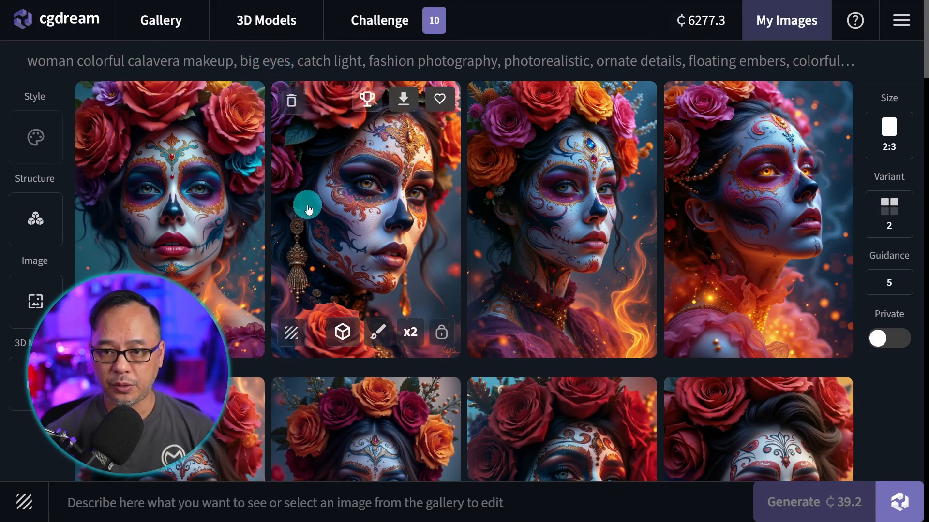
left_click(888, 214)
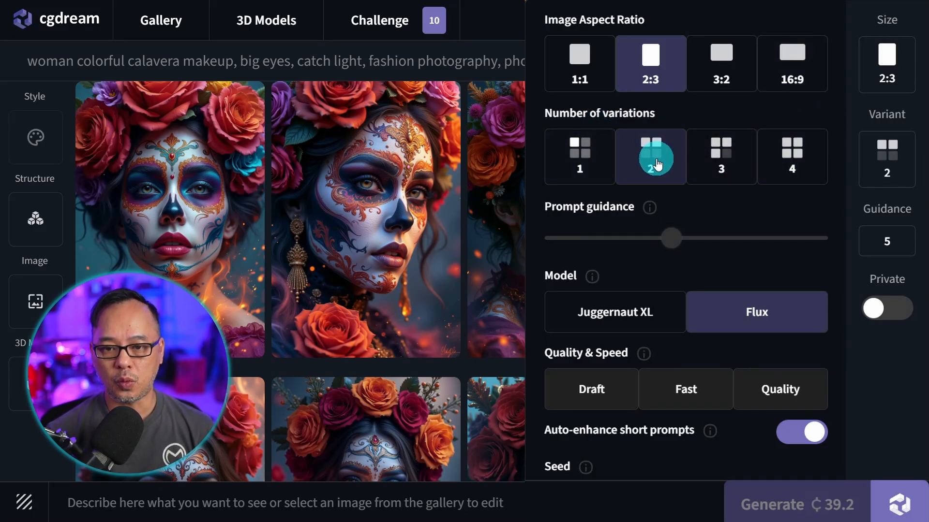
- Select the Juggernaut XL model and raise prompt guidance to 6
left_click(650, 157)
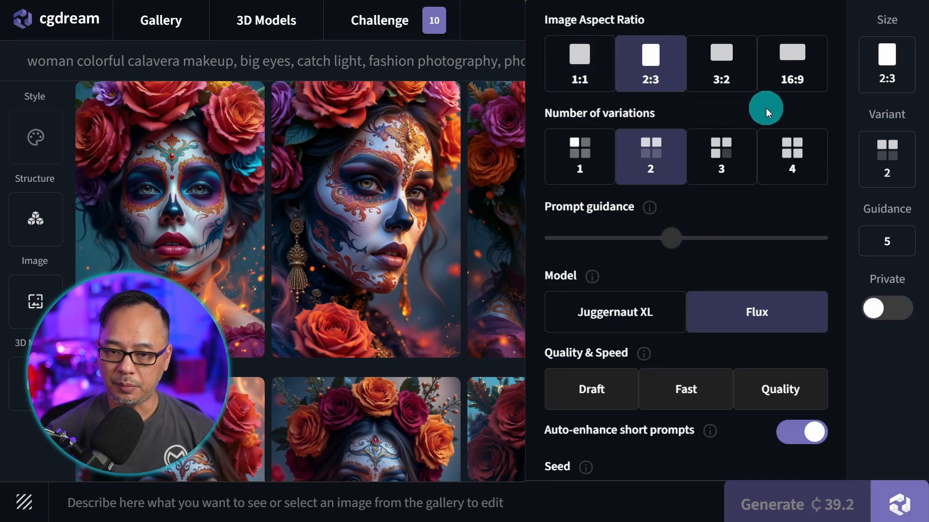
mouse_move(573, 224)
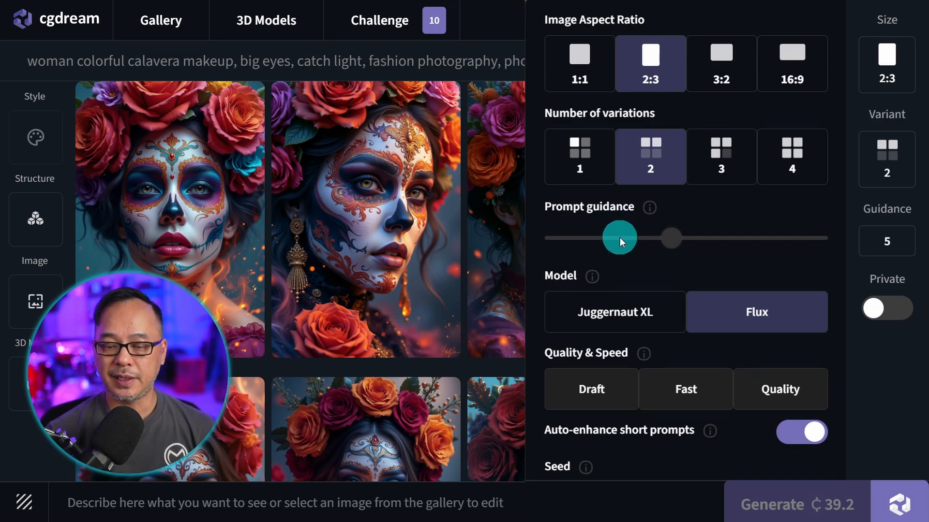
left_click(614, 313)
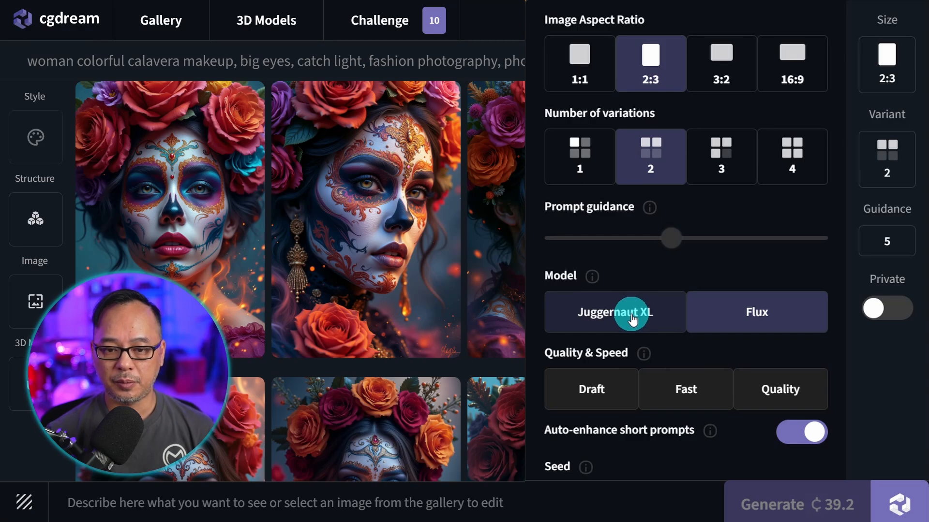
left_click(779, 389)
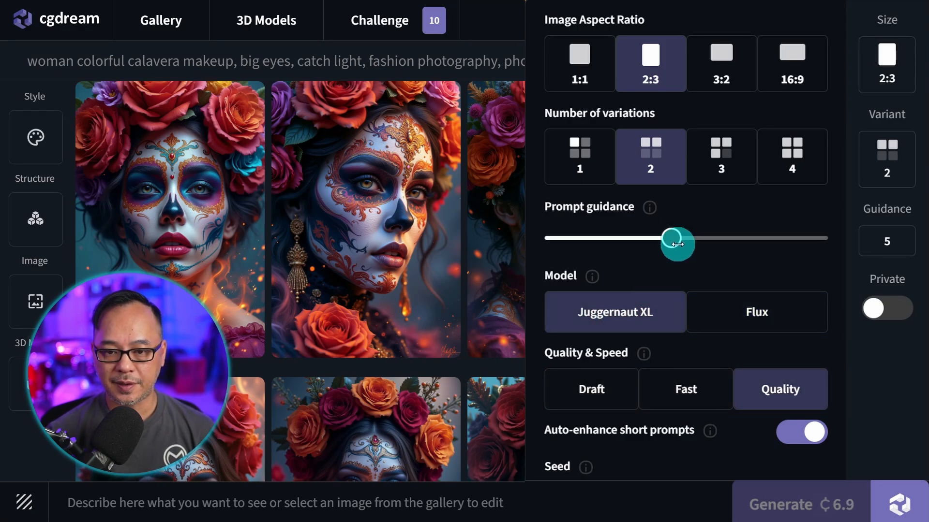
left_click_drag(677, 244, 687, 241)
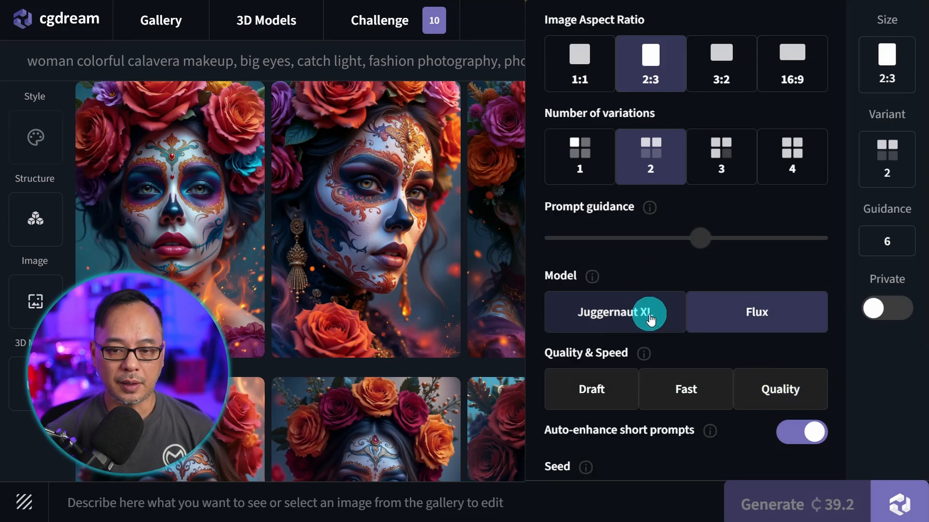
- Compare the Quality & Speed modes, trying Fast before settling on Quality
left_click(756, 313)
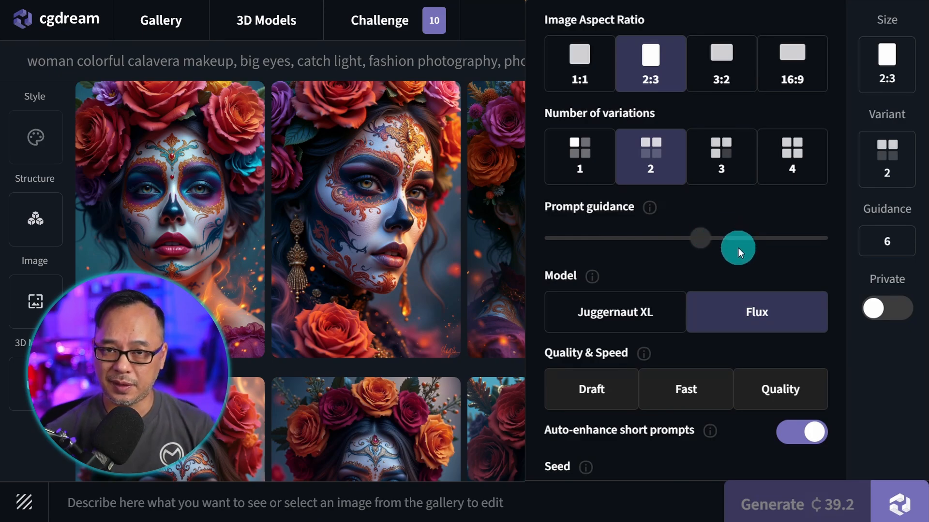
left_click(614, 312)
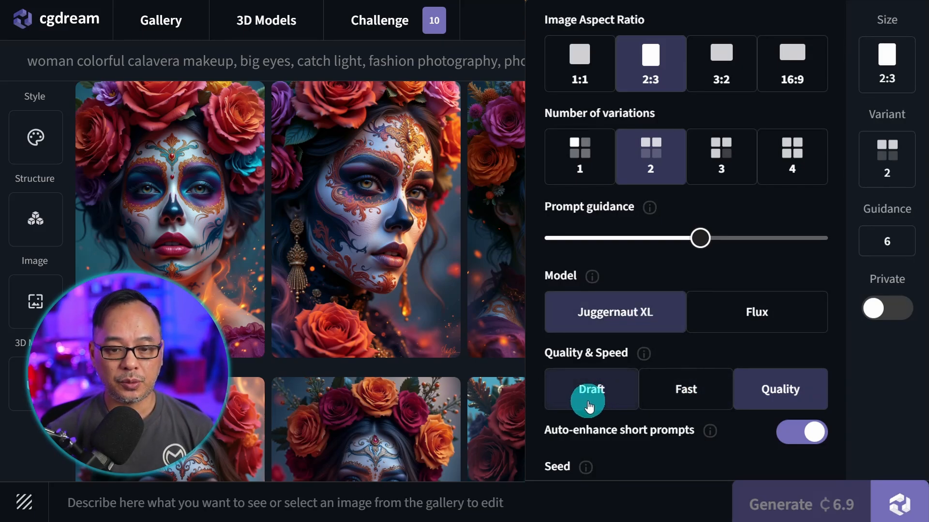
left_click(779, 389)
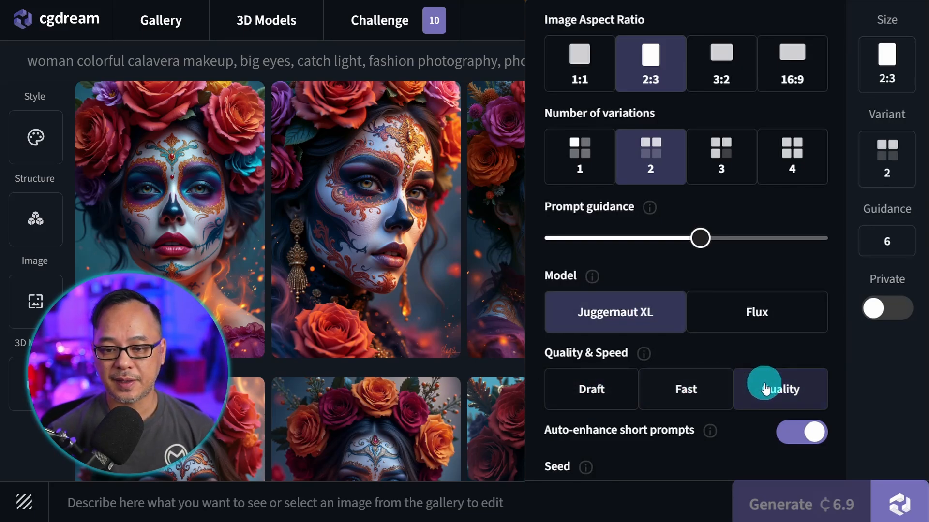
left_click(685, 389)
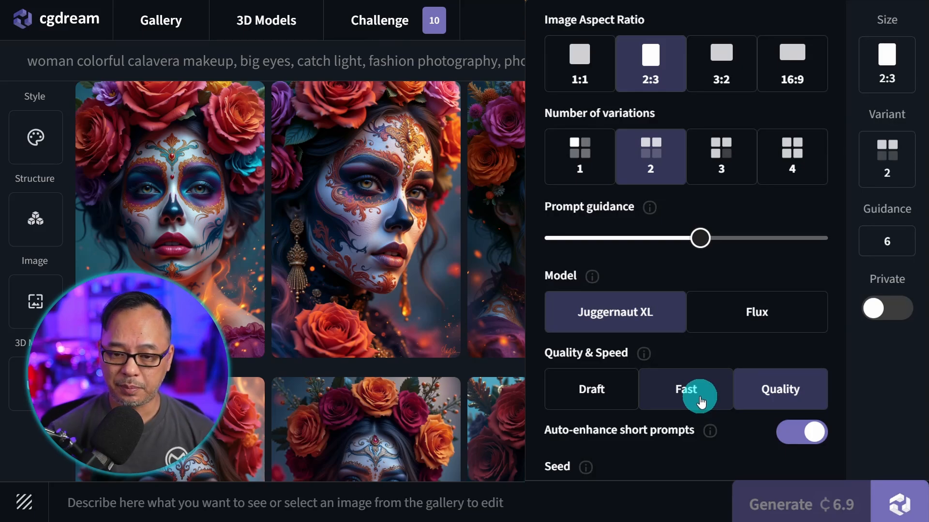
left_click(757, 313)
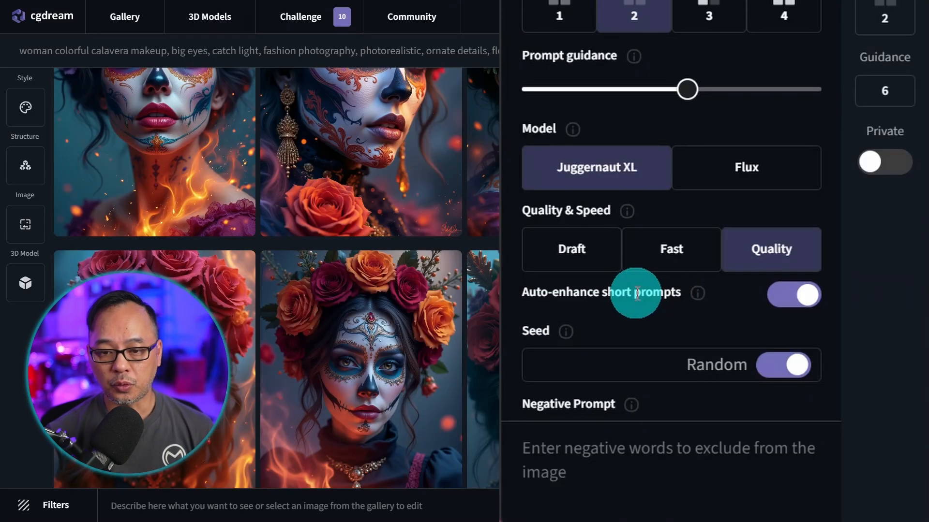
mouse_move(602, 320)
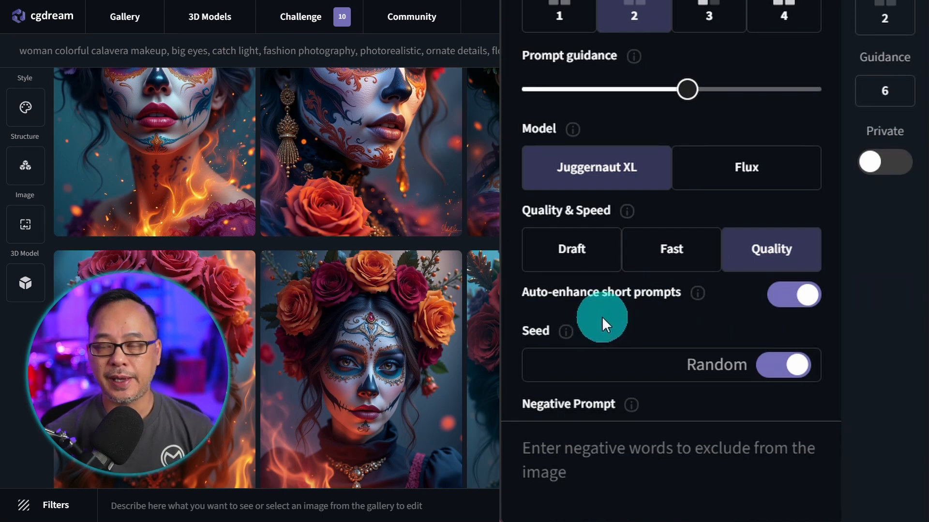
mouse_move(698, 294)
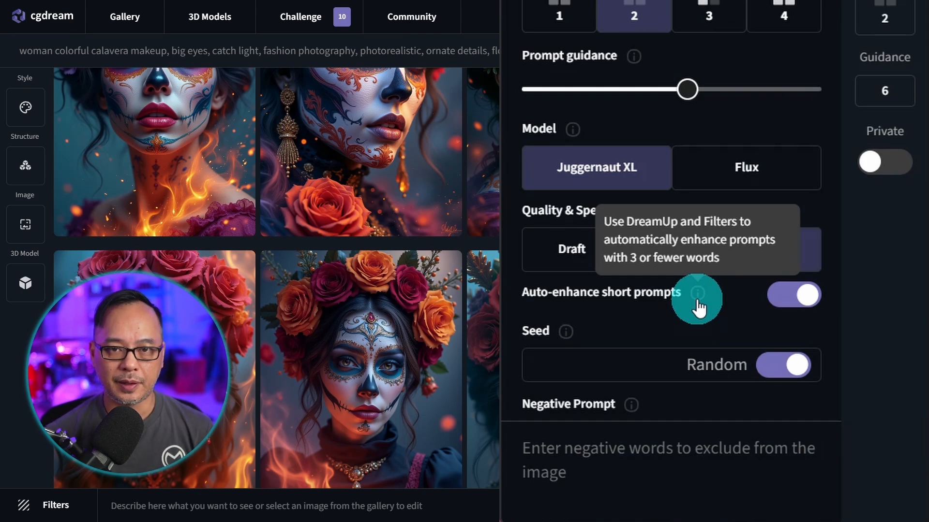
- Toggle auto-enhance of short prompts off and on, and try a fixed seed before returning to Random
left_click(792, 294)
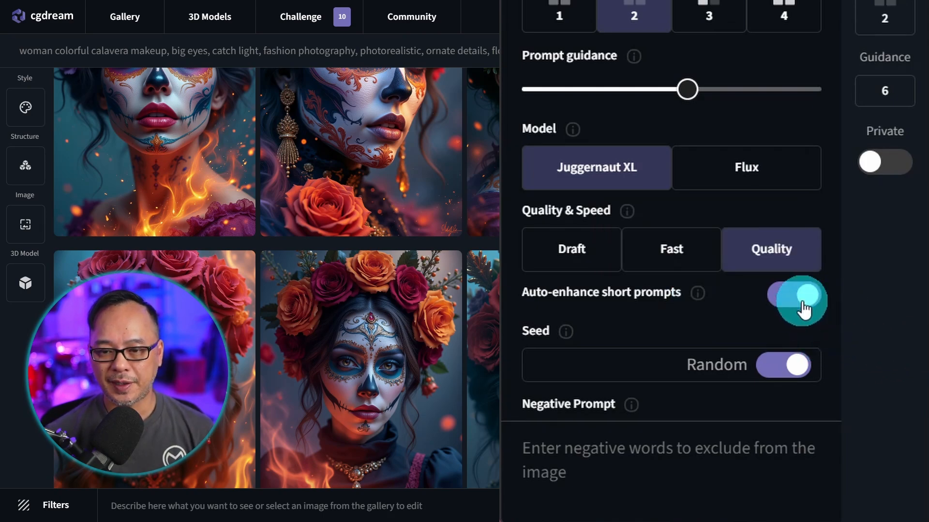
left_click(793, 295)
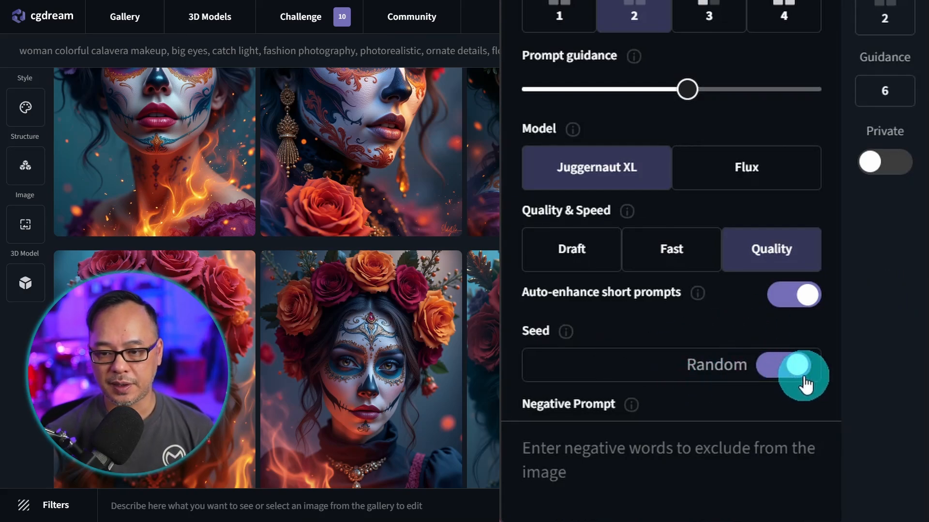
left_click(793, 364)
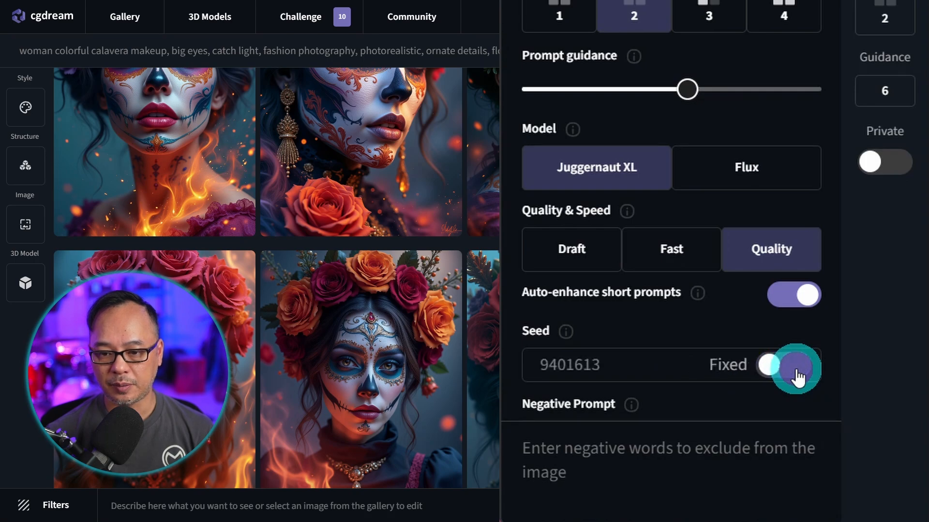
left_click(788, 364)
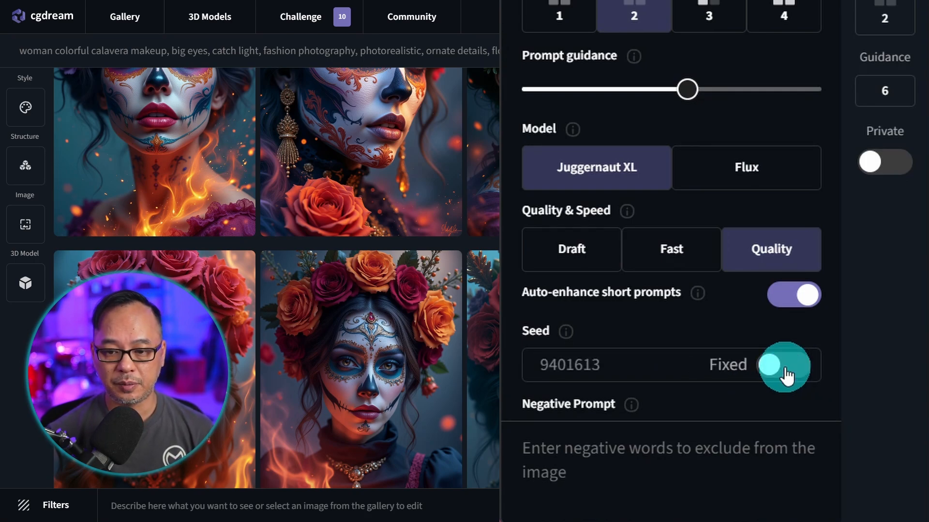
left_click(784, 365)
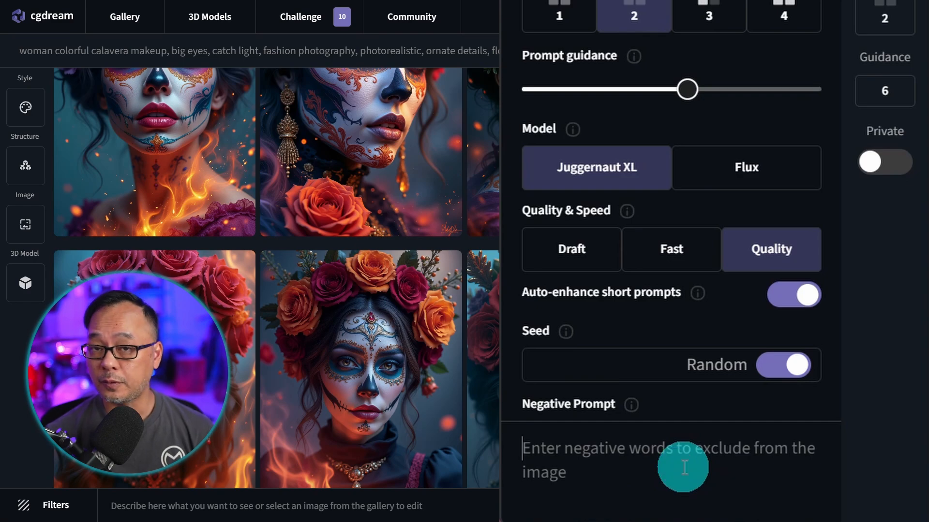
mouse_move(884, 161)
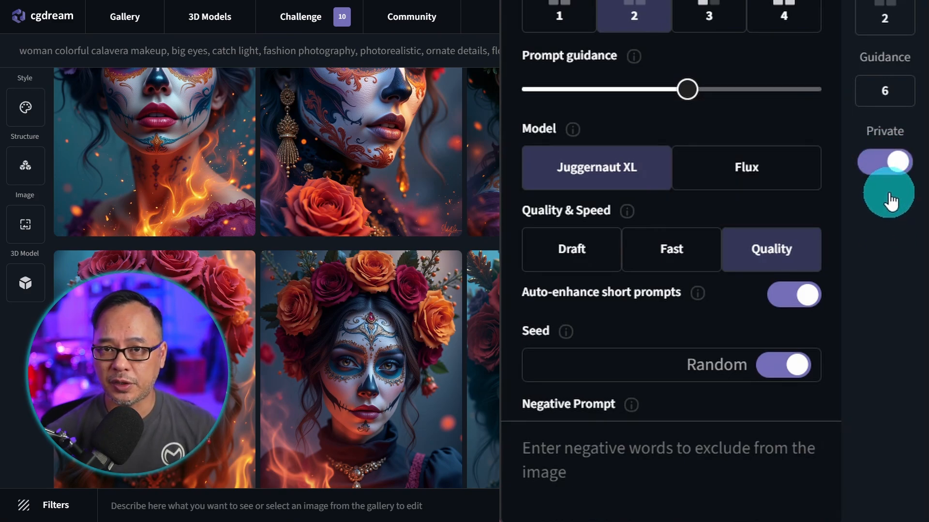
mouse_move(885, 160)
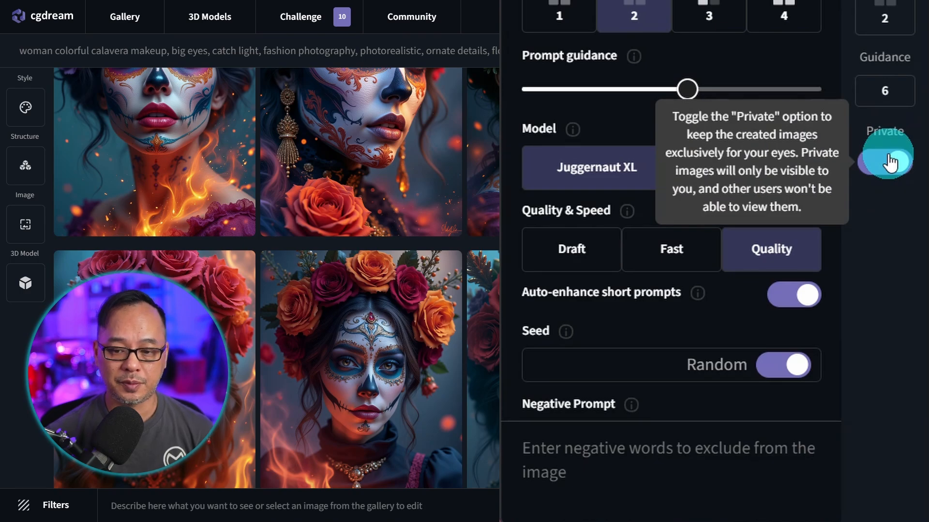
- Keep Juggernaut XL, start generating the cute dog prompt and switch to Quality mode
left_click(883, 146)
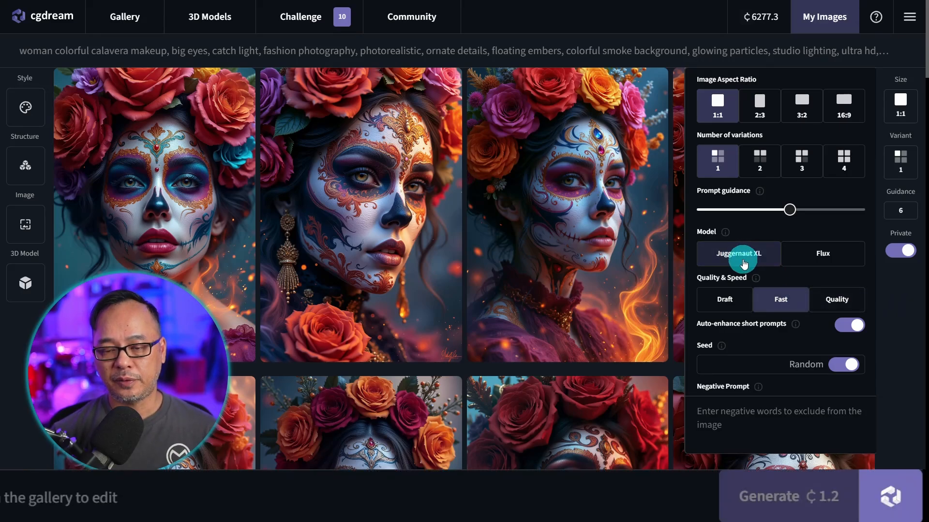
left_click(724, 299)
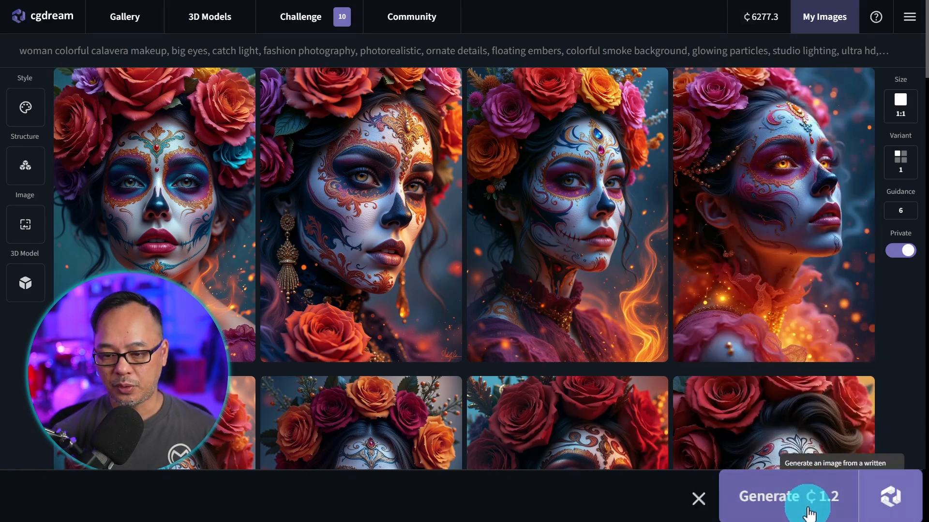
left_click(885, 496)
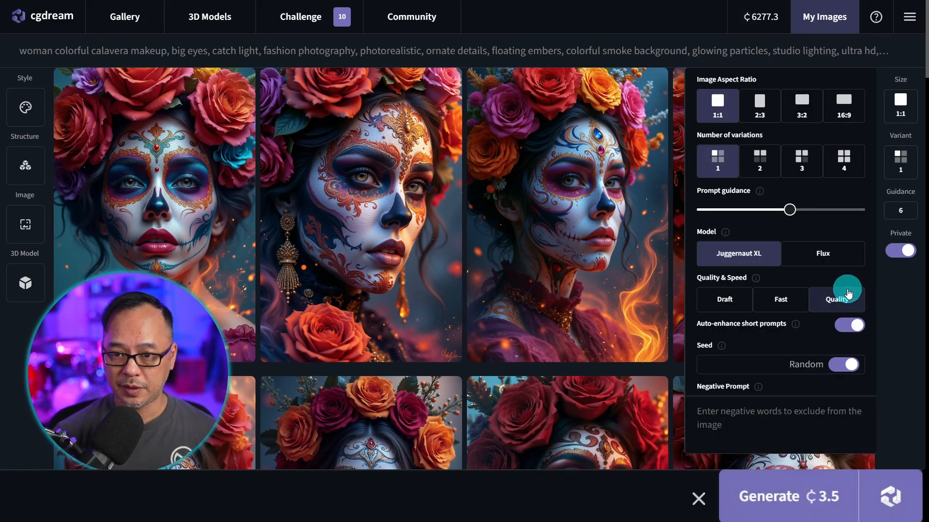
left_click(843, 160)
type("cute dog")
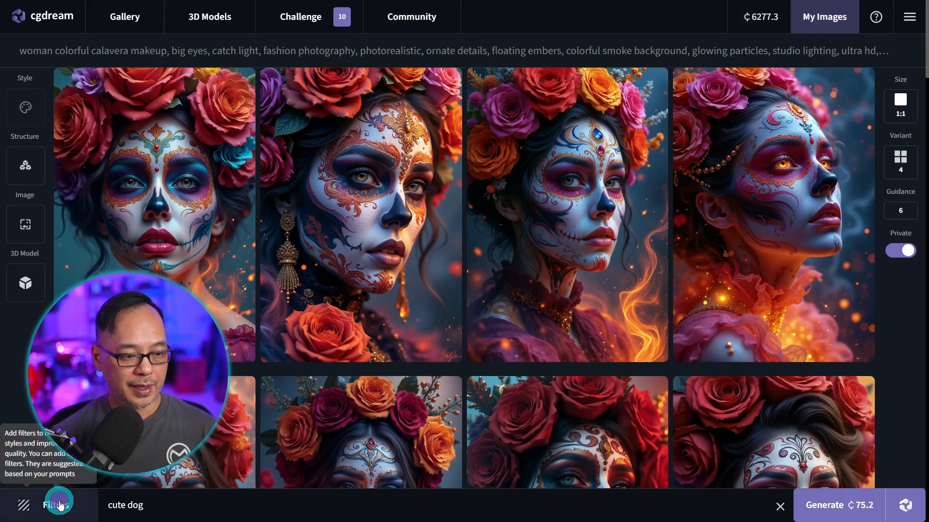
left_click(47, 505)
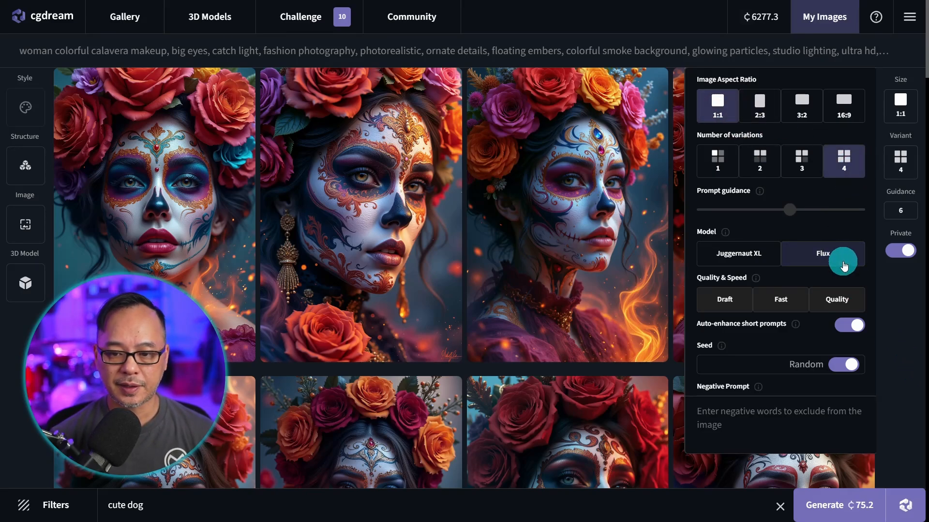
- Generate the jean-jacket and sunglasses dog prompt with the Flux model, auto-enhance switched off
left_click(849, 325)
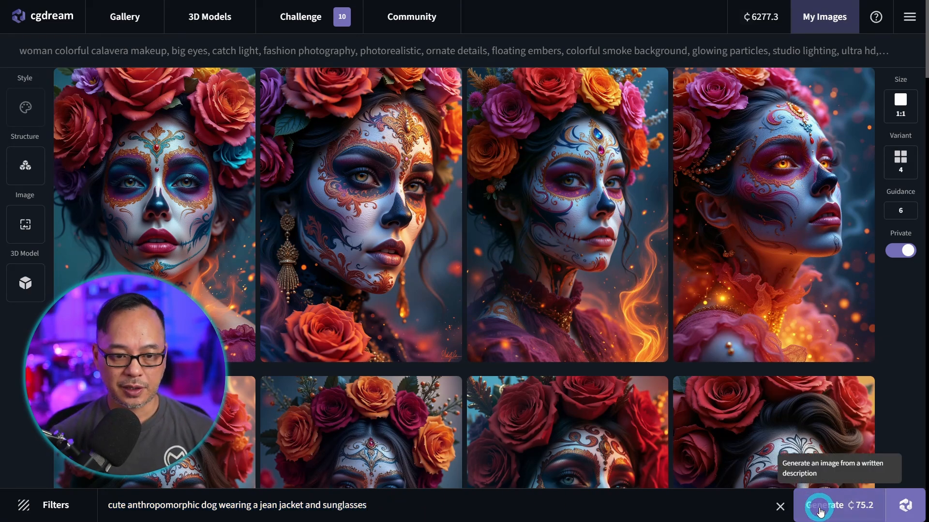
left_click(824, 505)
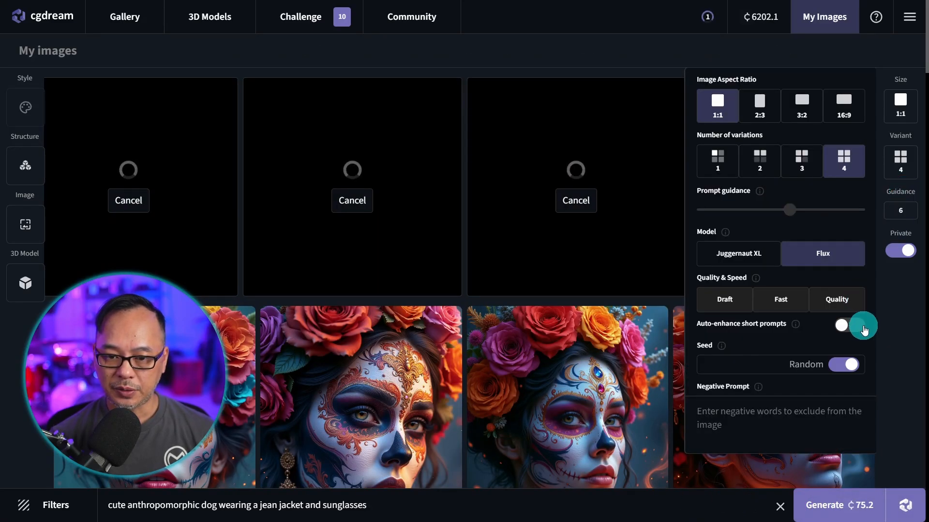
left_click(849, 325)
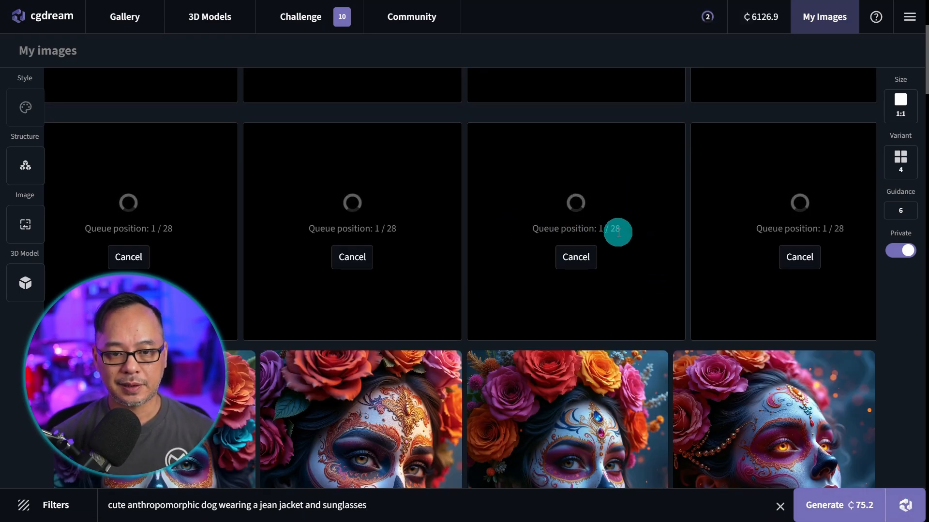
mouse_move(643, 269)
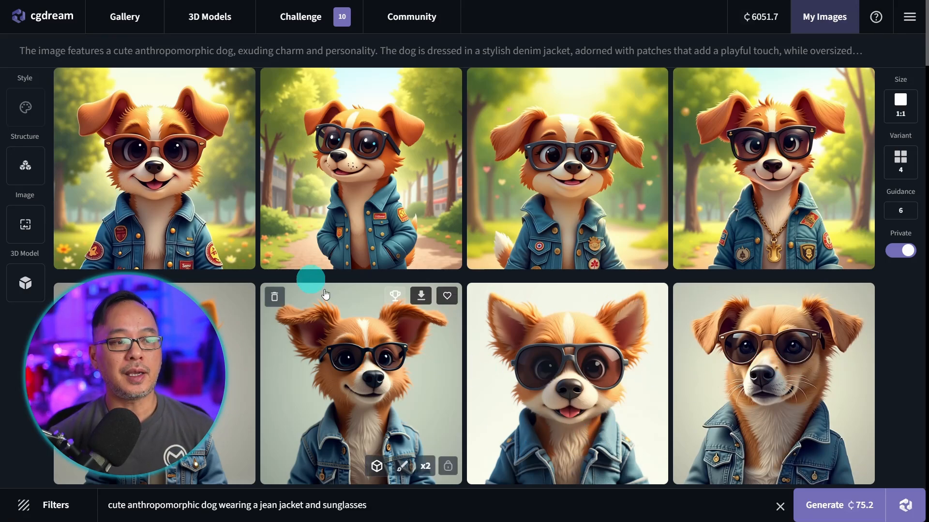
mouse_move(620, 349)
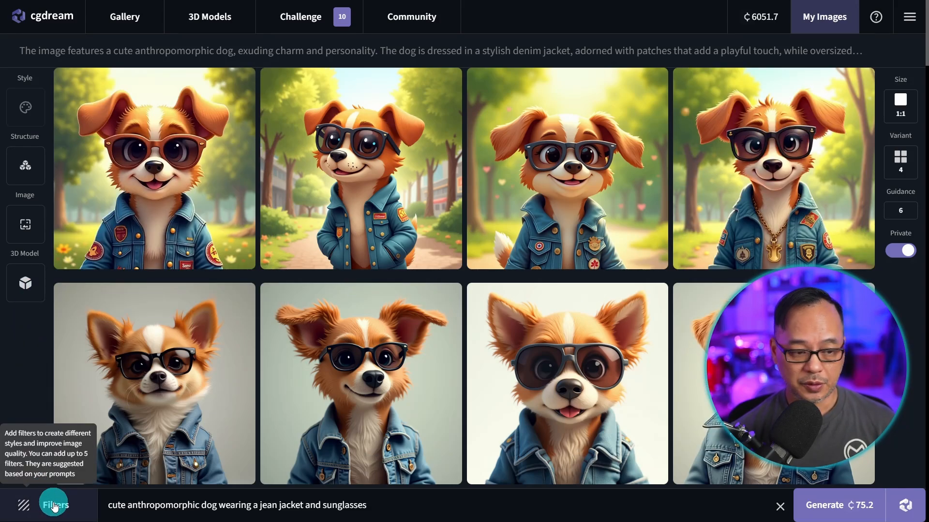
- Search the recommended filters list for 'car'
left_click(54, 504)
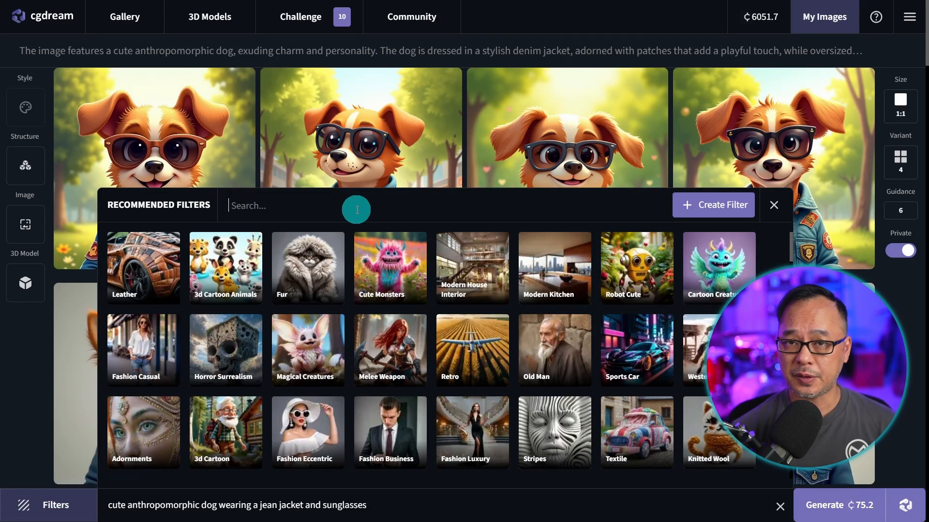
mouse_move(373, 223)
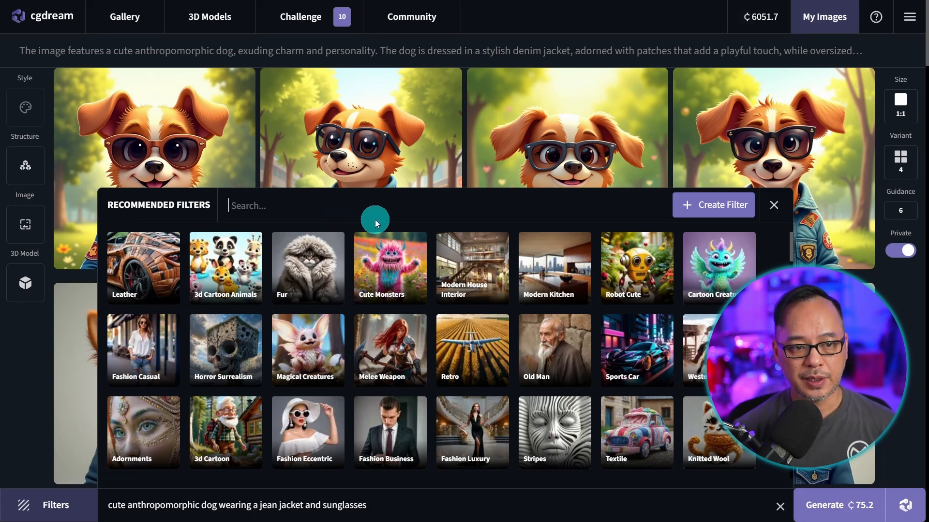
type("cars")
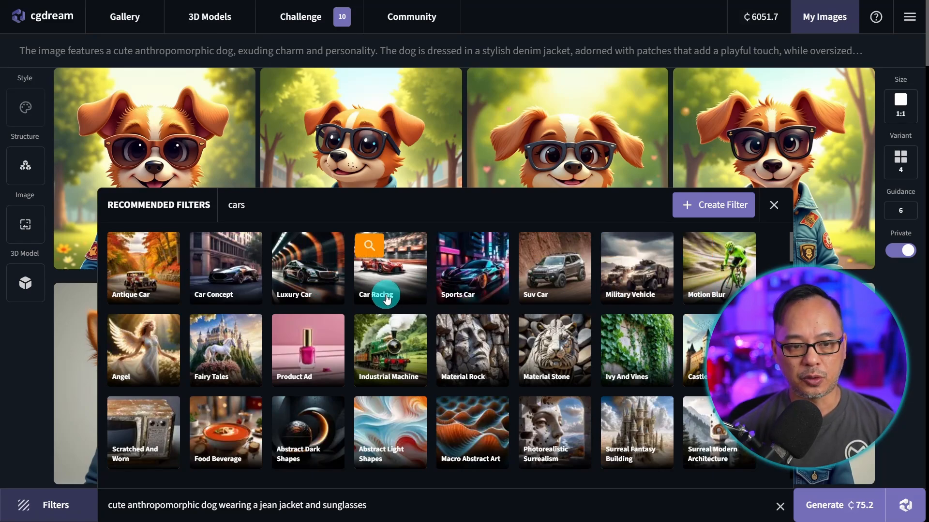
left_click(773, 205)
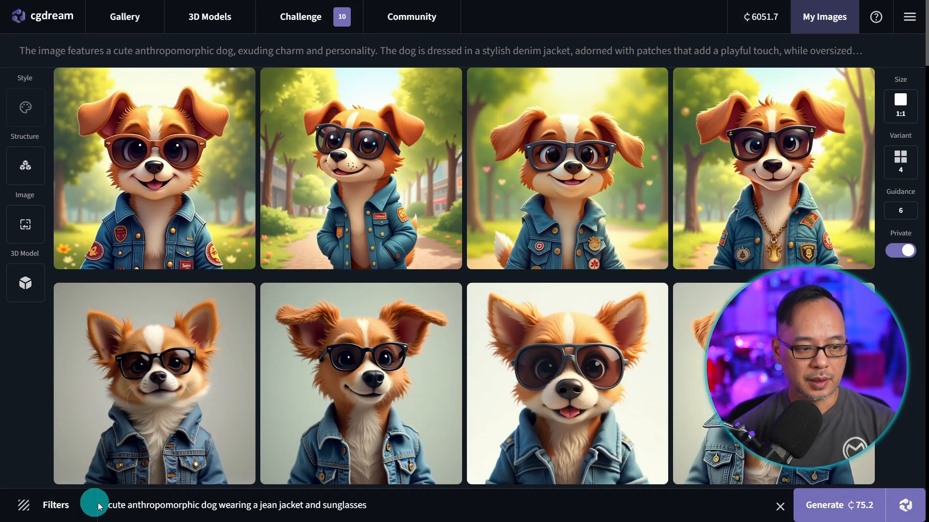
left_click(44, 505)
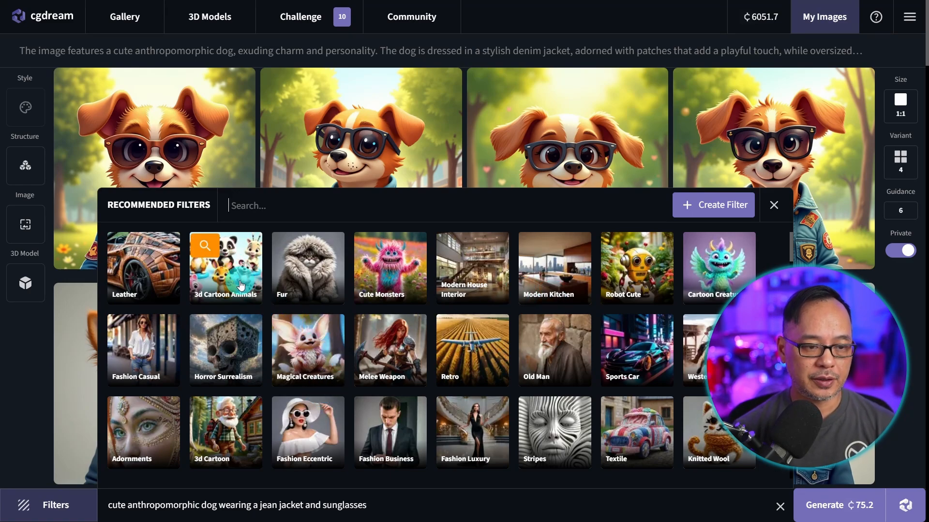
mouse_move(386, 277)
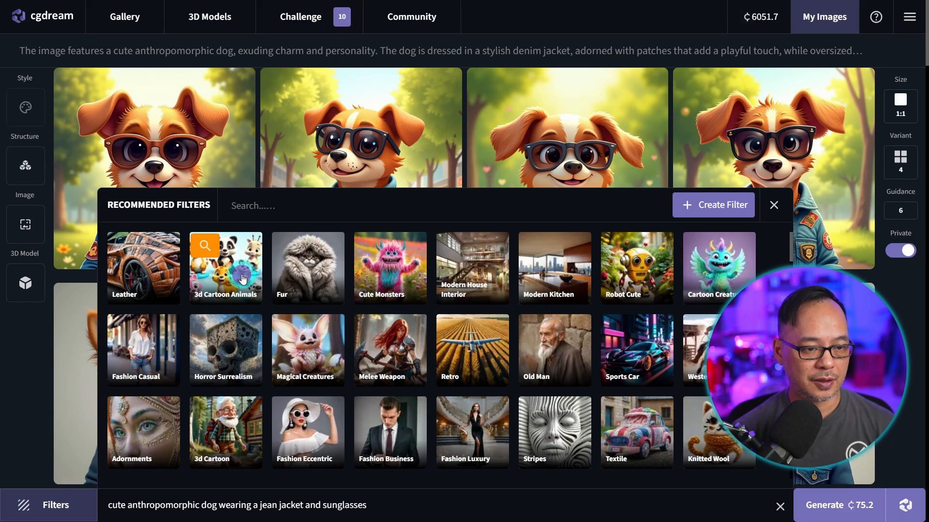
- Add the 3D Cartoon Animals and Magical Creatures filters to the prompt
left_click(224, 267)
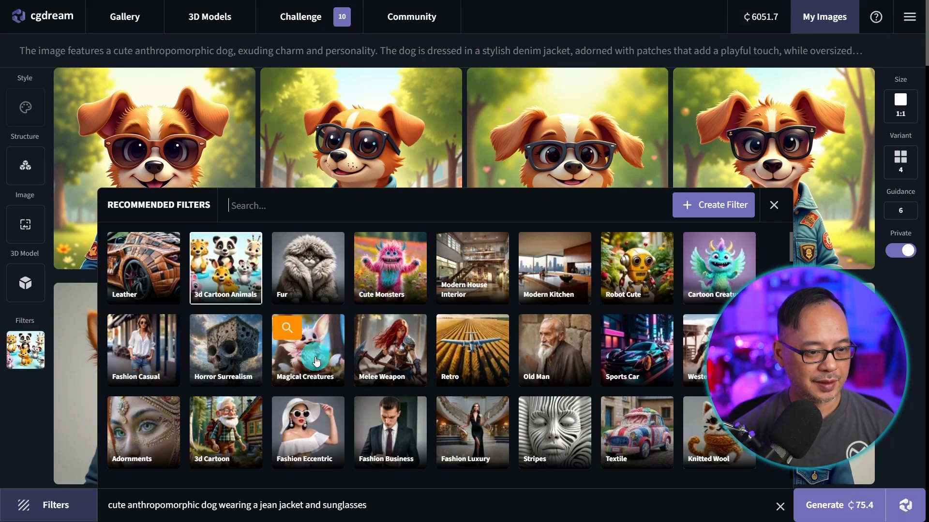
left_click(307, 350)
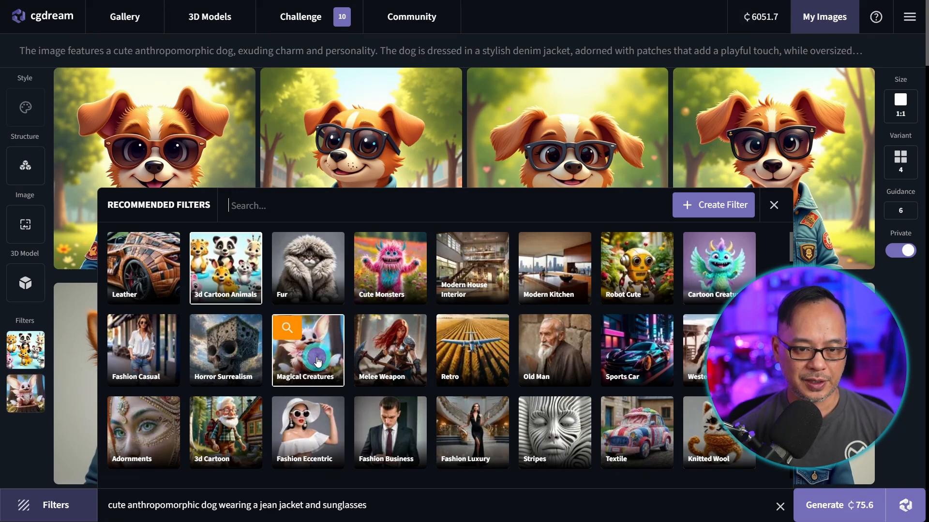
mouse_move(257, 372)
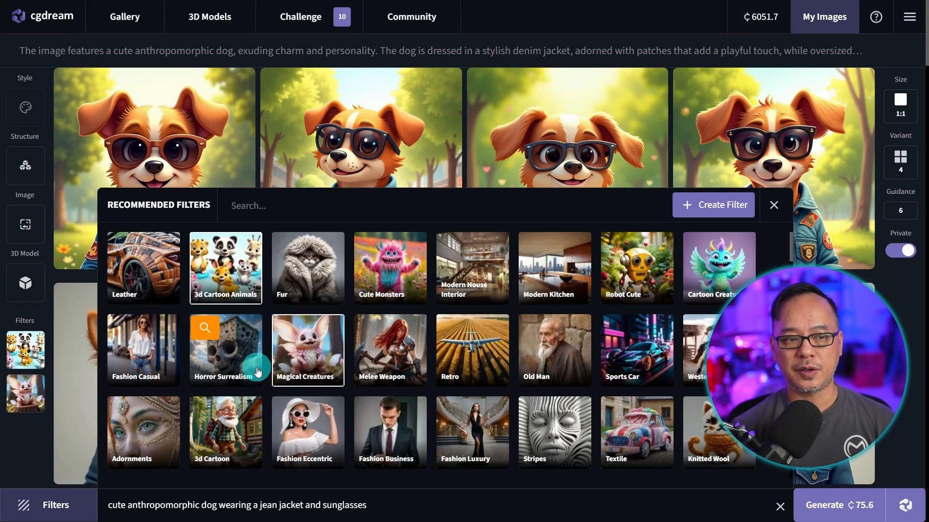
mouse_move(307, 350)
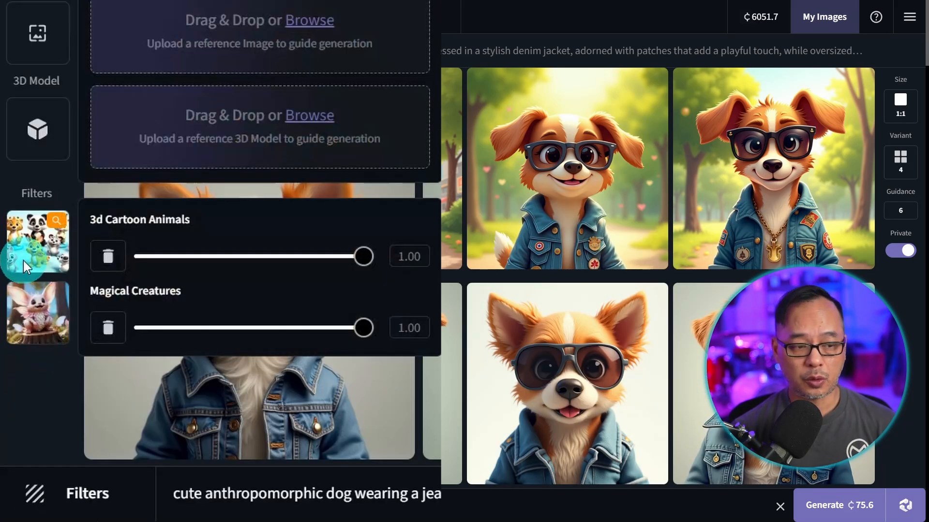
- Reduce 3D Cartoon Animals to 0.50, adjust Magical Creatures, generate and view the pink-hoodie dog image
left_click_drag(363, 257, 244, 256)
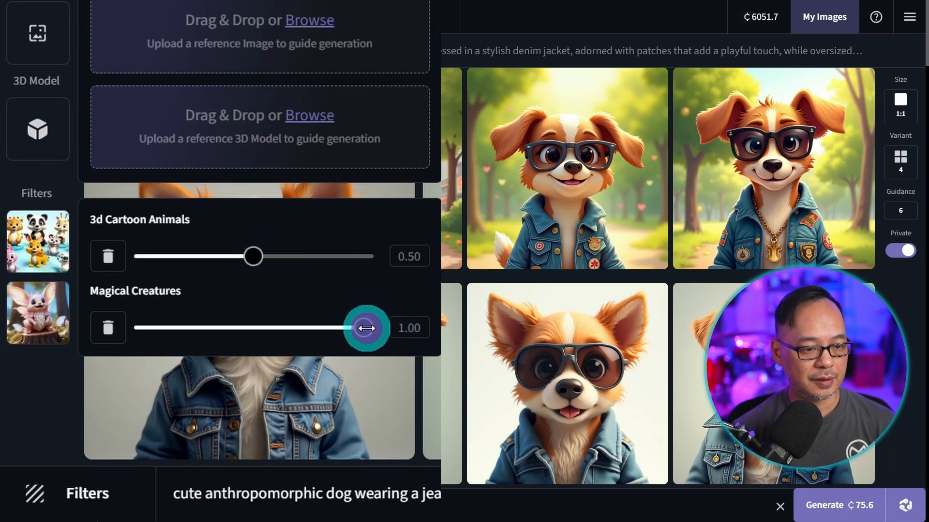
left_click_drag(368, 327, 258, 336)
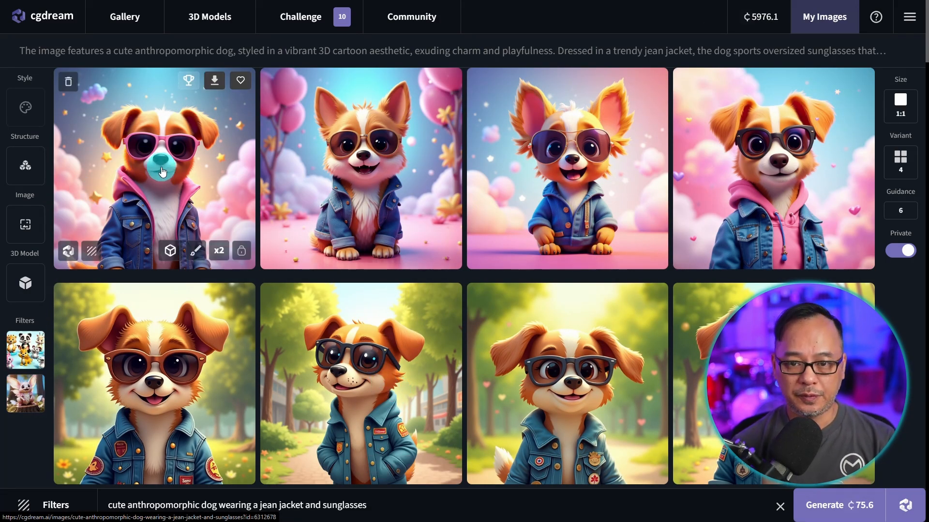
mouse_move(745, 194)
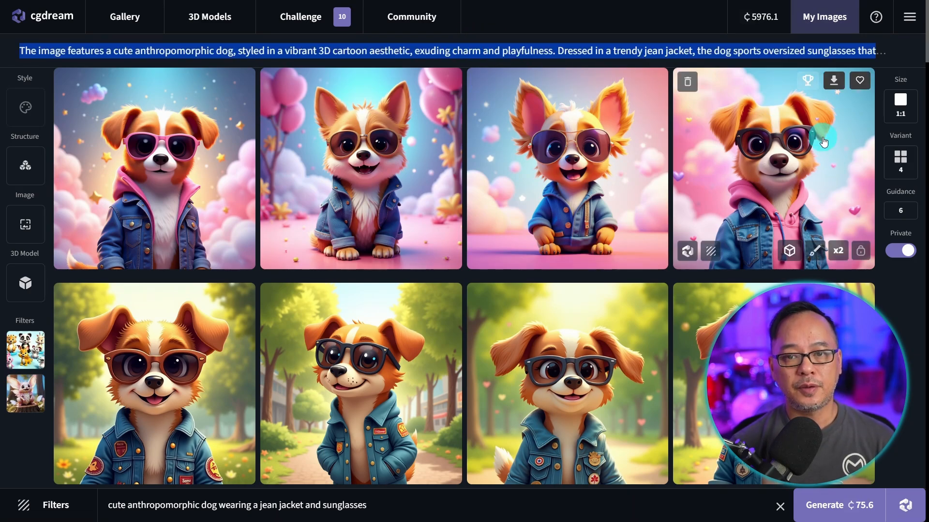
left_click(773, 168)
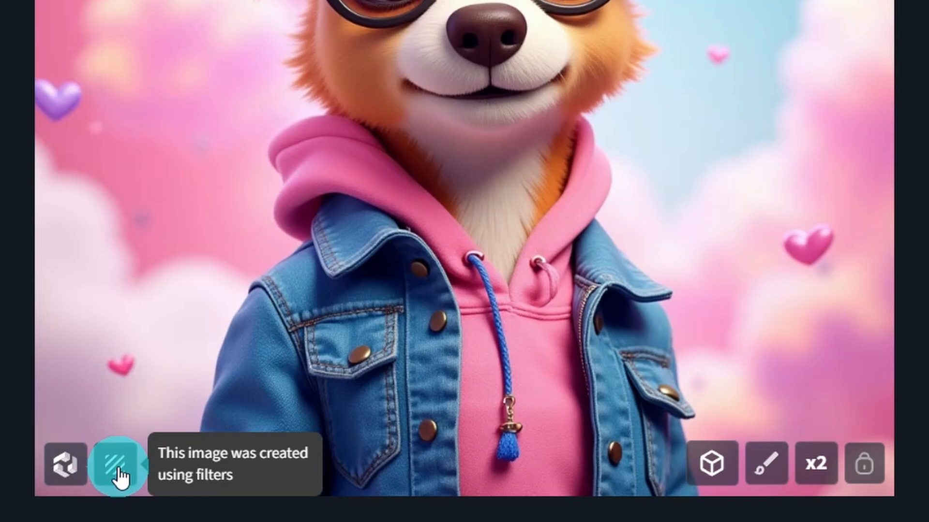
left_click(111, 464)
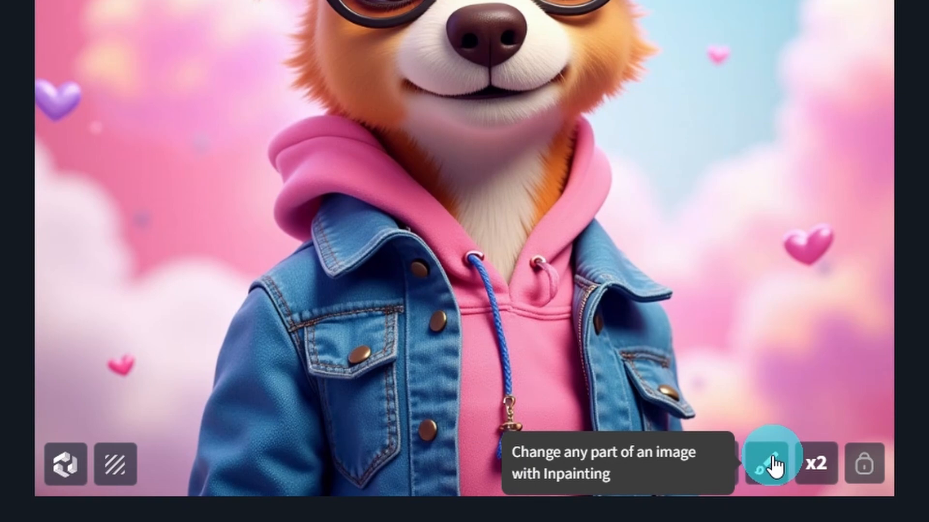
mouse_move(819, 464)
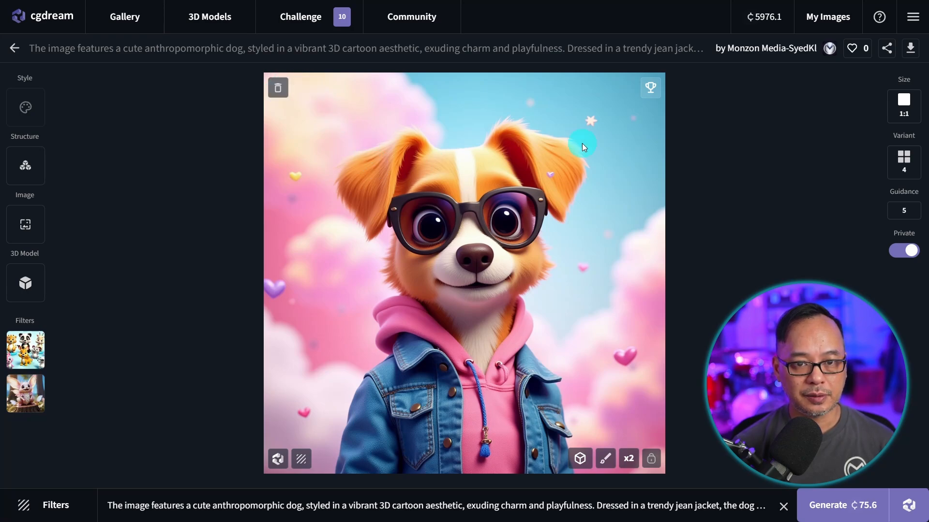
- Mask the top of the dog's head and inpaint a 'baseball cap' in two variations
left_click(605, 458)
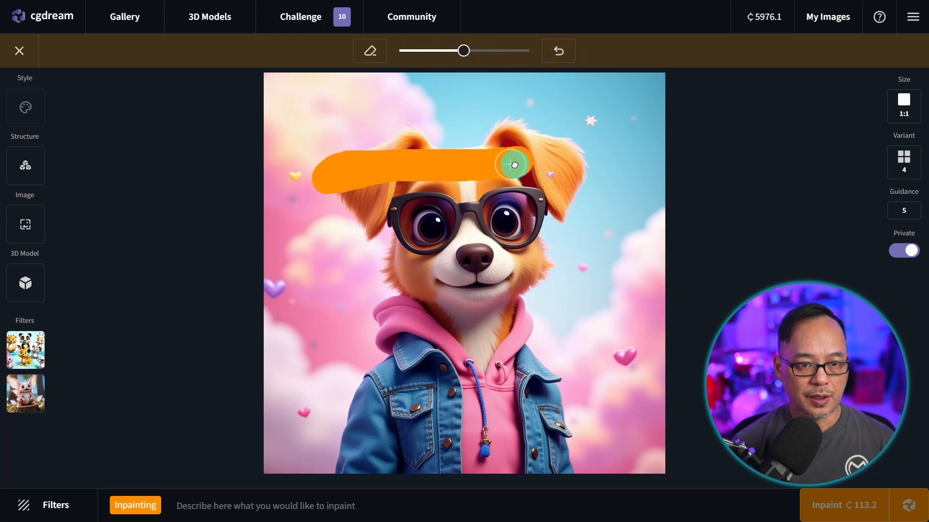
left_click_drag(512, 165, 407, 104)
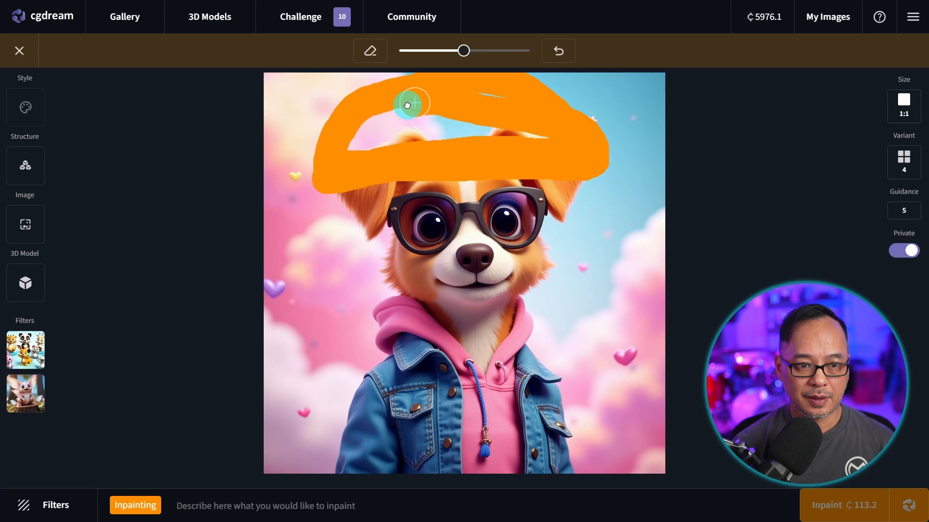
left_click_drag(408, 105, 555, 106)
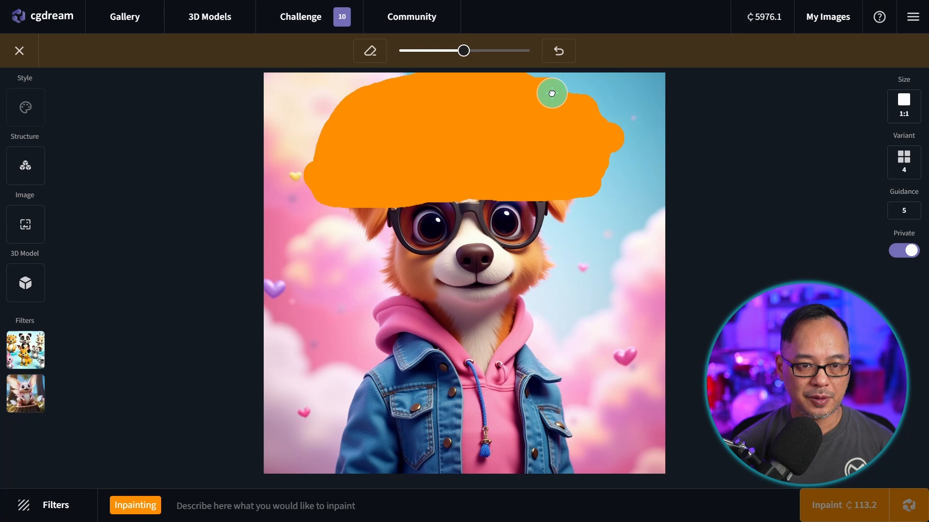
type("baseball cap")
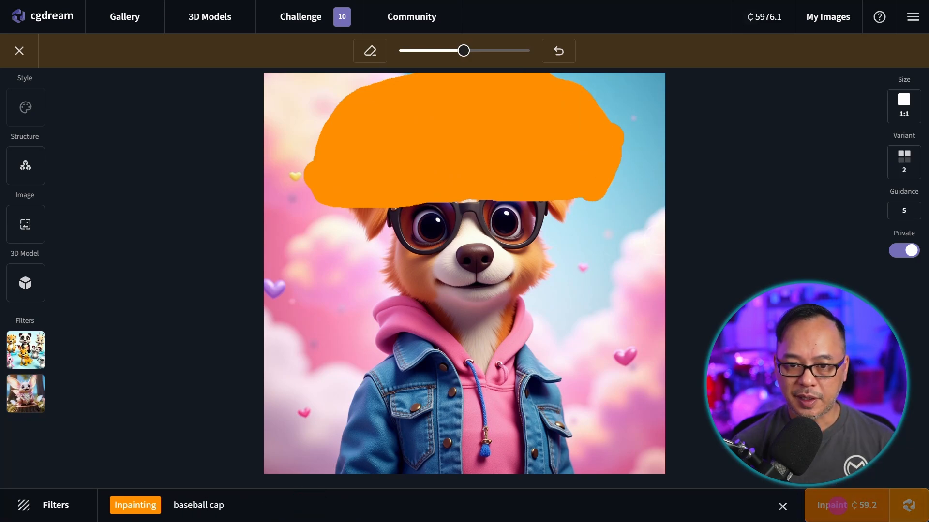
left_click(847, 505)
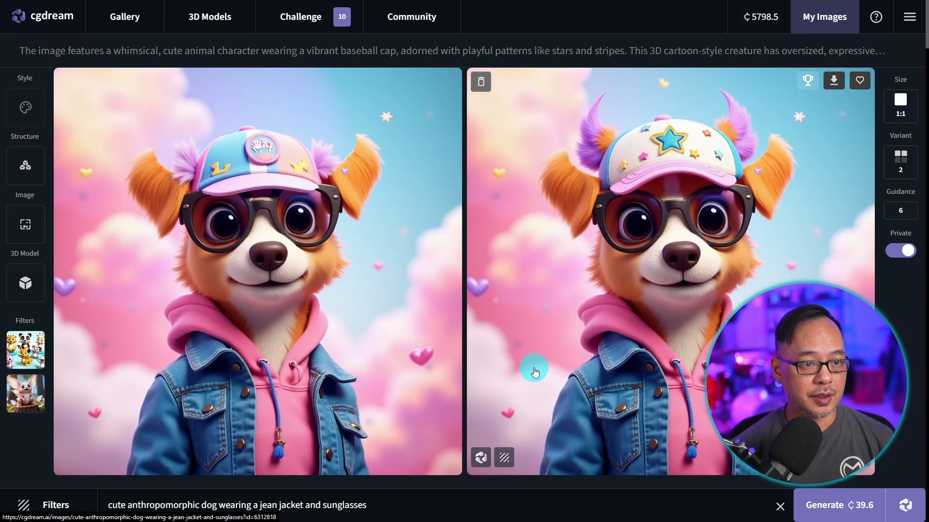
mouse_move(527, 252)
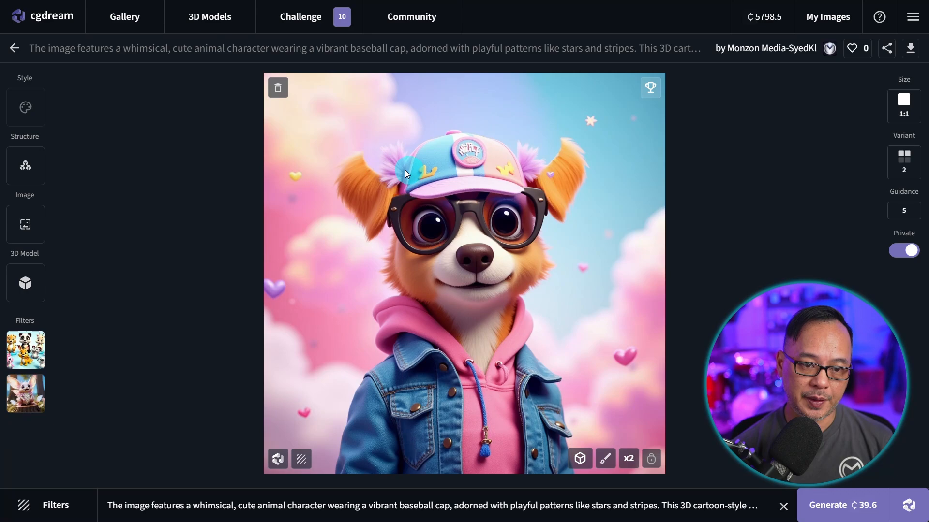
mouse_move(477, 186)
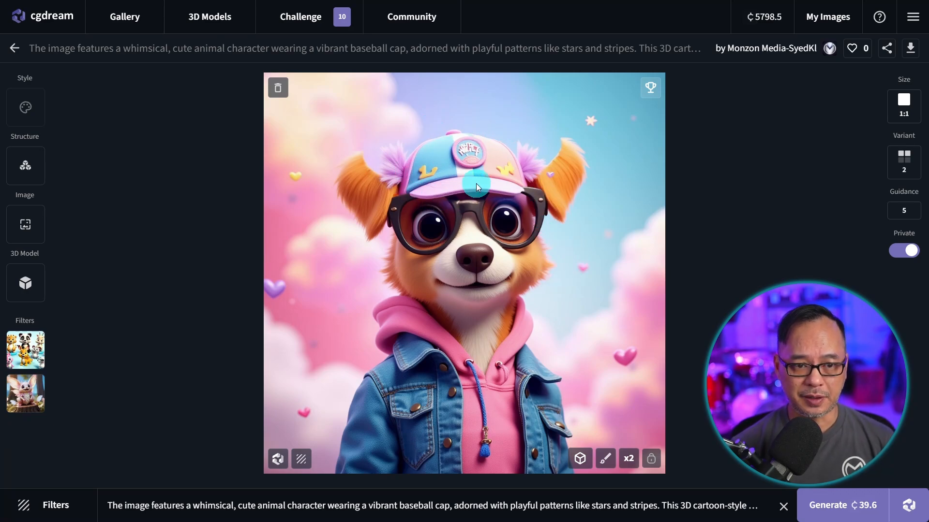
mouse_move(544, 242)
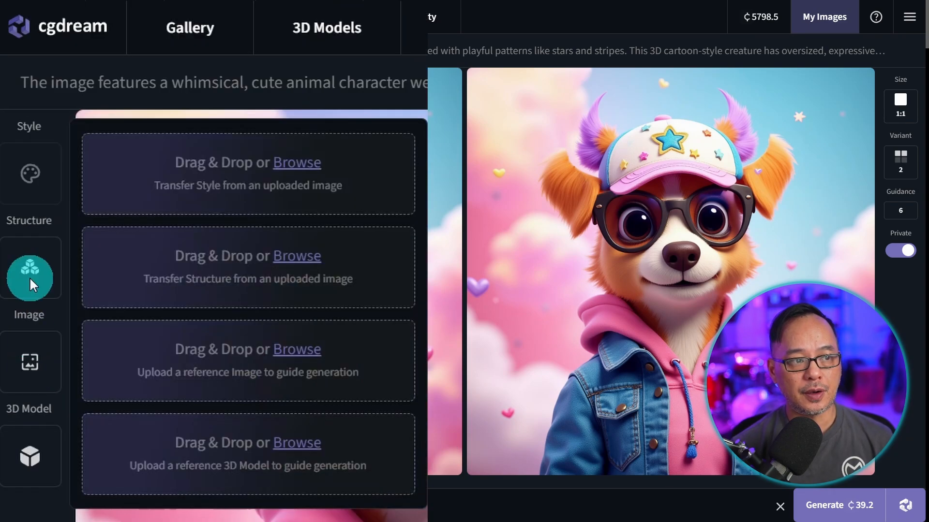
mouse_move(29, 180)
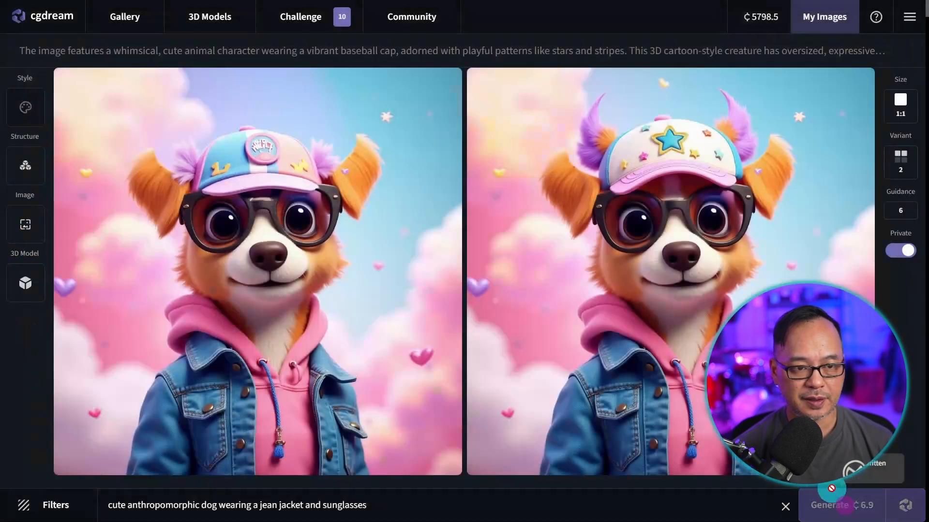
mouse_move(312, 291)
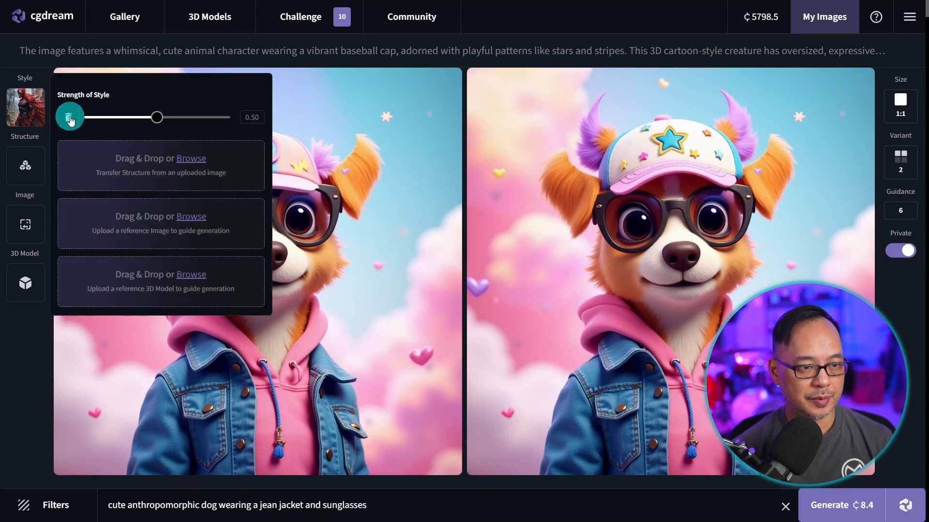
- Set the uploaded red-figure style reference to 0.50 strength and generate the jean-jacket dogs
left_click_drag(155, 117, 313, 188)
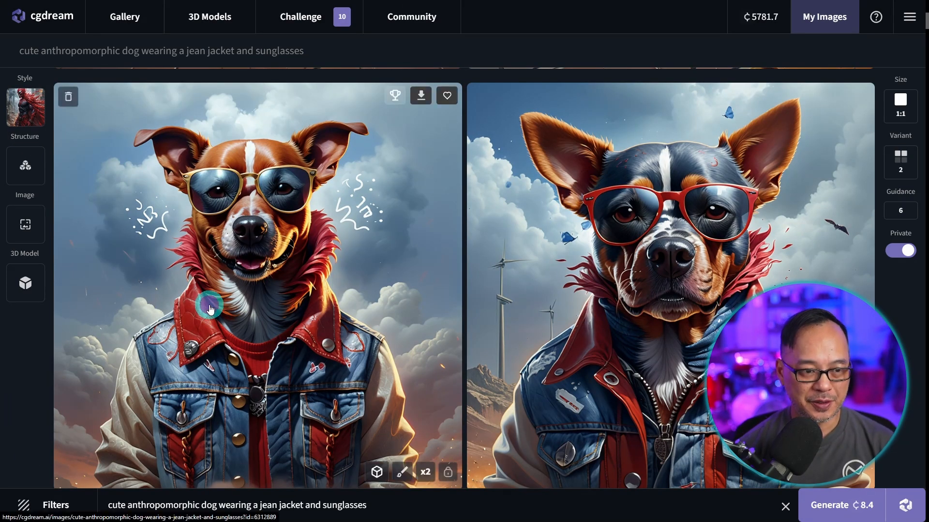
left_click(210, 305)
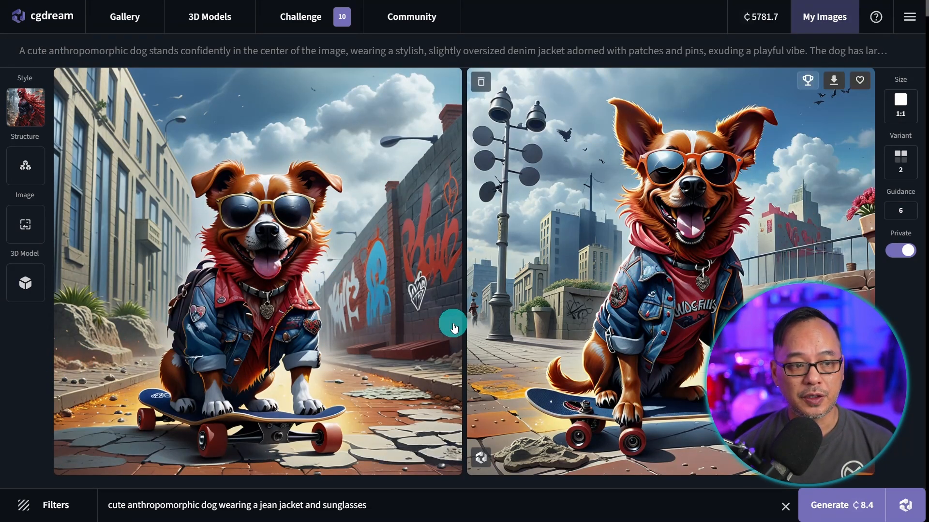
mouse_move(31, 361)
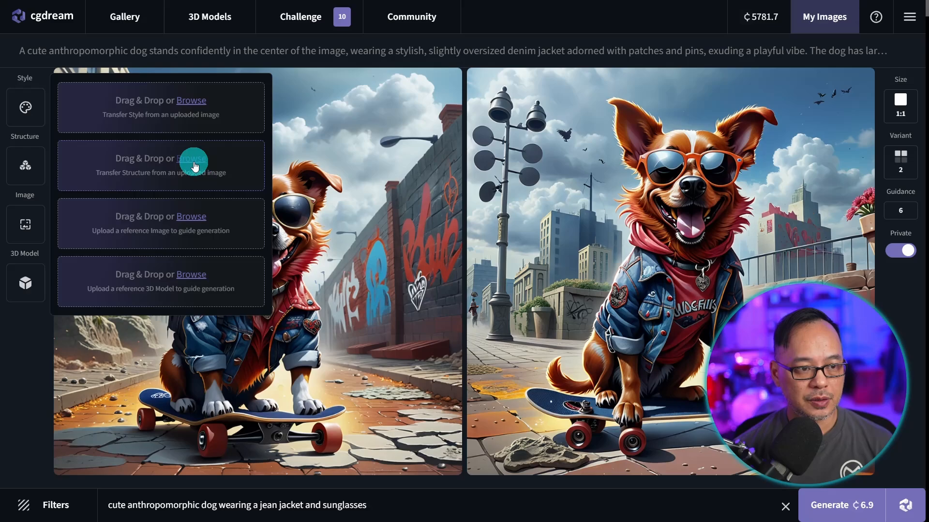
- Load the red motorcycle picture as the structure reference and lower its strength to 0.60
left_click(191, 158)
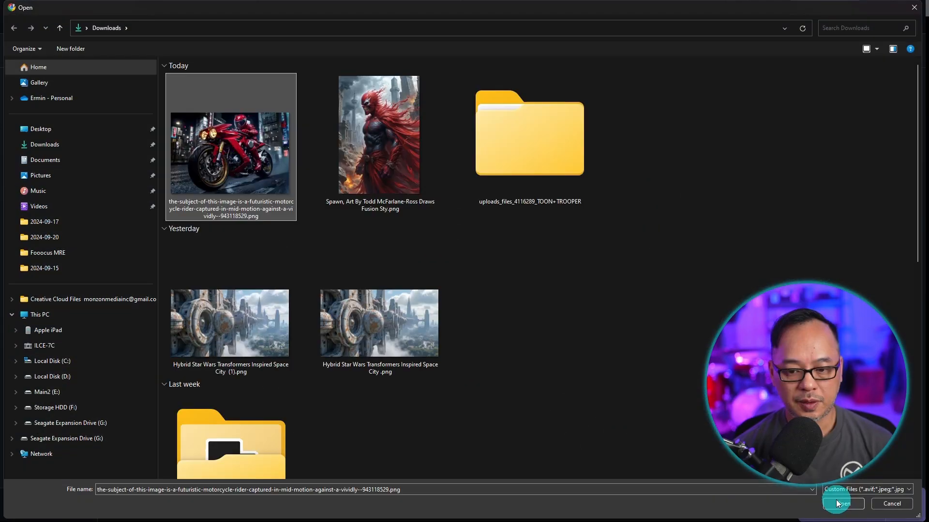
left_click(841, 504)
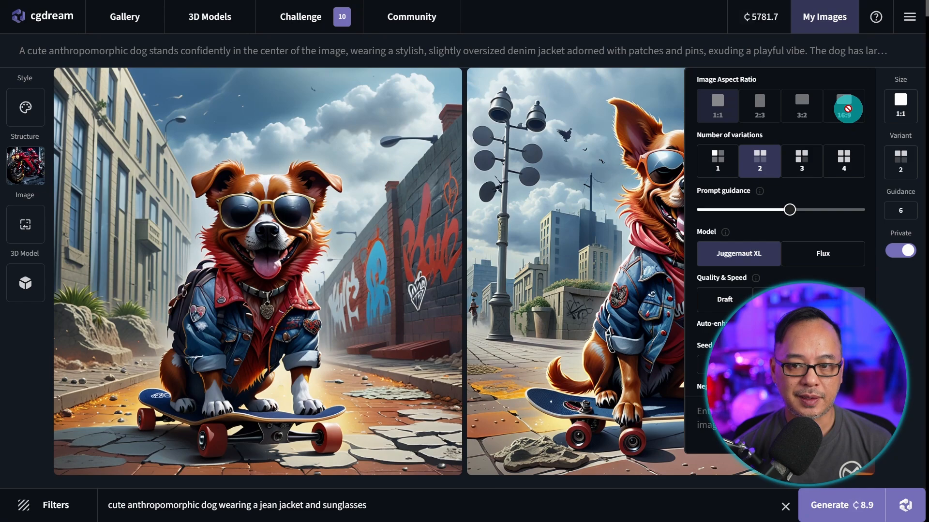
left_click(25, 167)
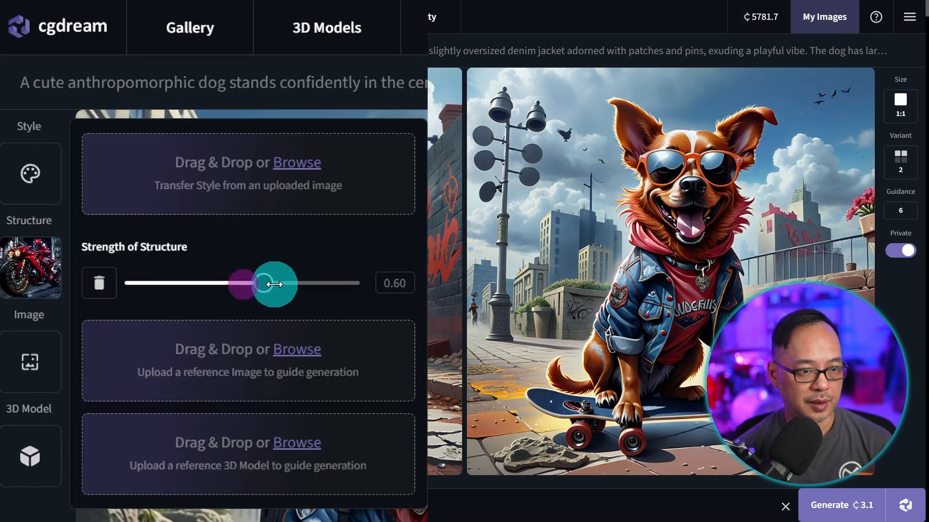
left_click_drag(260, 284, 285, 283)
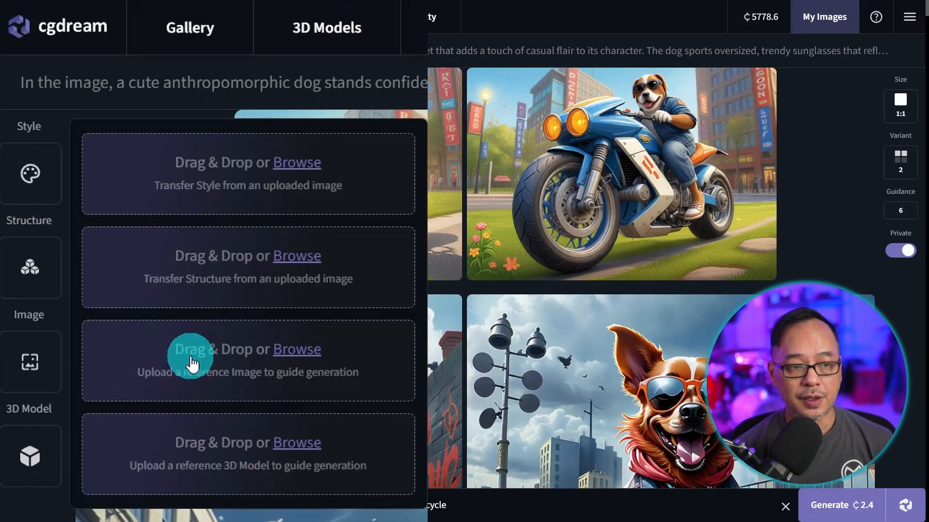
- Upload the red caped figure (Spawn) image as the image reference at about 0.50 strength
left_click(296, 349)
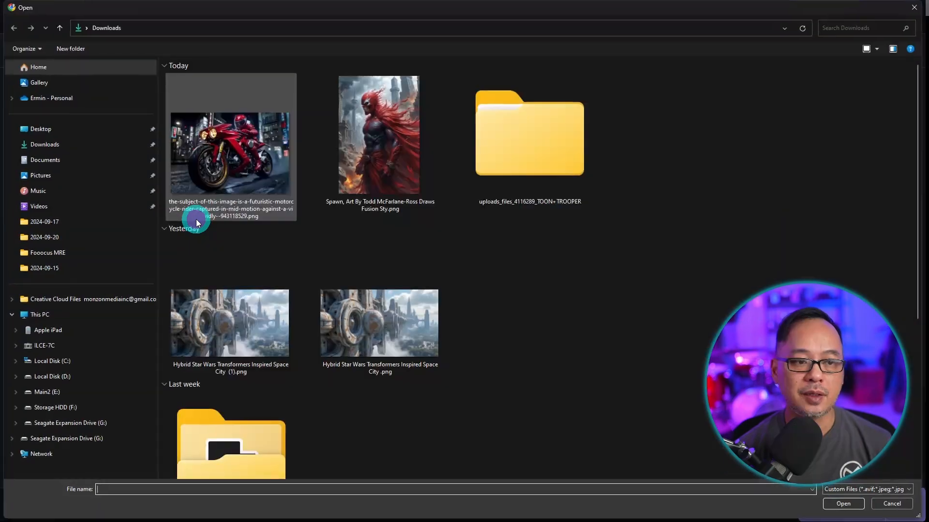
left_click(379, 135)
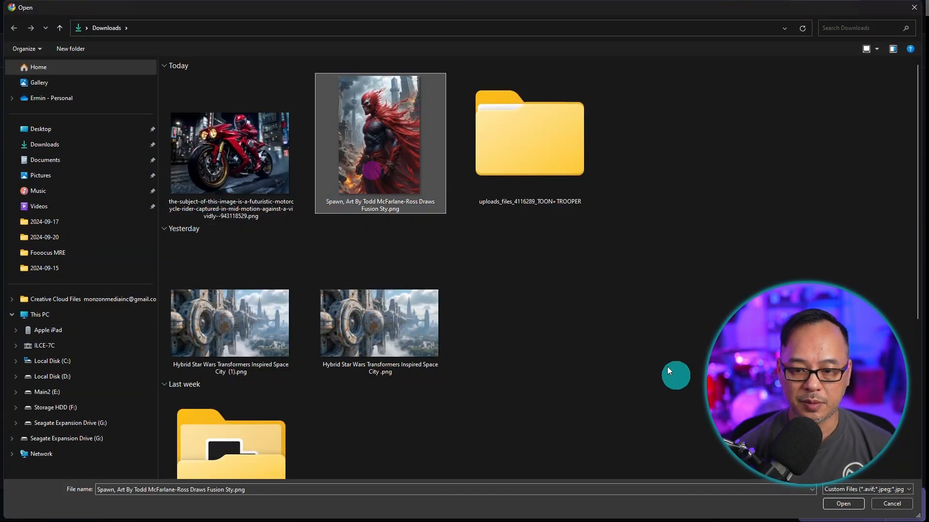
left_click(841, 504)
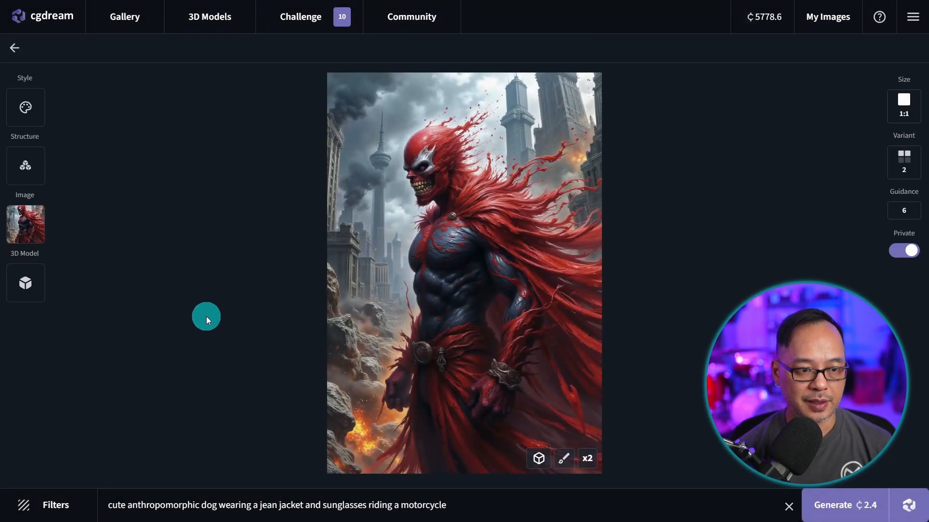
left_click(25, 223)
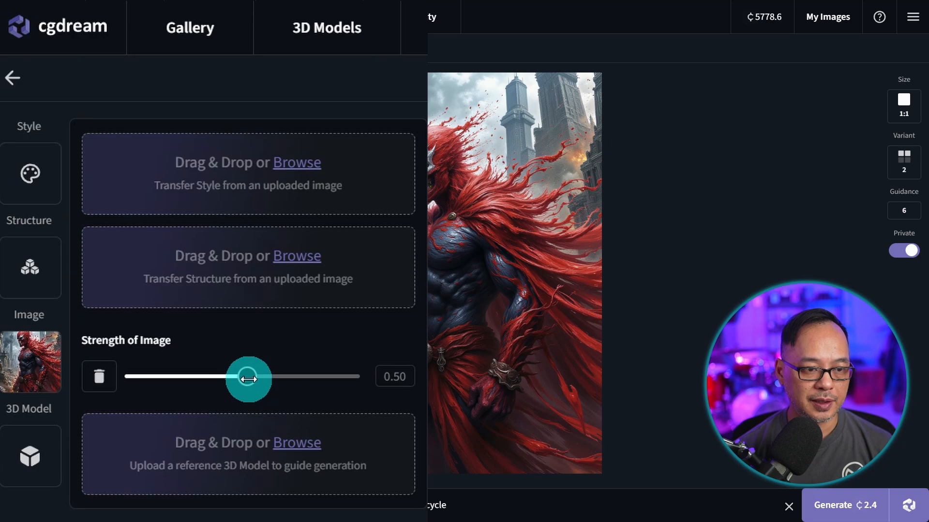
left_click_drag(248, 379, 295, 378)
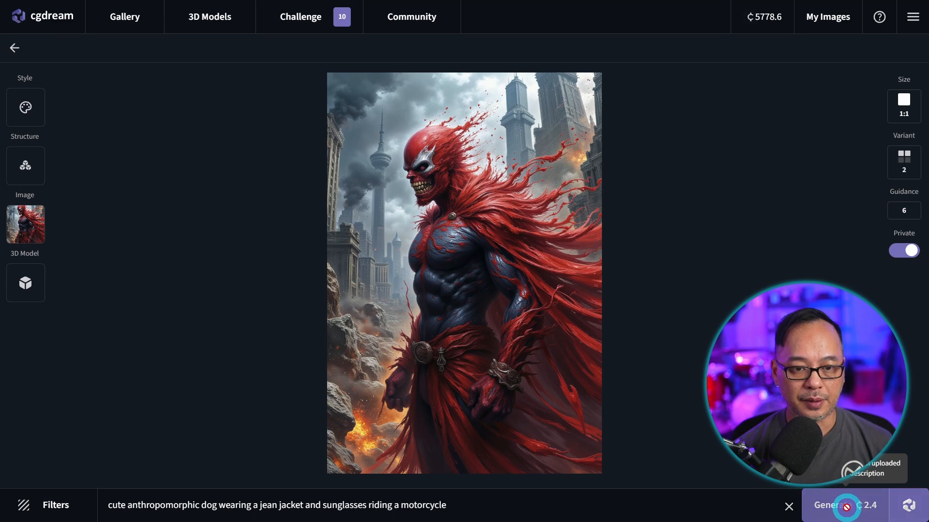
- Generate the caped jean-jacket dog and reopen the references panel
left_click(843, 505)
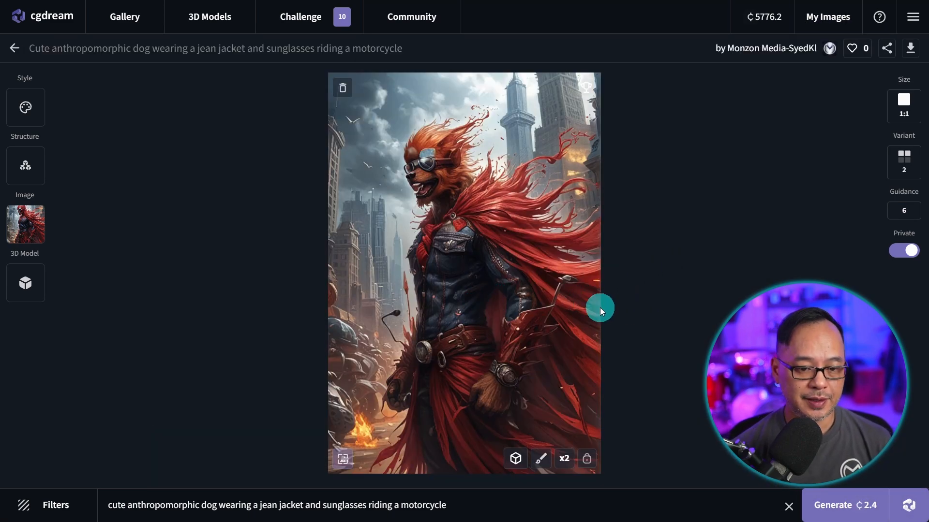
mouse_move(734, 267)
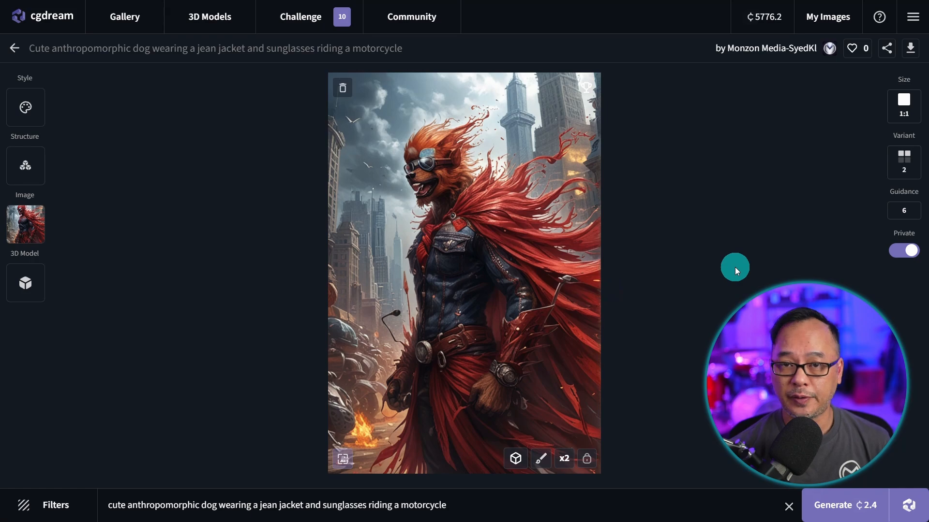
mouse_move(198, 402)
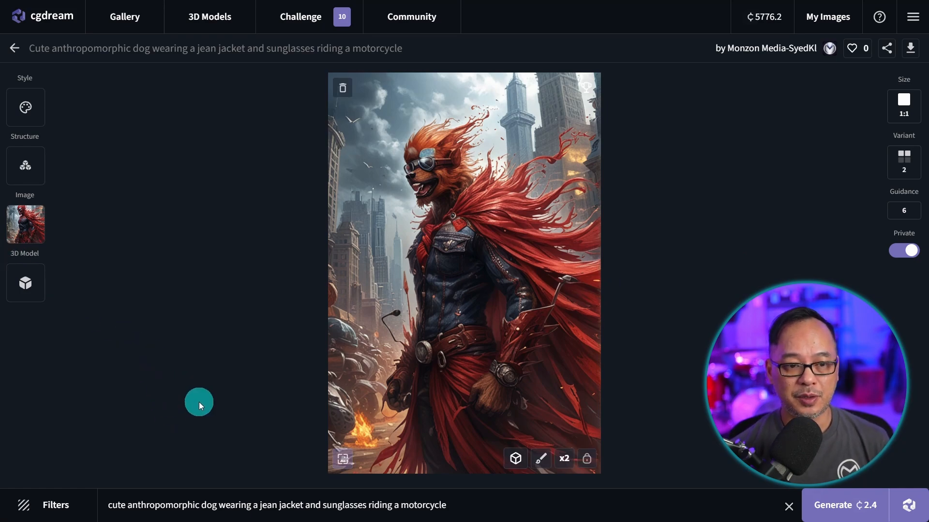
left_click(25, 282)
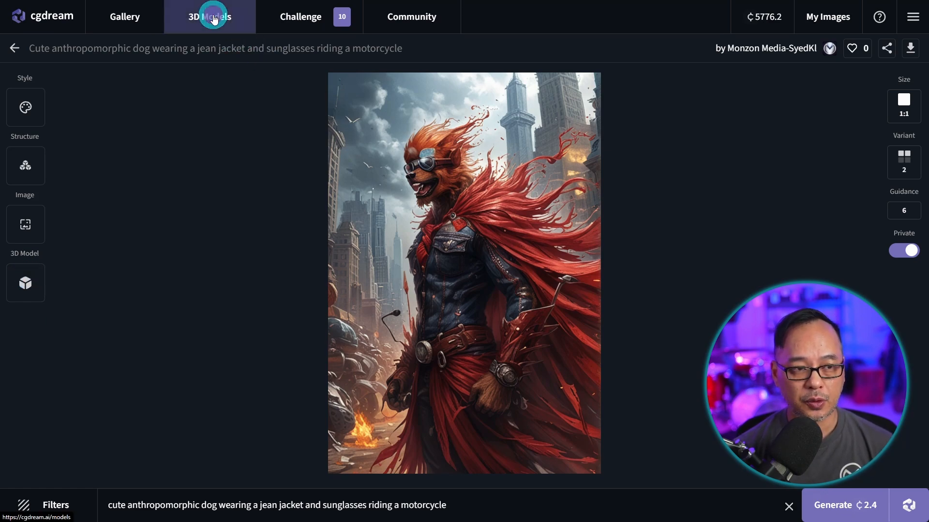
- Browse the 3D Models library grid of ready-made models
left_click(209, 16)
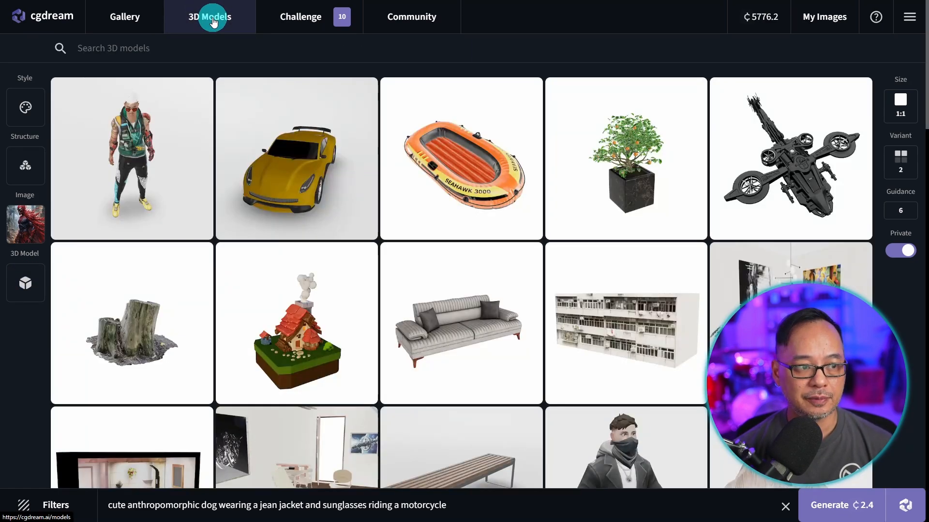
scroll("down", 3)
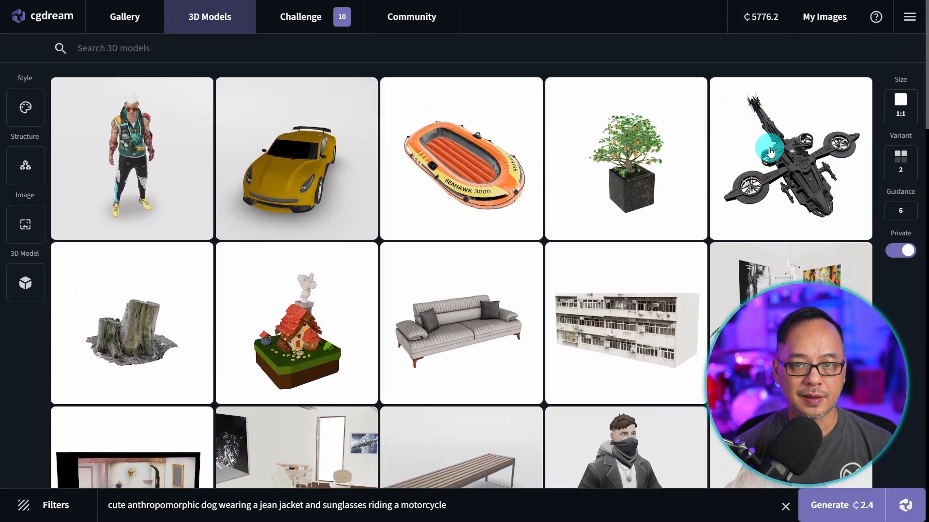
- Load the sci fi helicopter model and orbit it through side, angled and top-down views
left_click(789, 157)
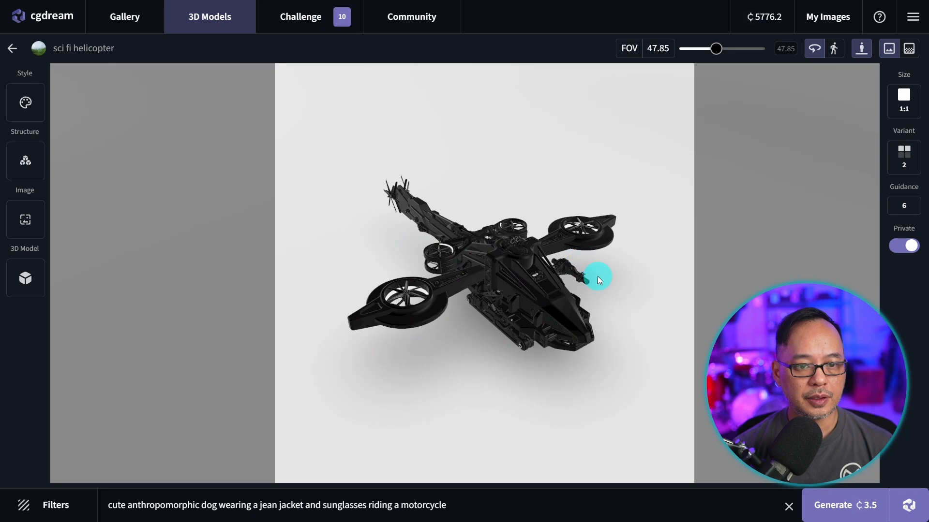
left_click_drag(598, 279, 486, 248)
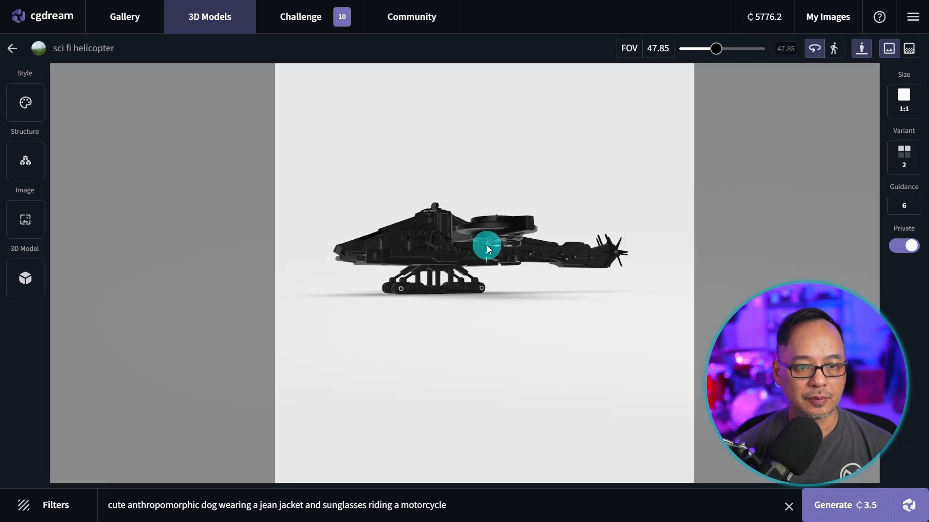
left_click_drag(486, 249, 600, 271)
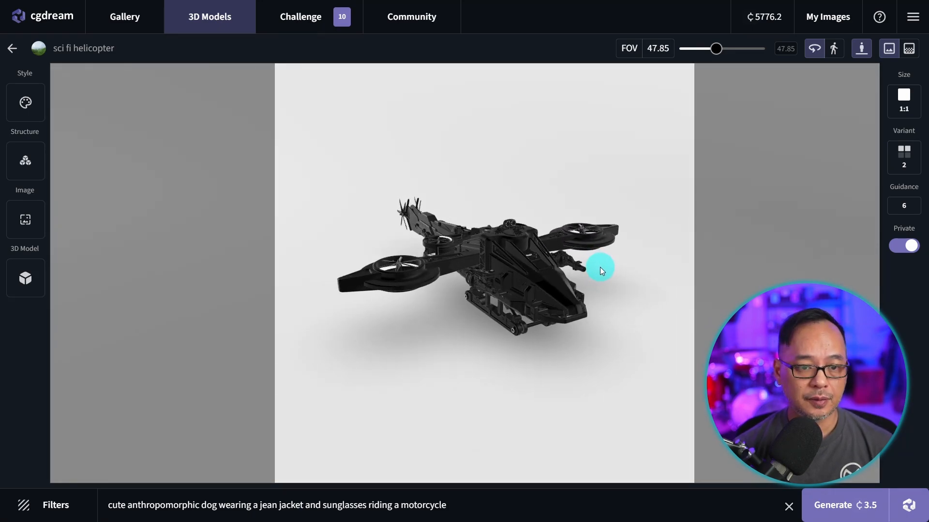
left_click_drag(600, 271, 563, 346)
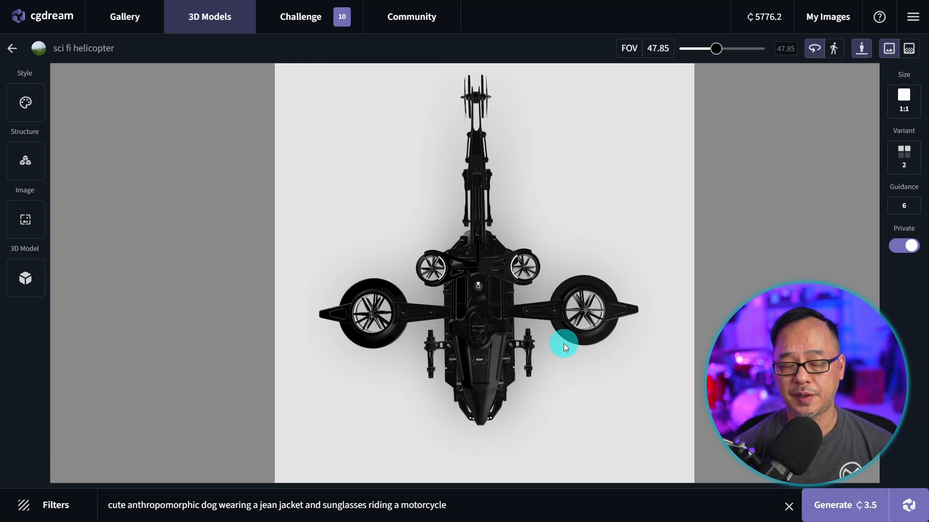
left_click_drag(564, 347, 538, 294)
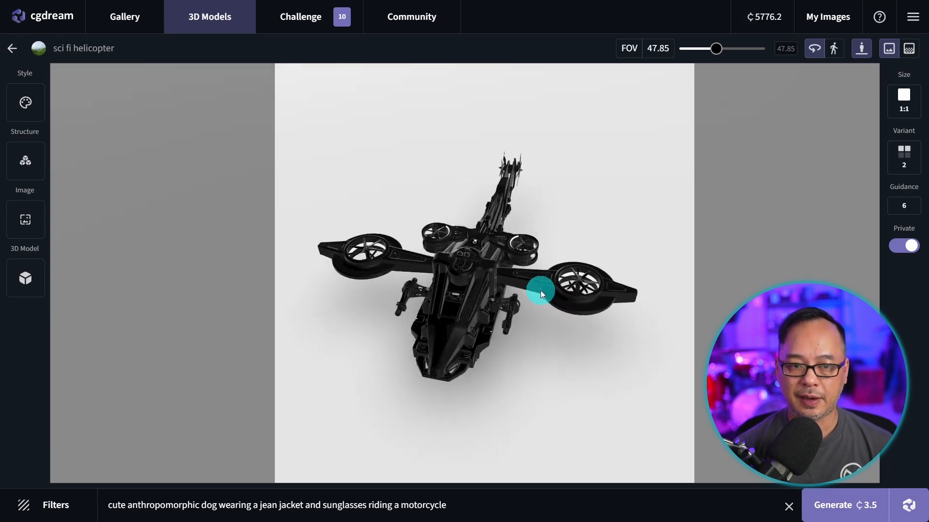
left_click_drag(540, 294, 523, 284)
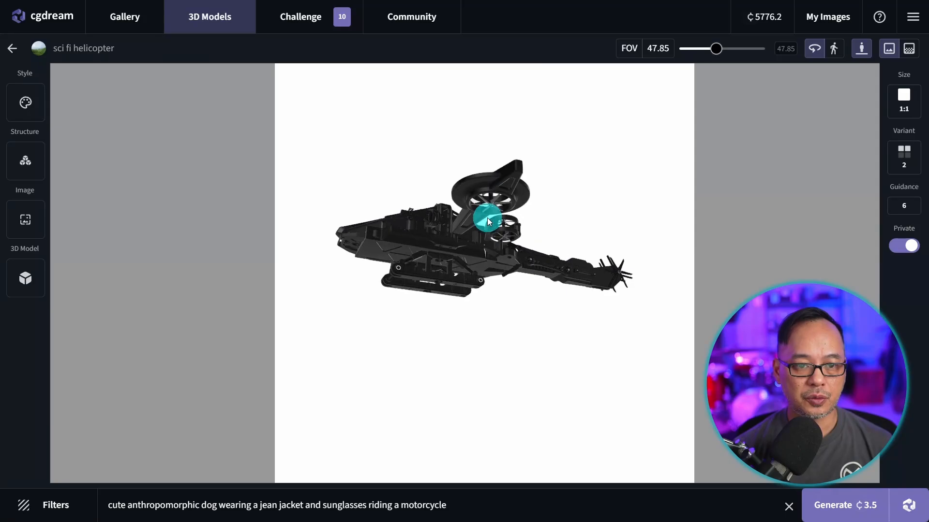
- Settle the helicopter into a centred top view and generate the spacecraft image from it
left_click_drag(488, 219, 505, 290)
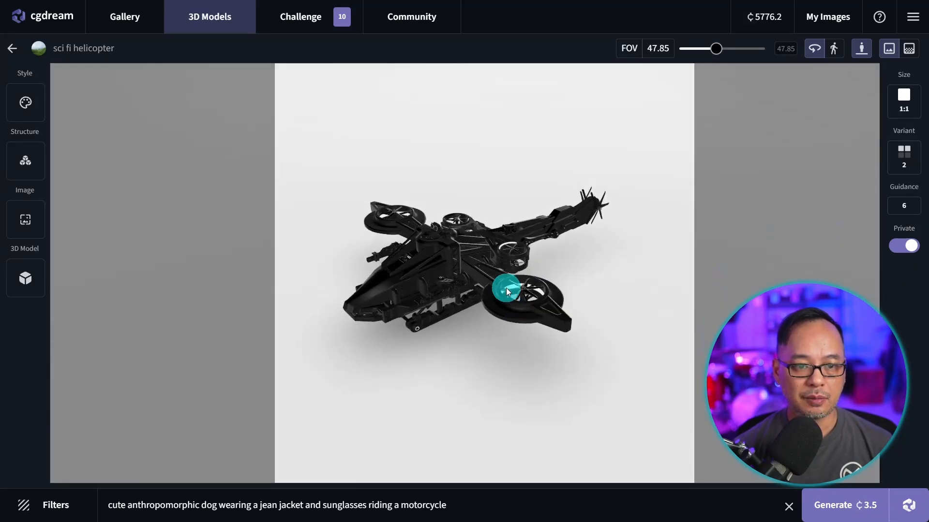
left_click_drag(506, 290, 538, 227)
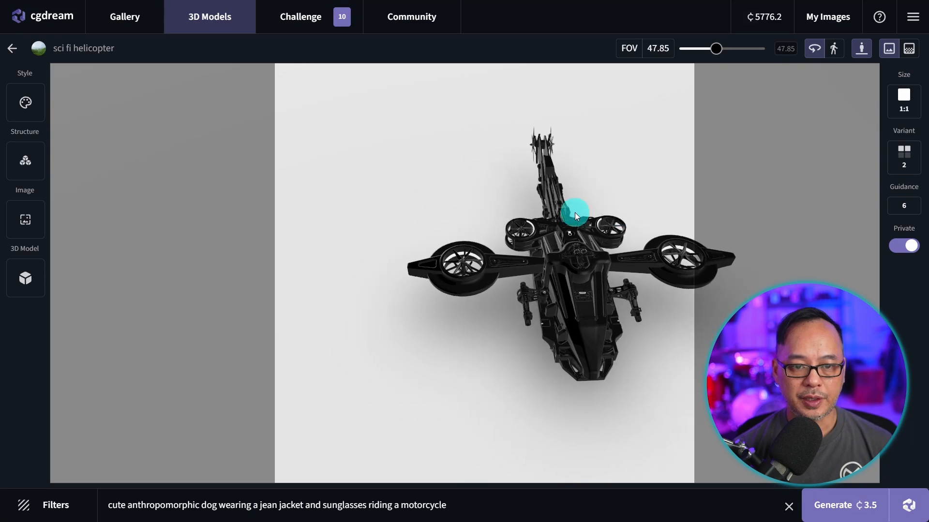
left_click_drag(574, 216, 537, 207)
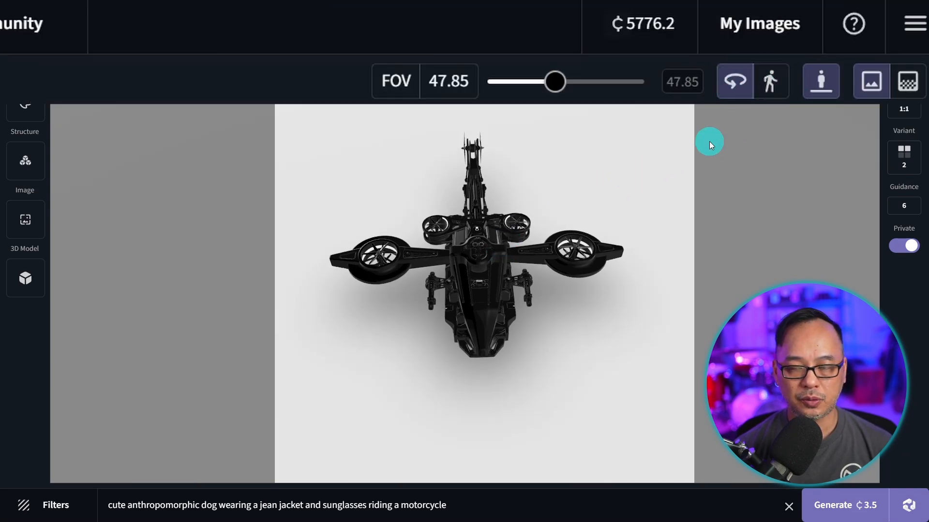
mouse_move(684, 136)
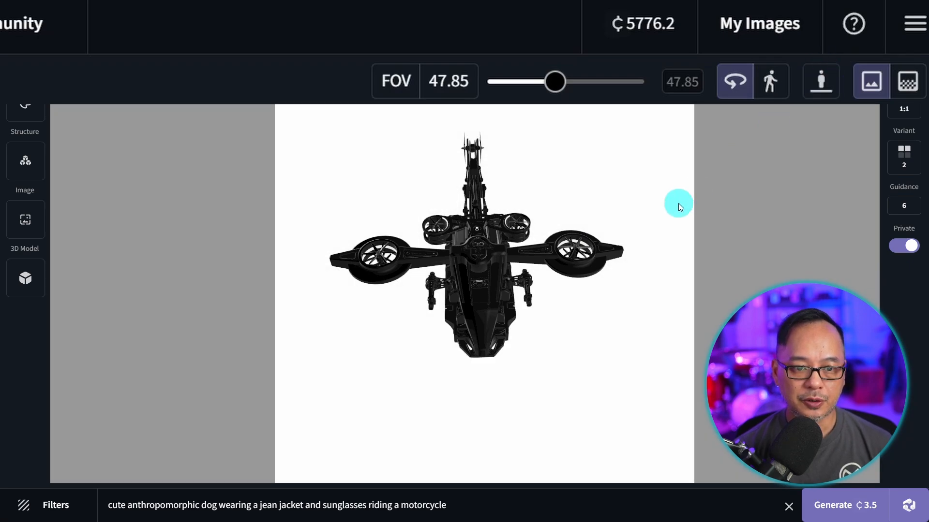
left_click_drag(678, 204, 563, 237)
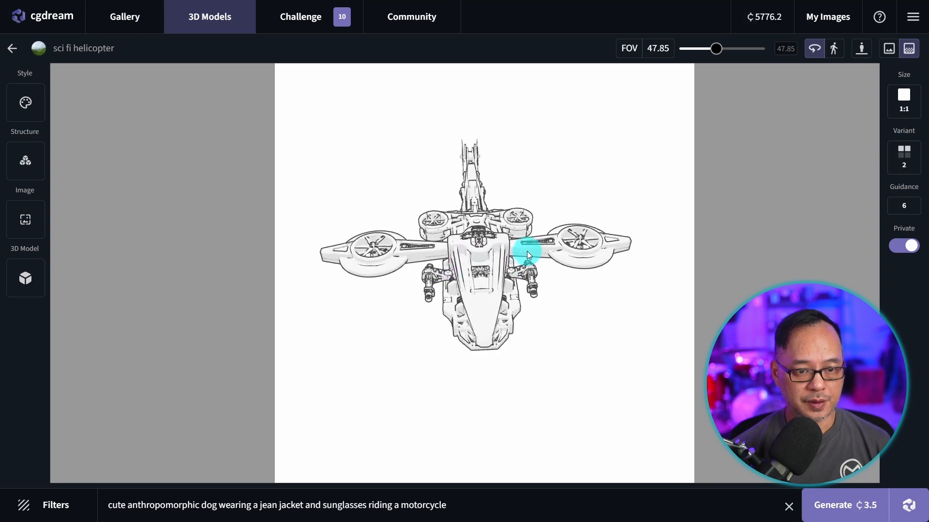
left_click(843, 504)
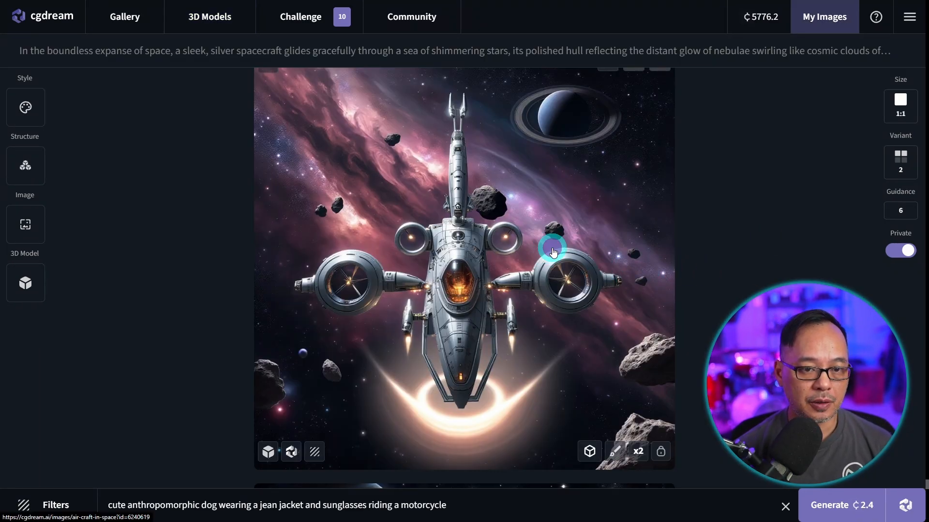
- Show the generated silver spacecraft image in My Images
left_click(25, 107)
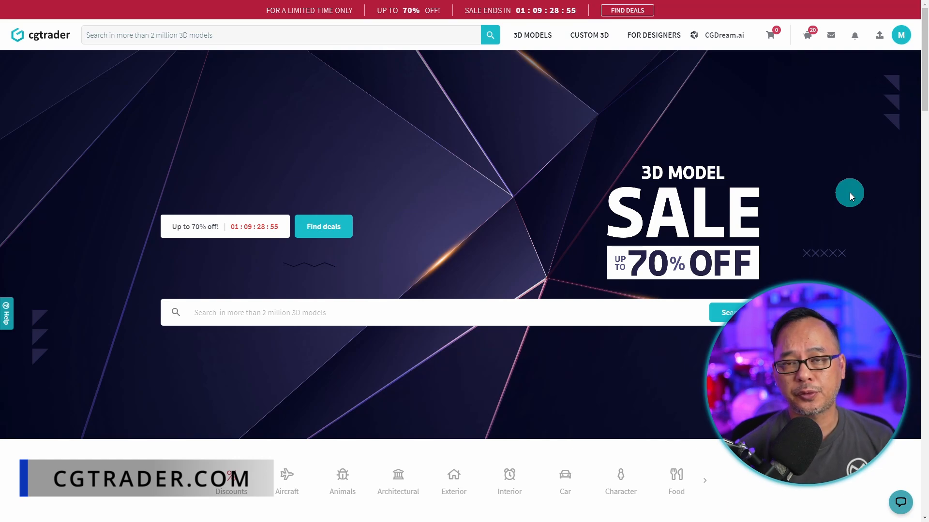
mouse_move(93, 48)
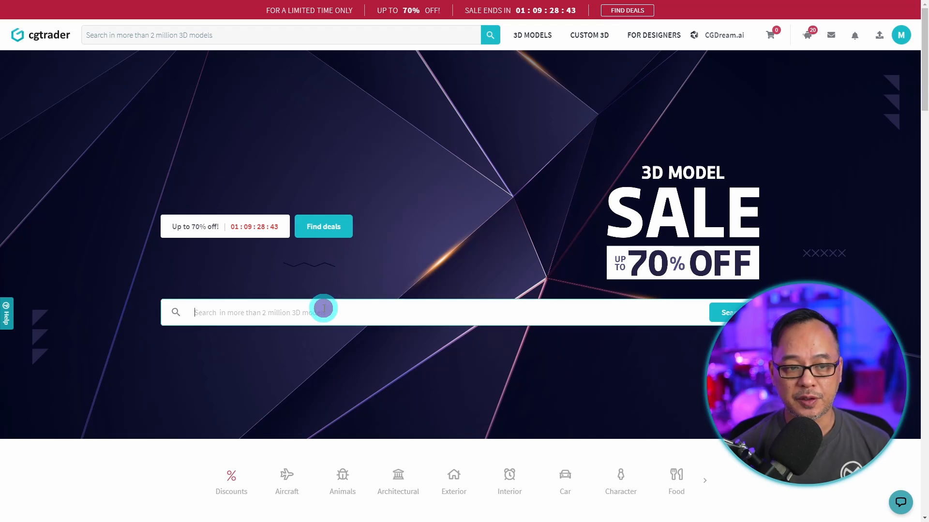
- Enter the aircraft category and limit results to Autodesk FBX and glTF file formats
scroll("down", 3)
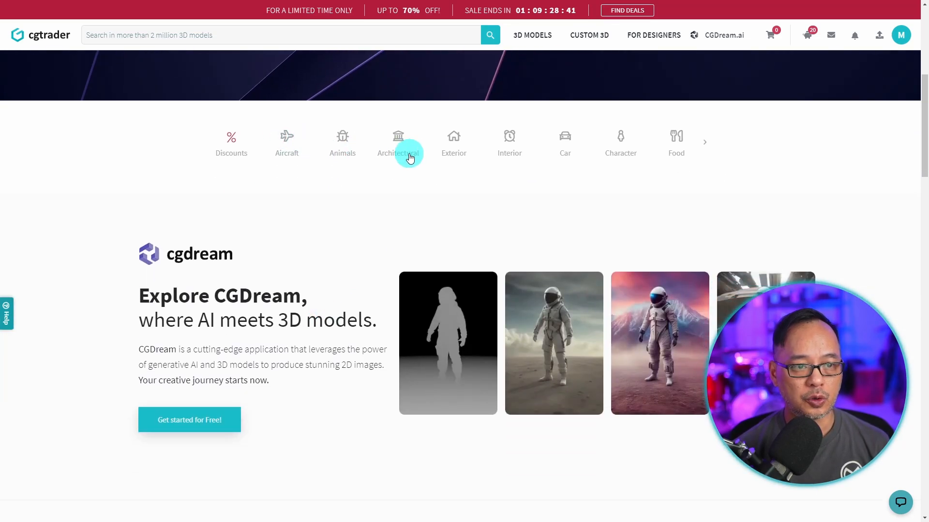
mouse_move(287, 136)
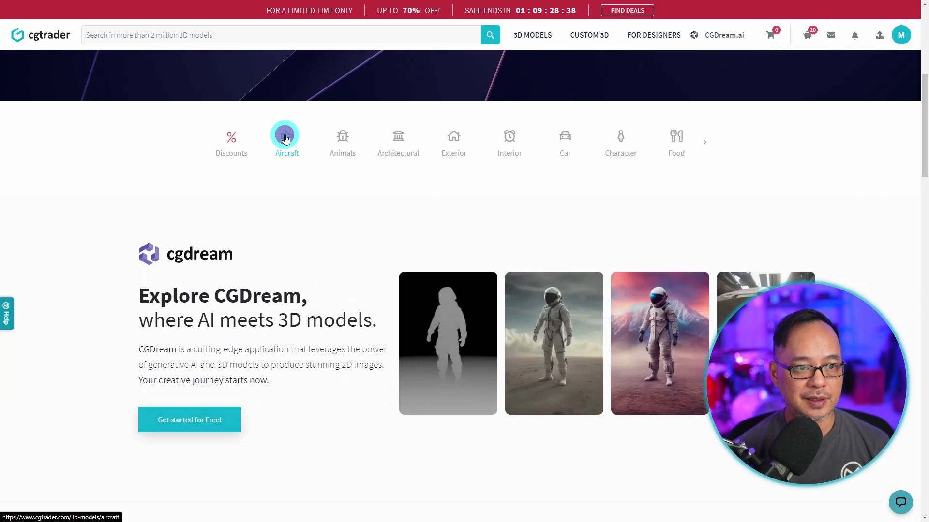
left_click(286, 137)
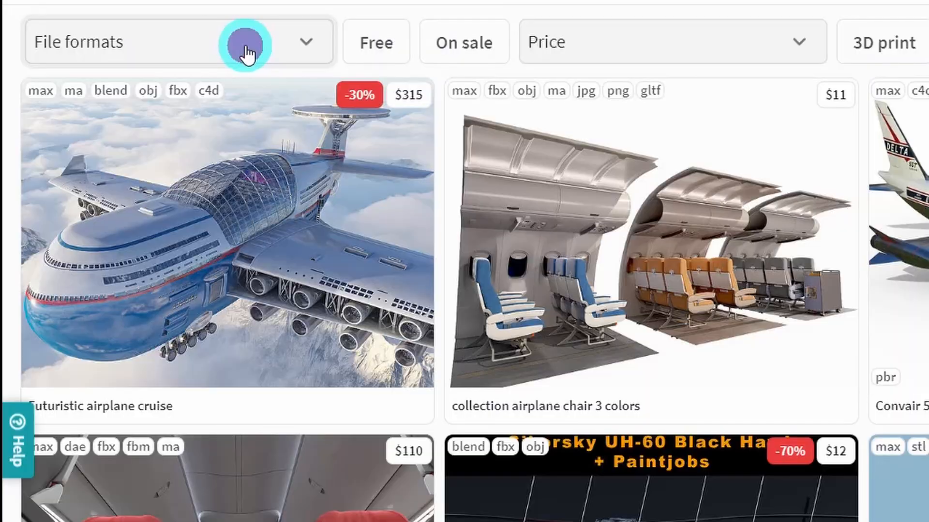
left_click(245, 42)
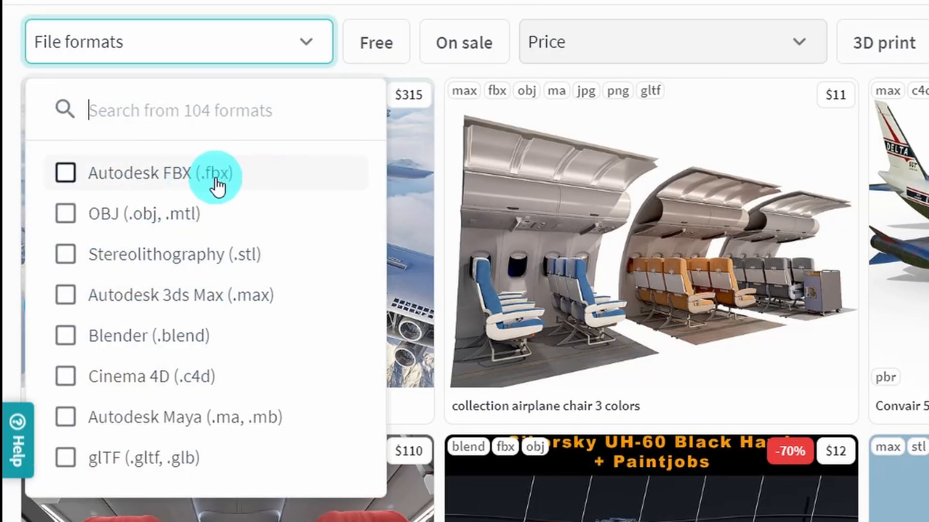
mouse_move(295, 187)
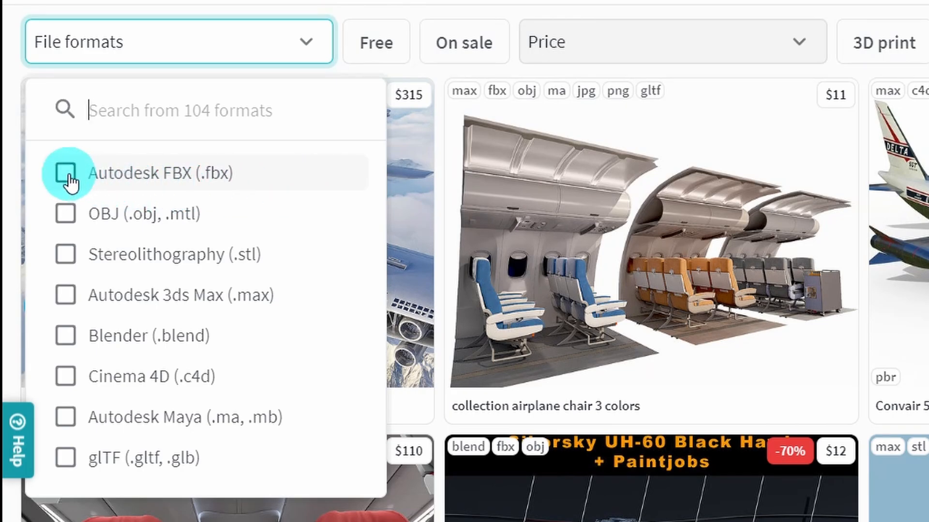
left_click(65, 174)
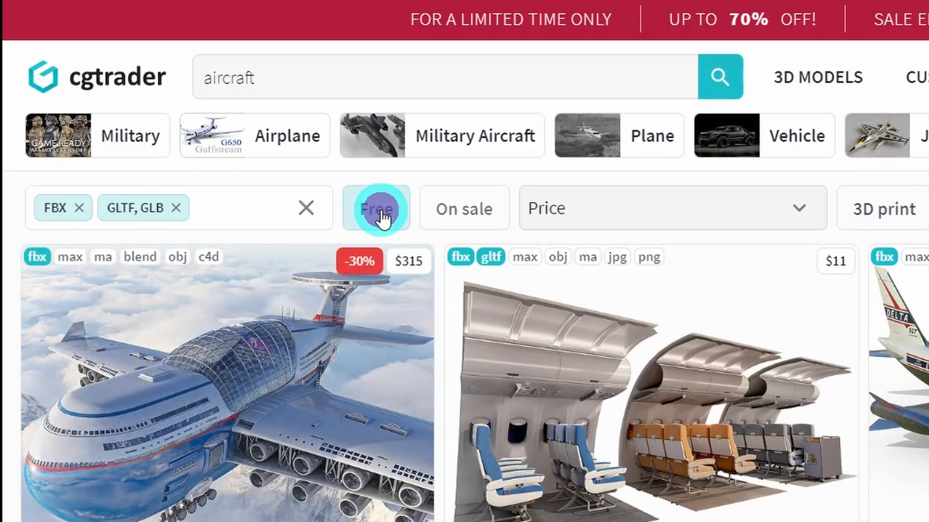
- Filter to free models only and scan down to the FA-18F Super Hornet listing
left_click(376, 209)
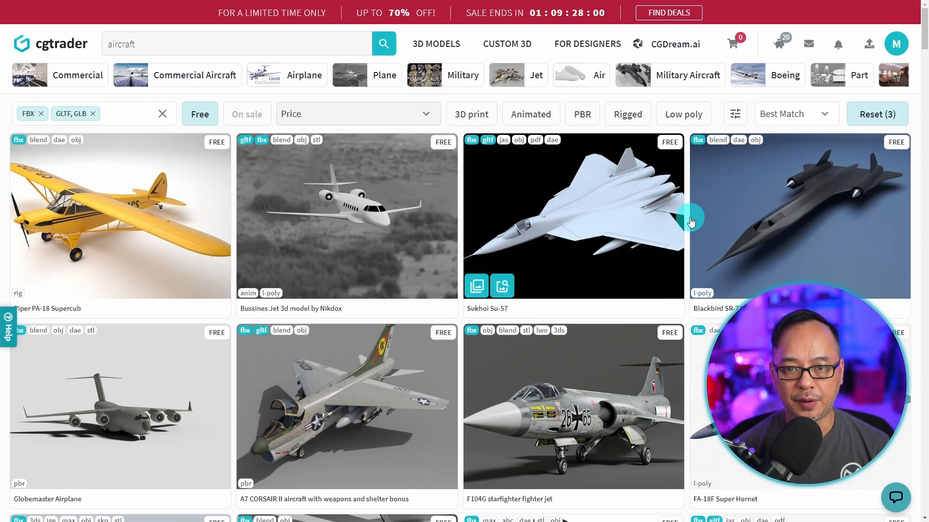
scroll("down", 3)
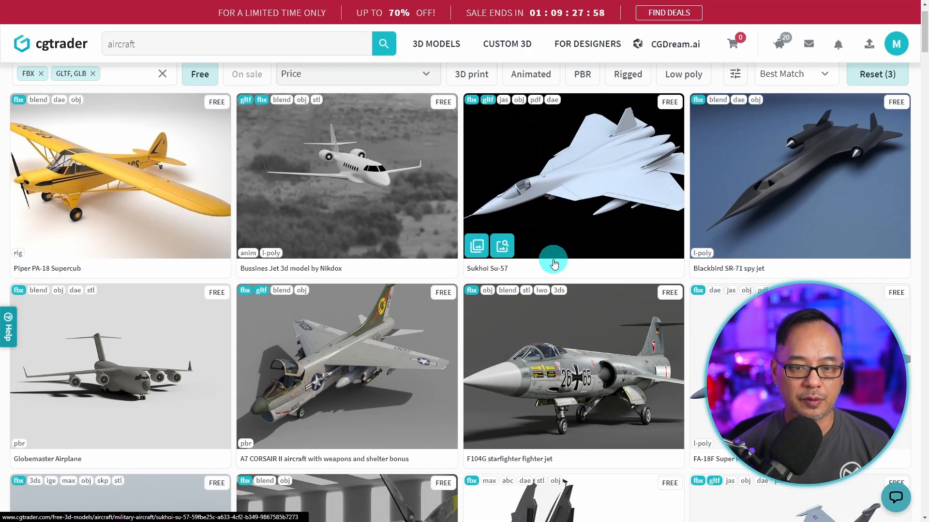
scroll("down", 3)
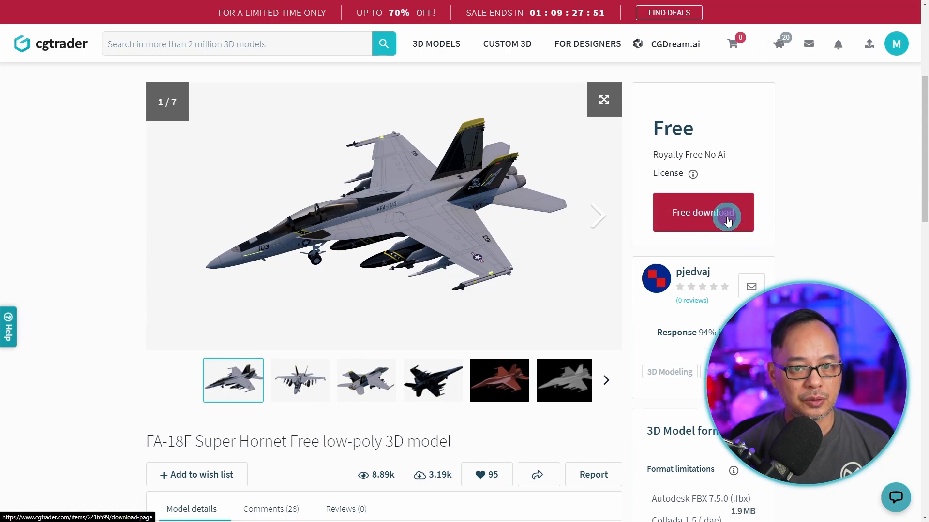
- Download the free FA-18F Super Hornet low-poly model
left_click(702, 211)
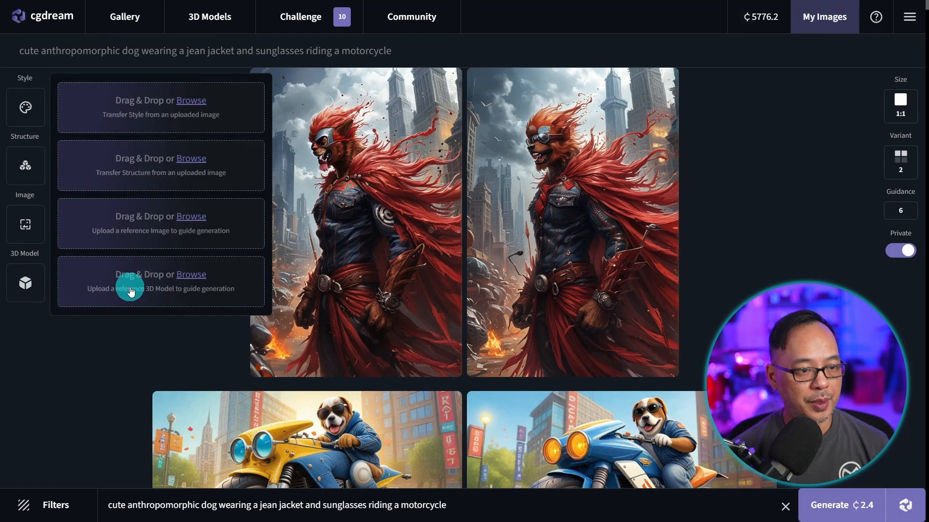
- Upload the Super Hornet jet as the 3D model reference and rotate it to a new pose
left_click(191, 274)
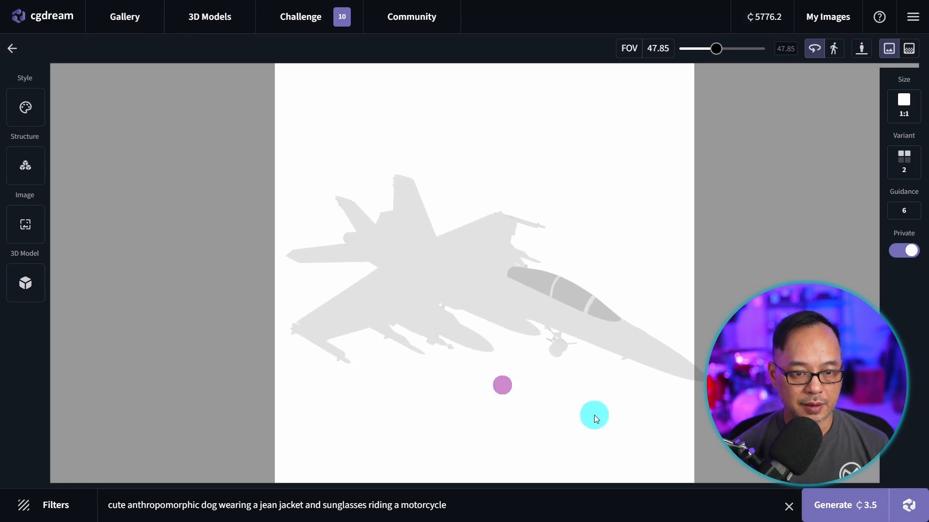
left_click_drag(593, 415, 574, 352)
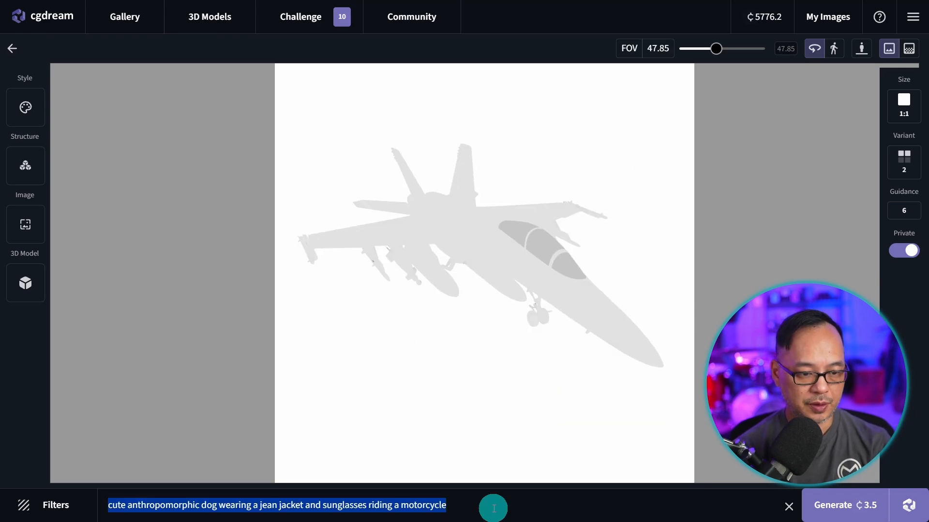
- Write the prompt 'jet in the sky at sunset' and apply the Aircraft Jet-Plane filter
type("jet in the")
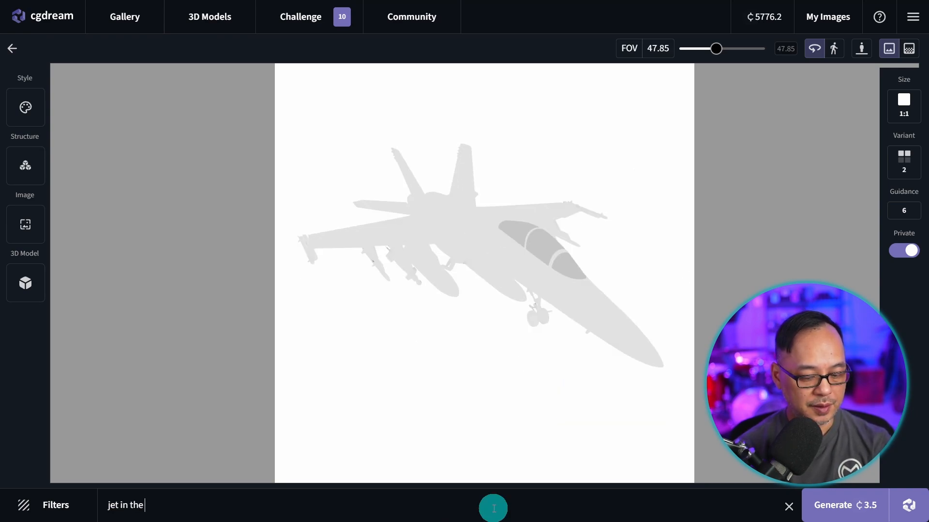
type("sky at sunse")
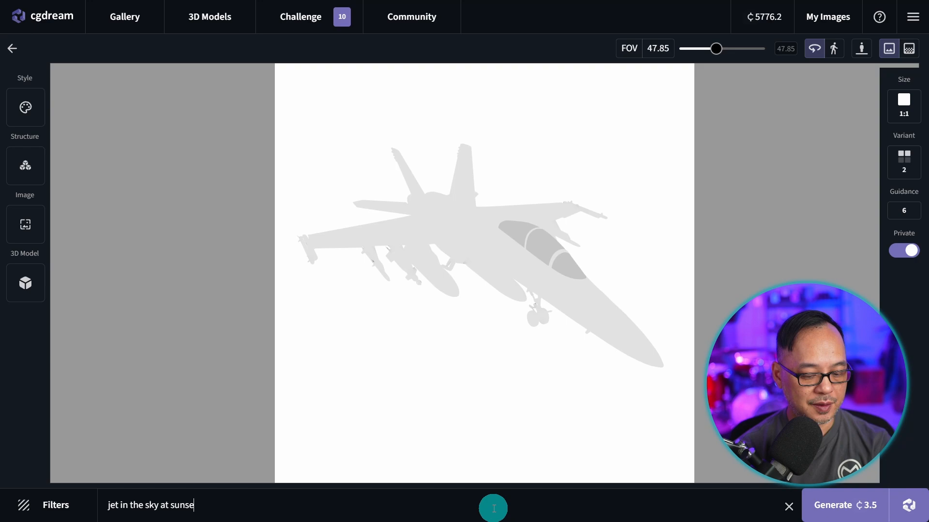
left_click(44, 505)
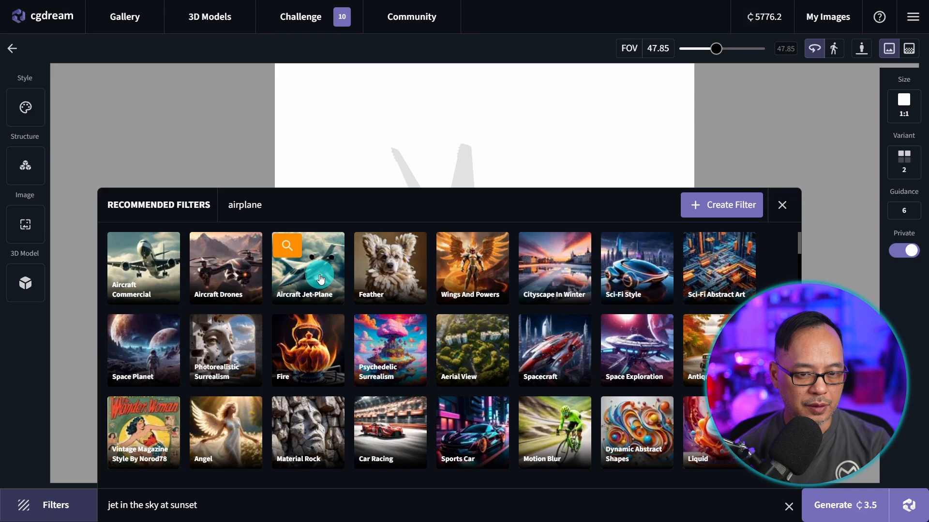
left_click(308, 267)
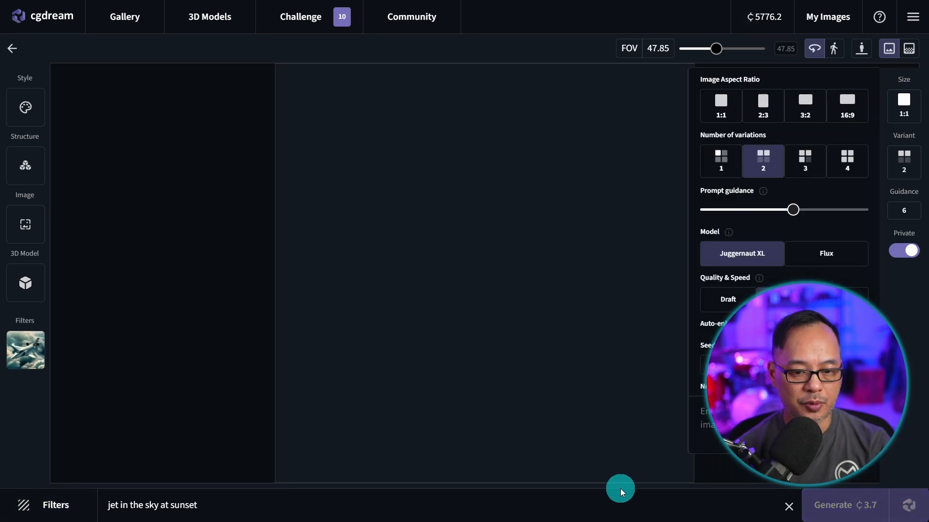
- Generate the sunset jet images and show the earlier dark blue Jaguar renders in My Images
left_click(843, 505)
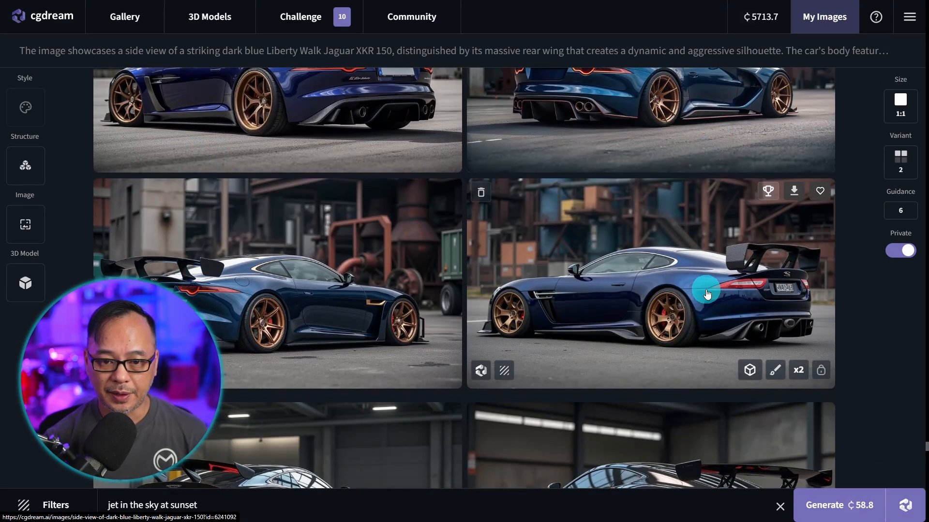
- Convert the dark blue Jaguar render to a 3D model, orbit it, and show its reference strength options
left_click(749, 370)
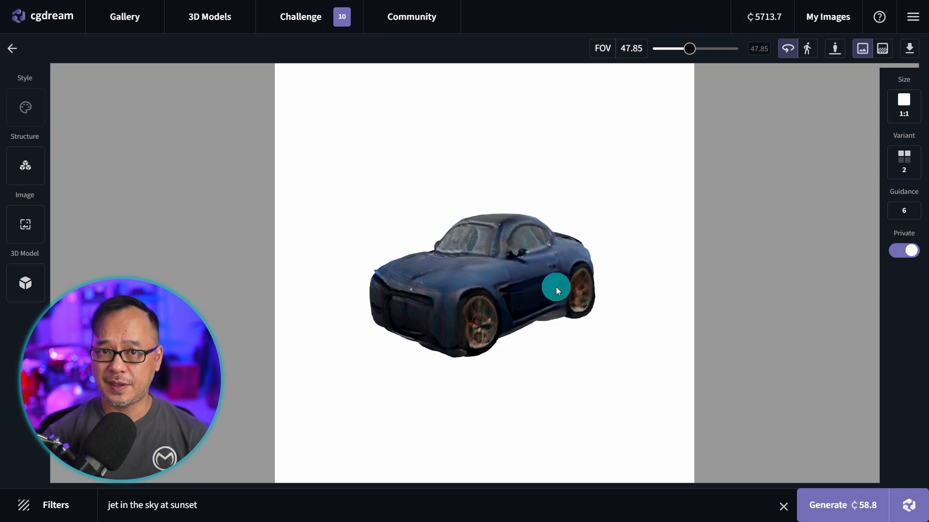
left_click_drag(555, 290, 549, 265)
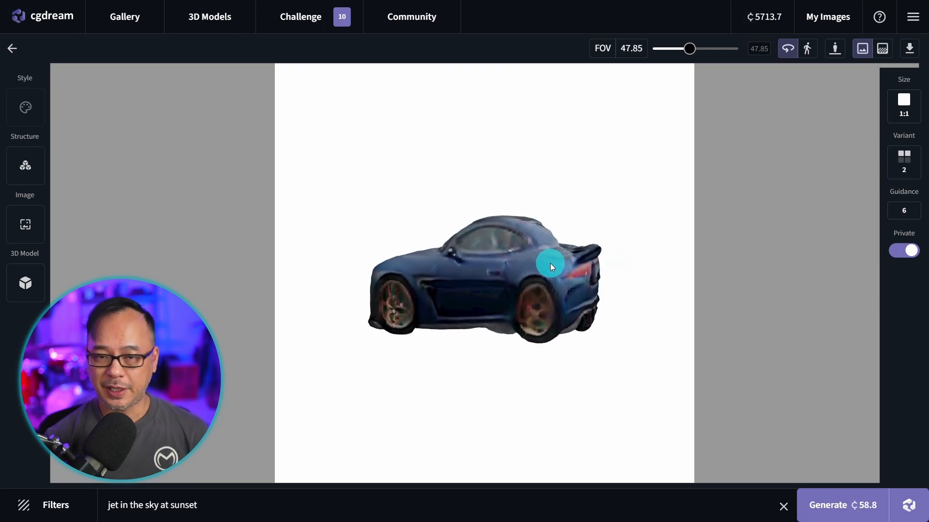
left_click(25, 283)
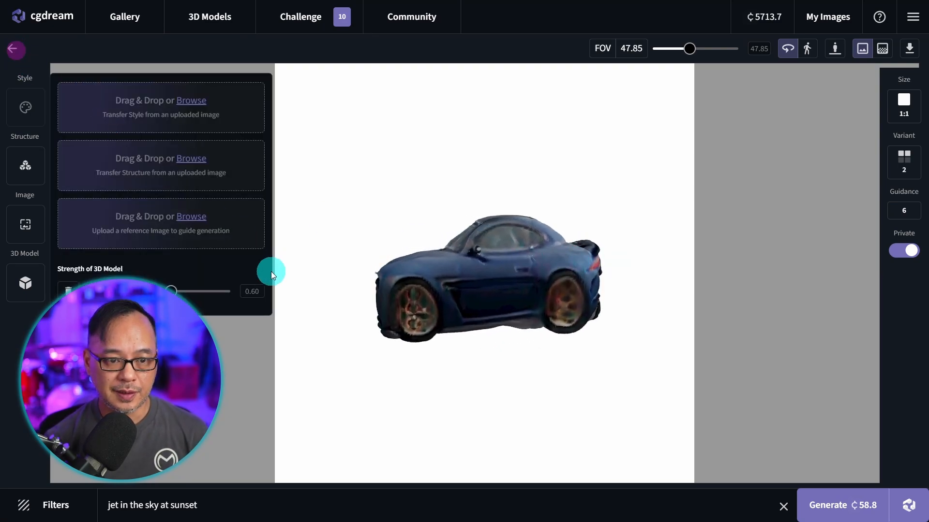
- Load the apple 3D model and orbit it to inspect it
left_click(823, 16)
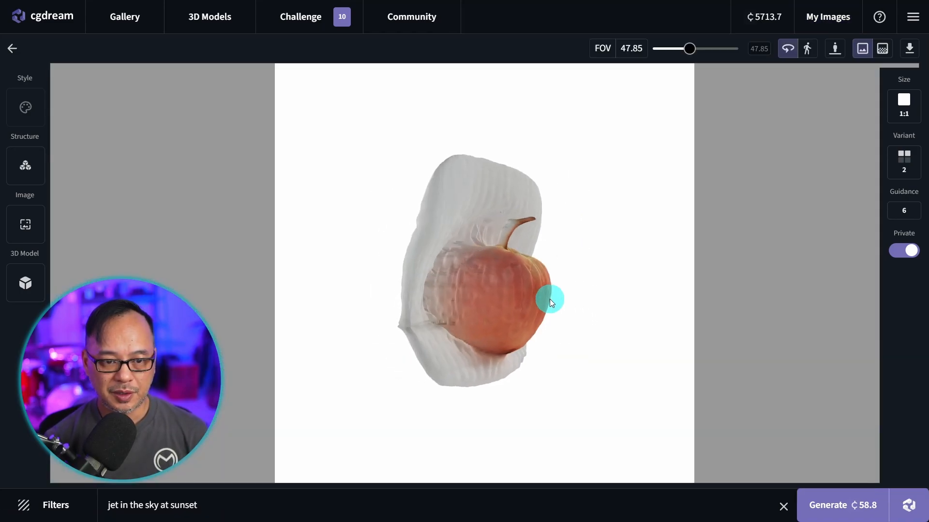
left_click_drag(550, 302, 423, 310)
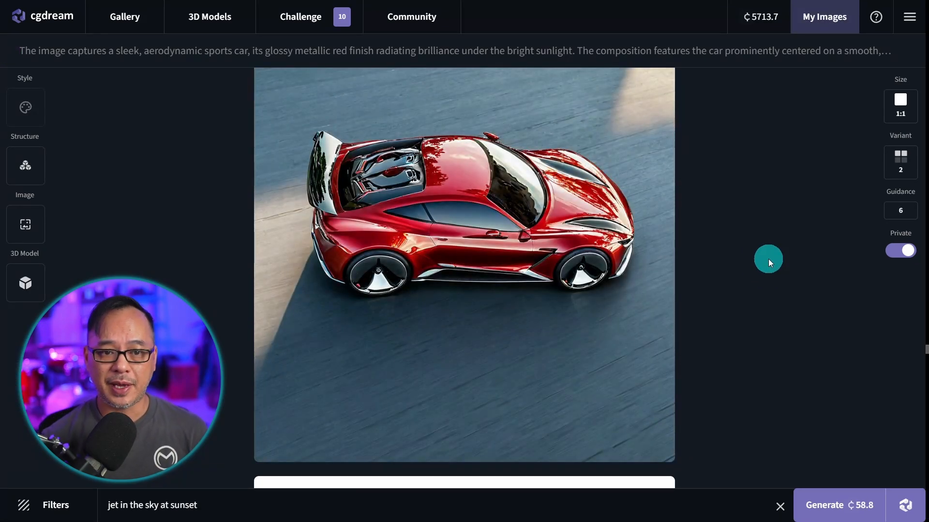
- Scroll to the Japanese-inscription race car and show the account menu listing Pricing
scroll("down", 3)
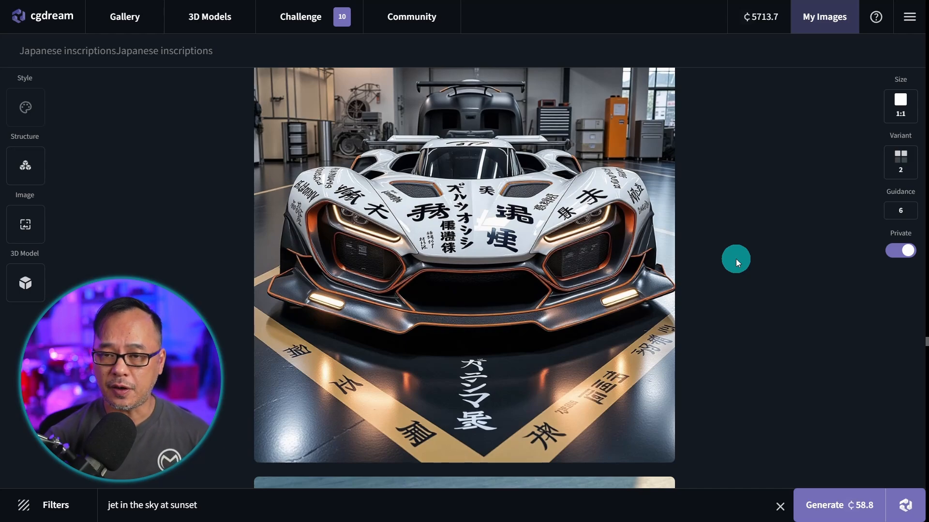
mouse_move(731, 262)
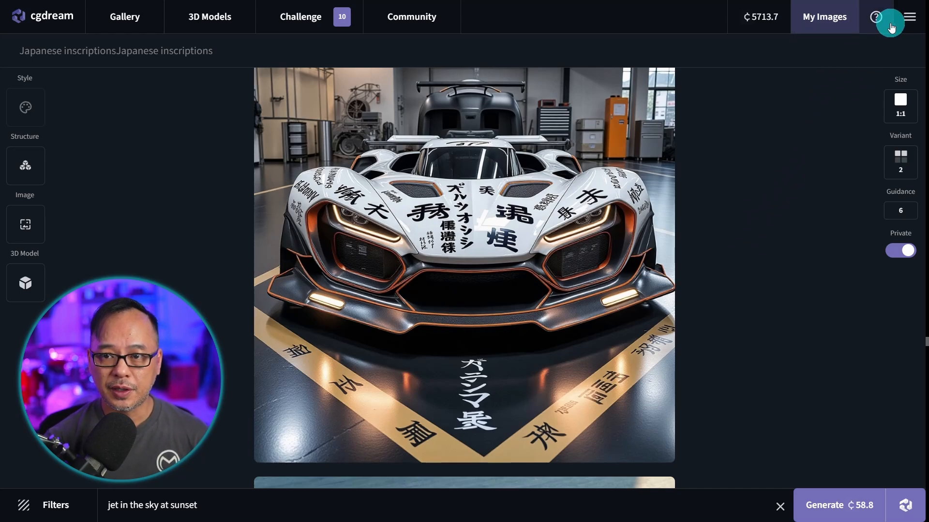
left_click(911, 17)
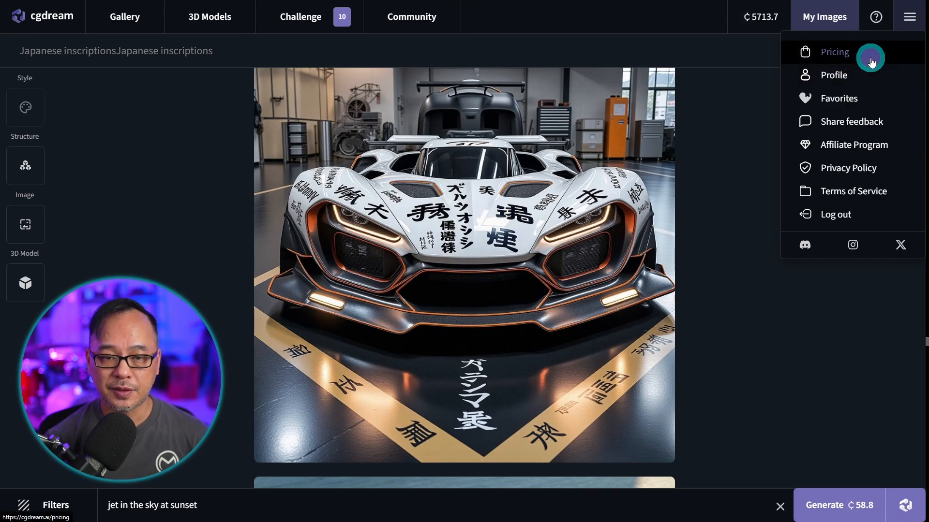
left_click(833, 51)
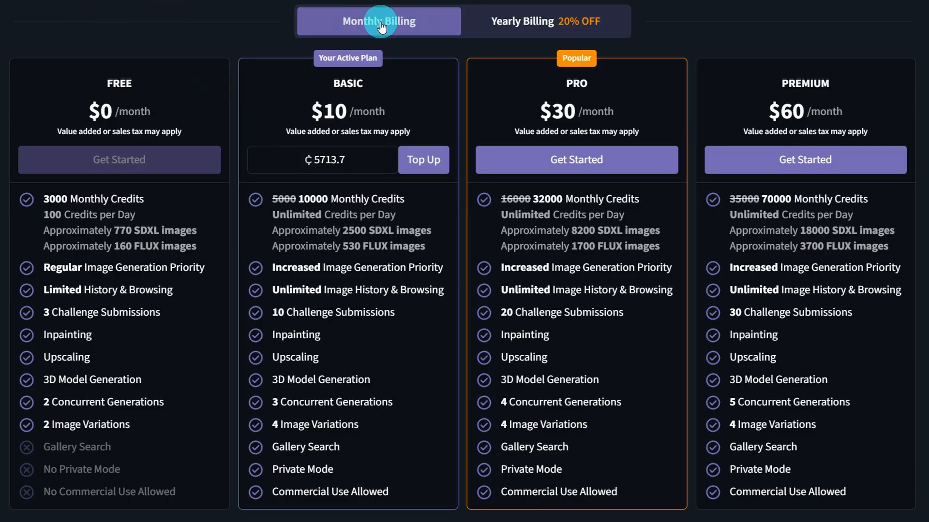
mouse_move(515, 30)
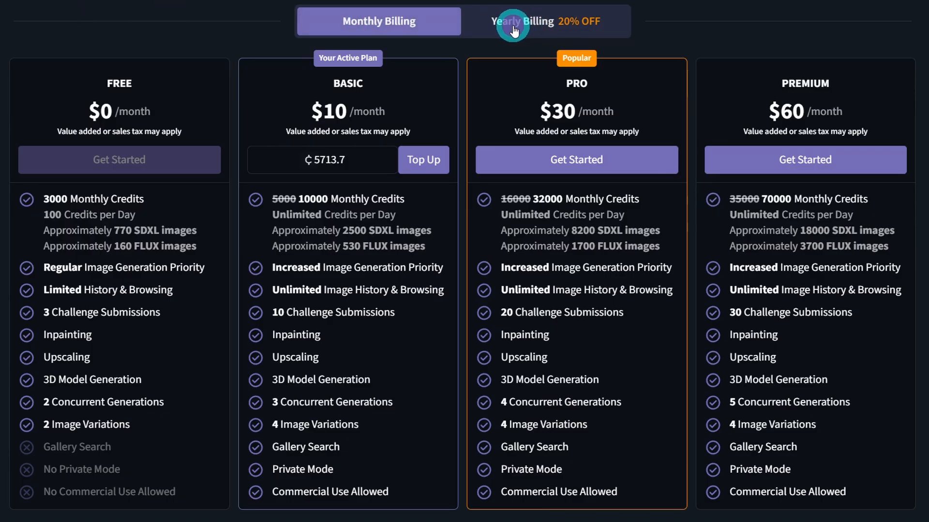
left_click(521, 21)
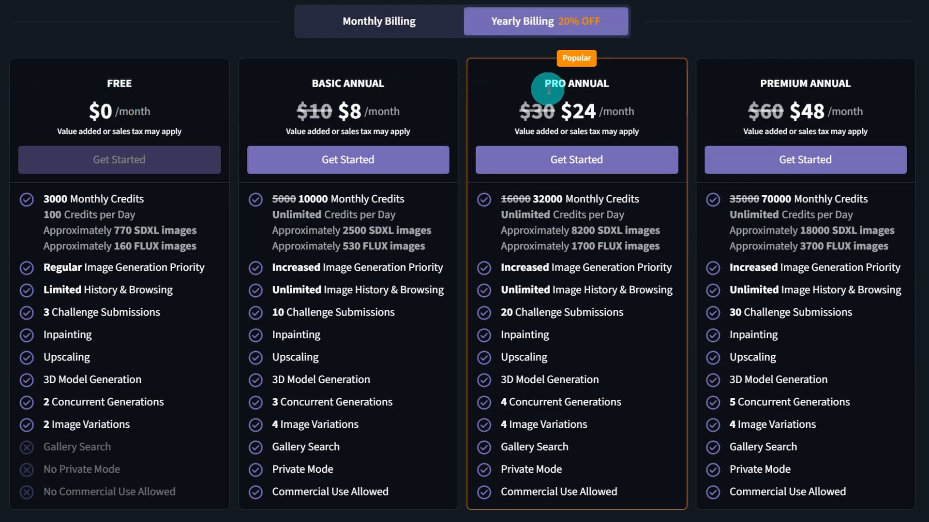
mouse_move(8, 136)
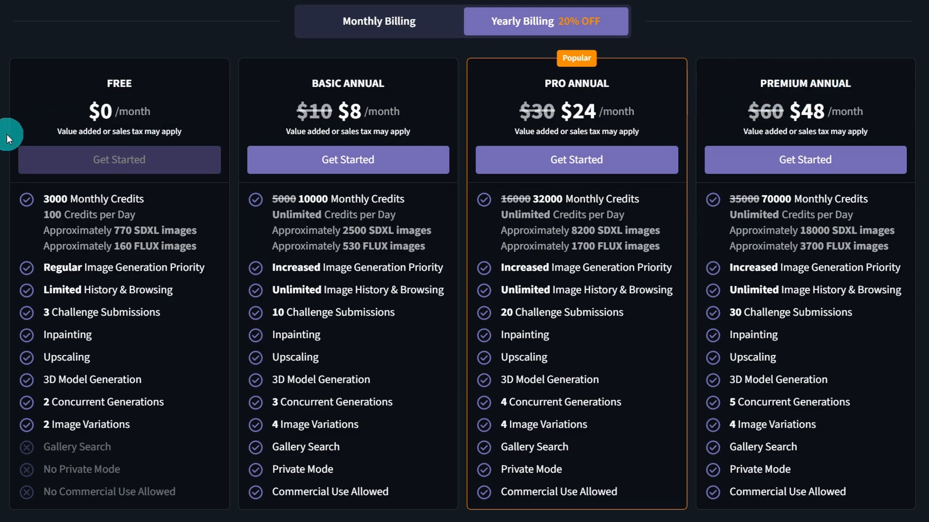
scroll("down", 3)
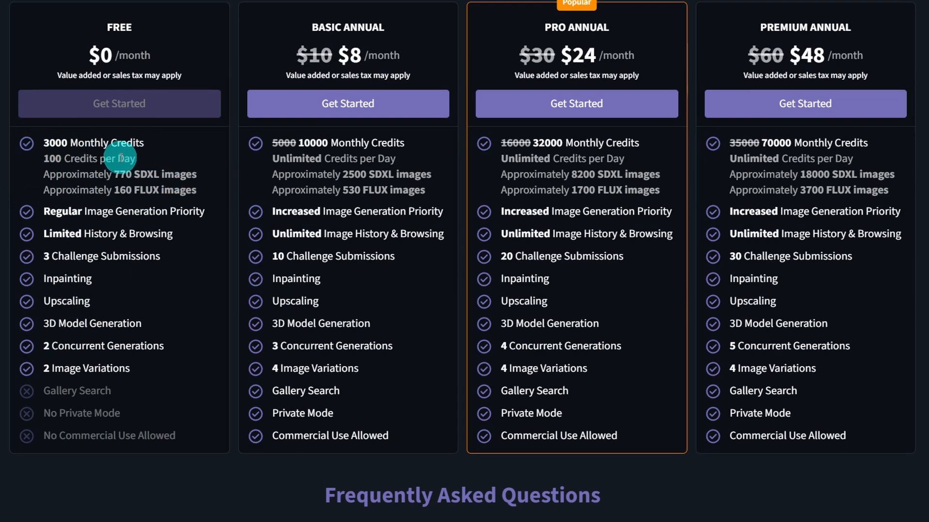
mouse_move(147, 170)
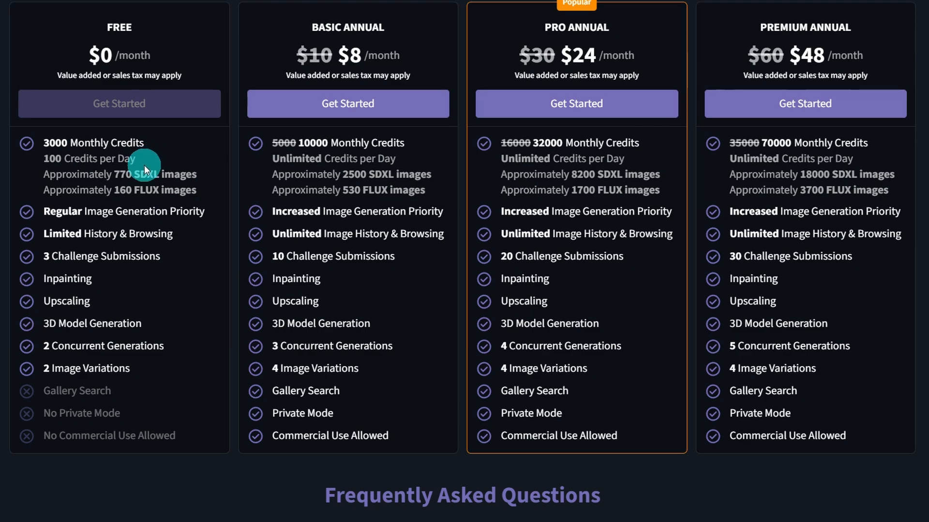
mouse_move(172, 189)
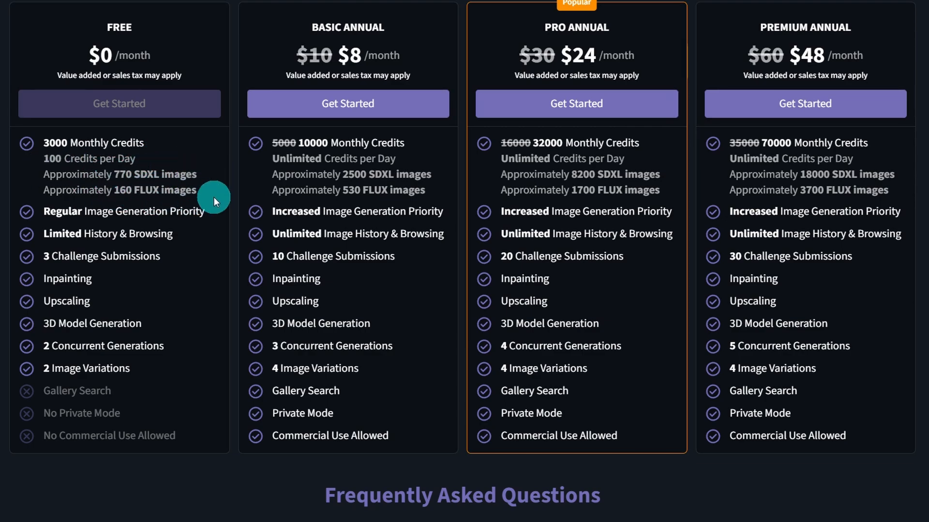
mouse_move(86, 189)
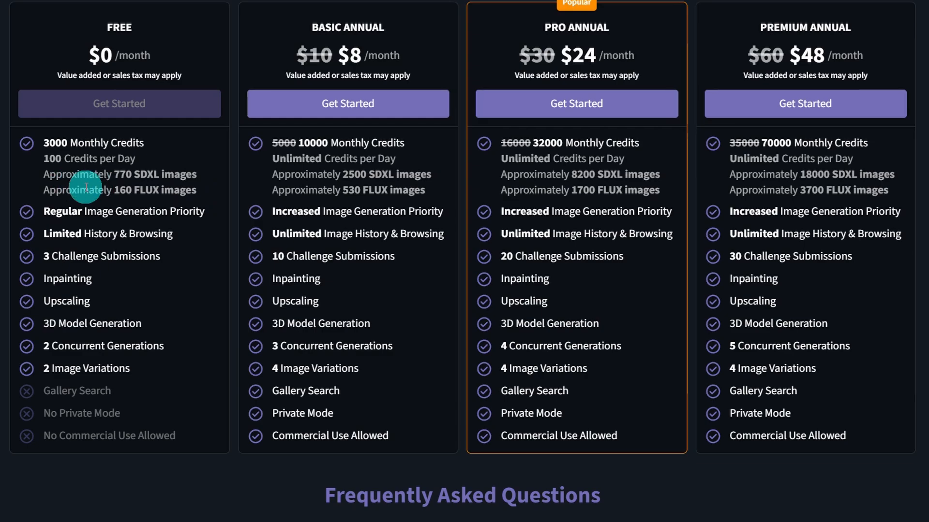
mouse_move(418, 178)
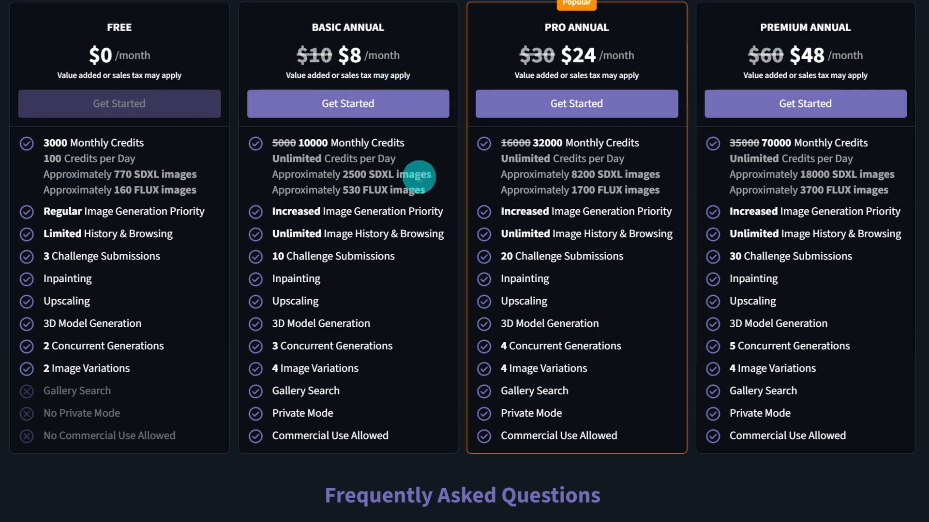
mouse_move(401, 133)
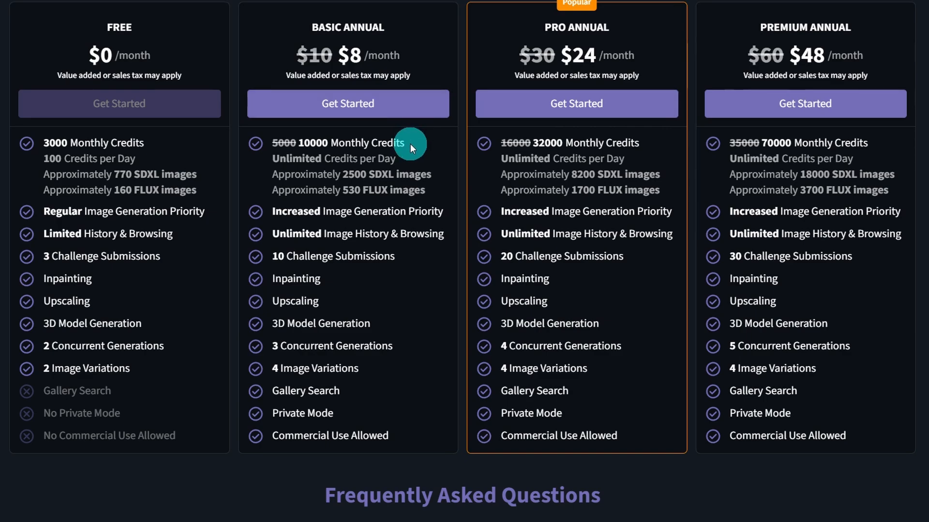
mouse_move(193, 369)
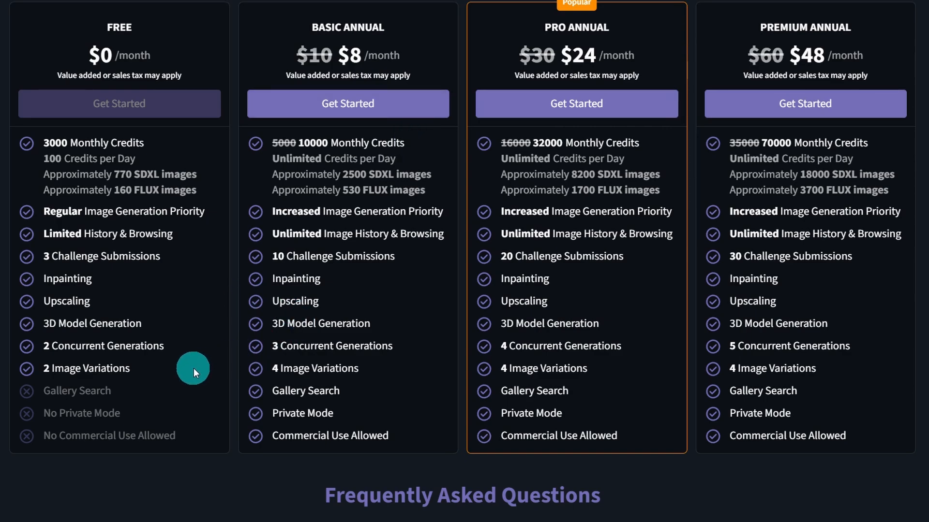
mouse_move(303, 413)
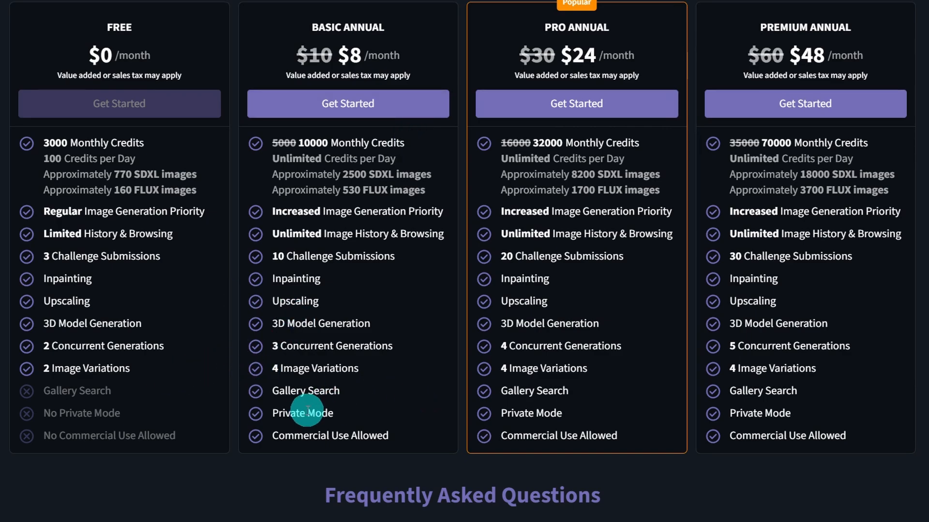
mouse_move(355, 440)
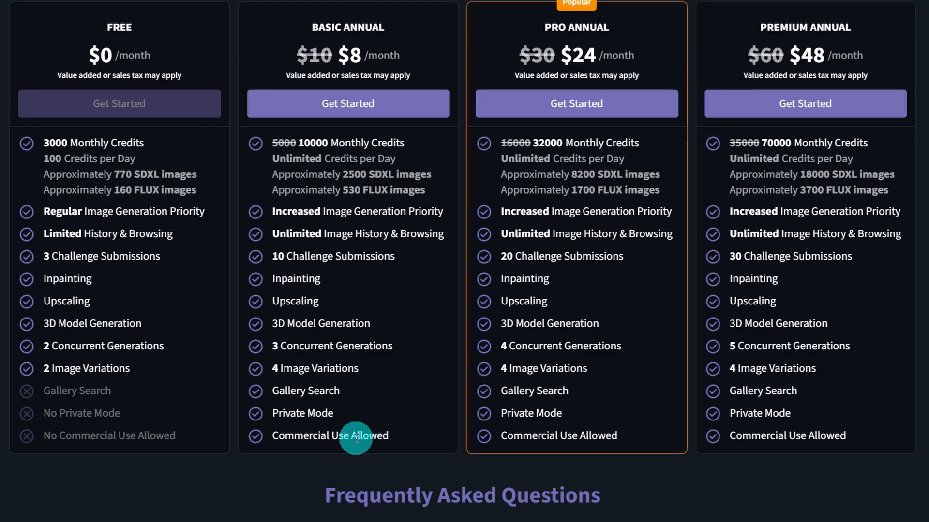
mouse_move(147, 428)
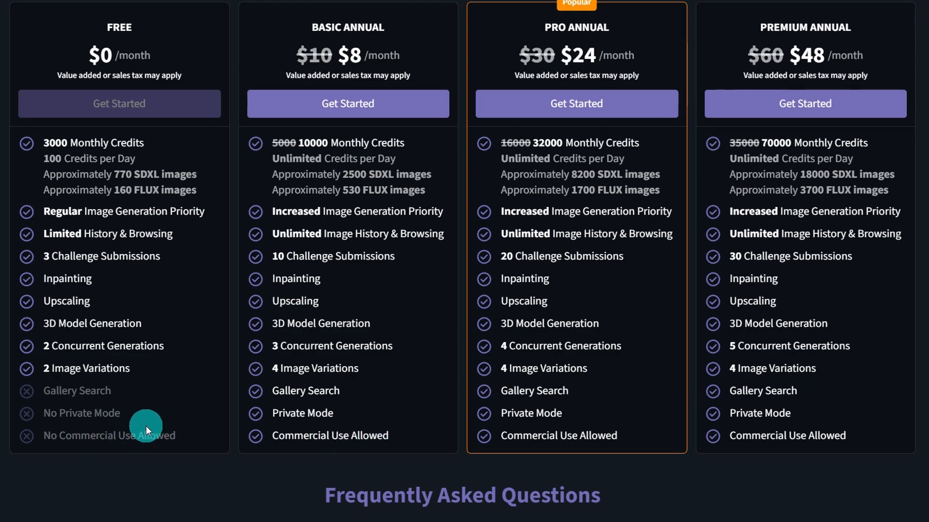
mouse_move(170, 416)
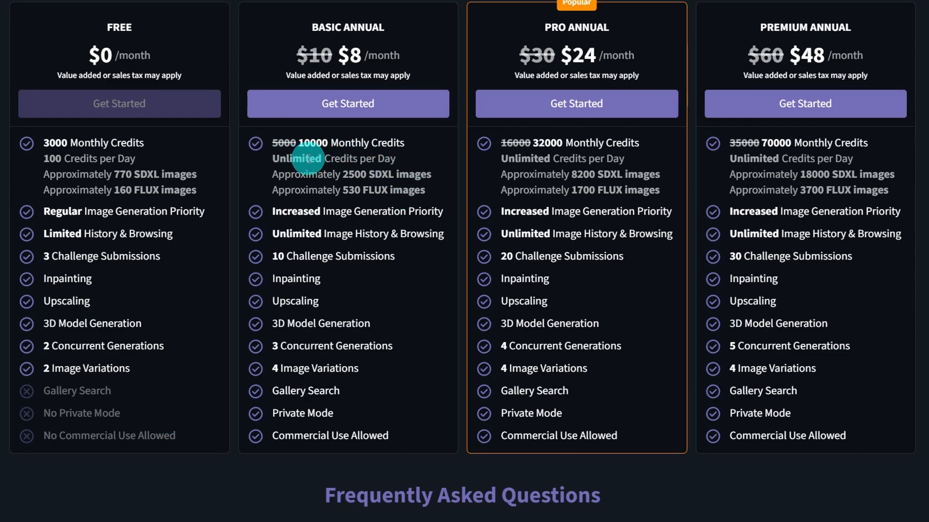
mouse_move(361, 156)
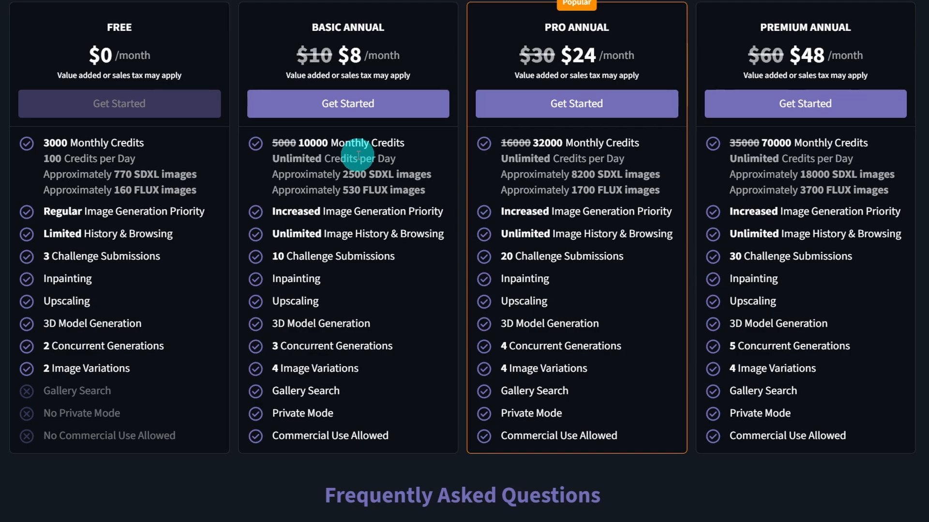
mouse_move(595, 155)
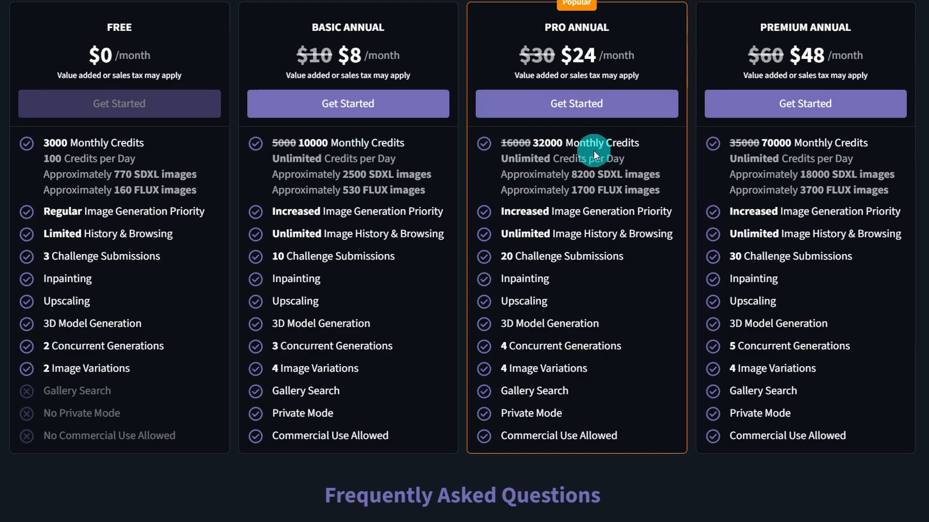
mouse_move(585, 185)
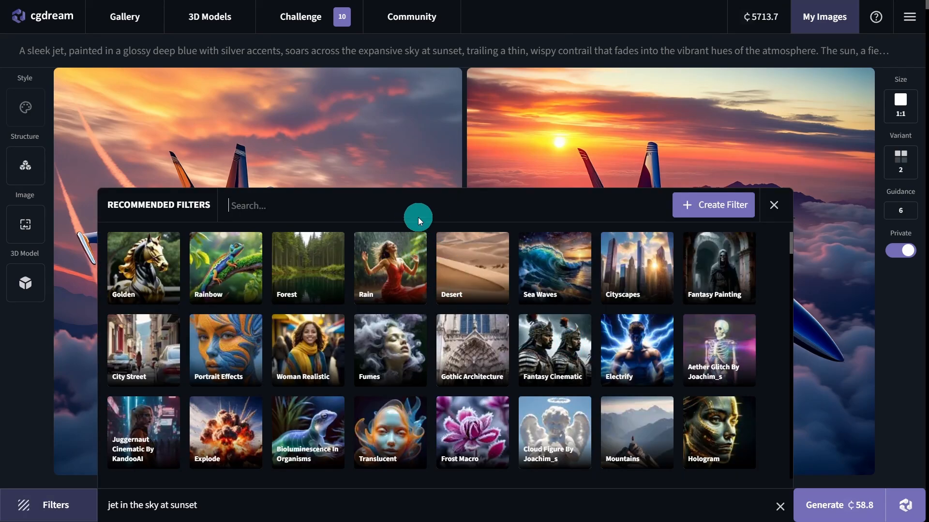
- Close the Recommended Filters list for the jets and return to the 3D Models library
left_click(773, 205)
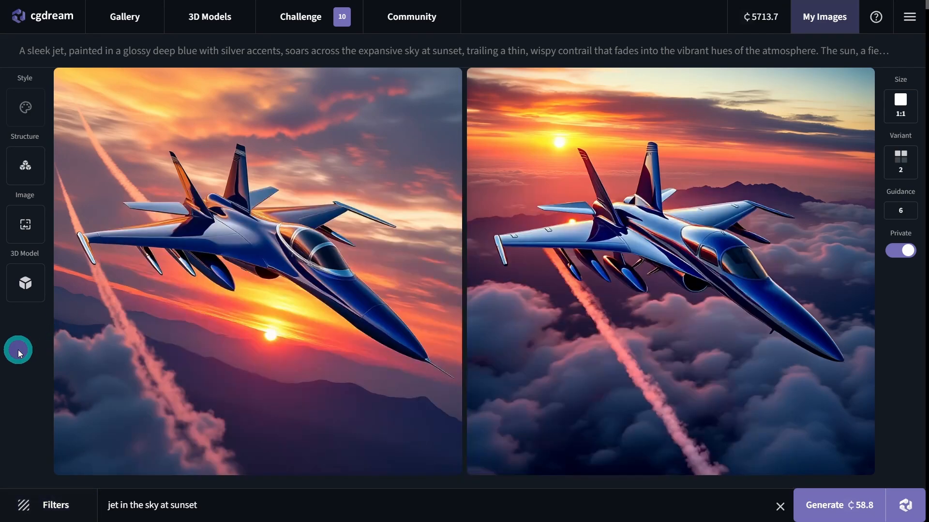
mouse_move(668, 272)
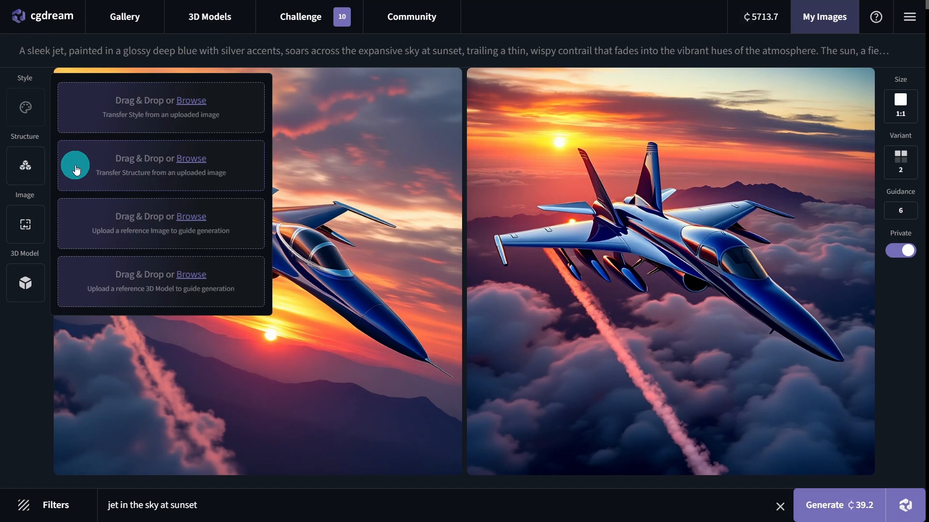
mouse_move(158, 138)
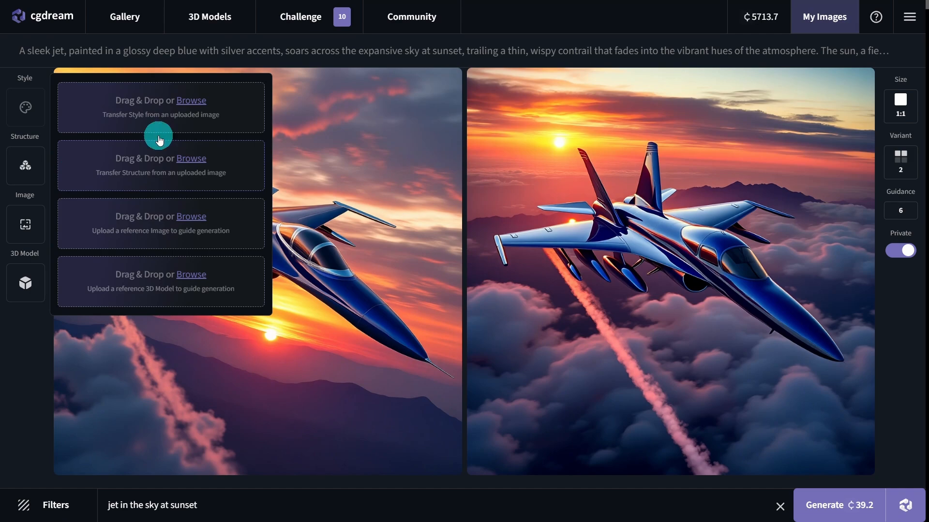
left_click(209, 16)
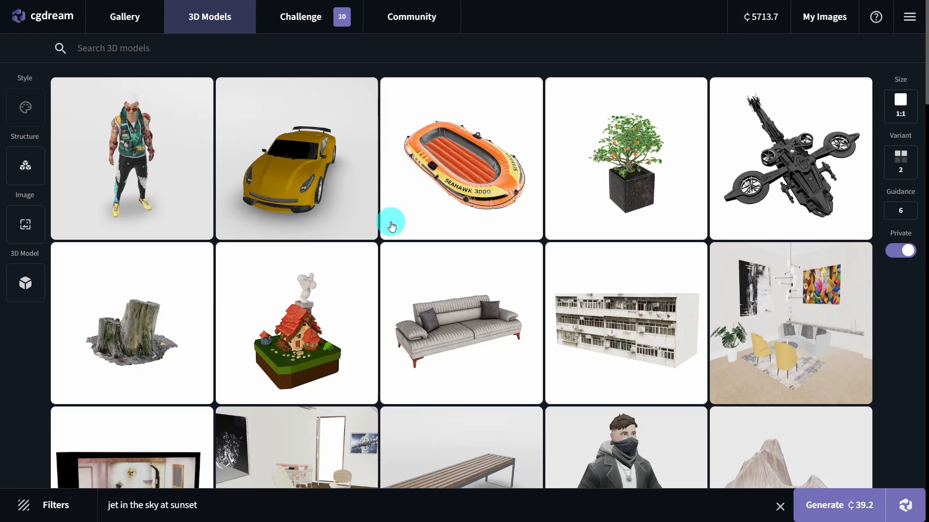
- Browse Favorites and My Images down to the calavera portraits, then switch to the community Gallery
left_click(839, 15)
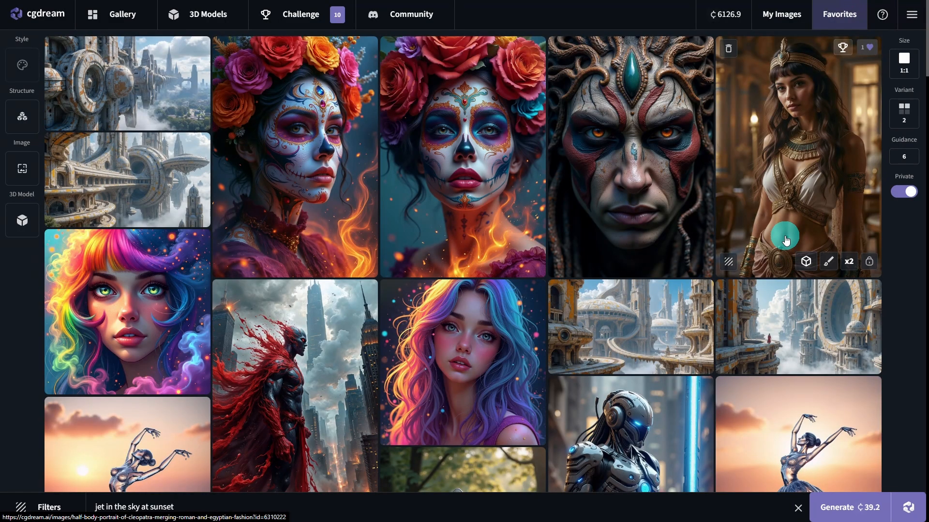
mouse_move(787, 249)
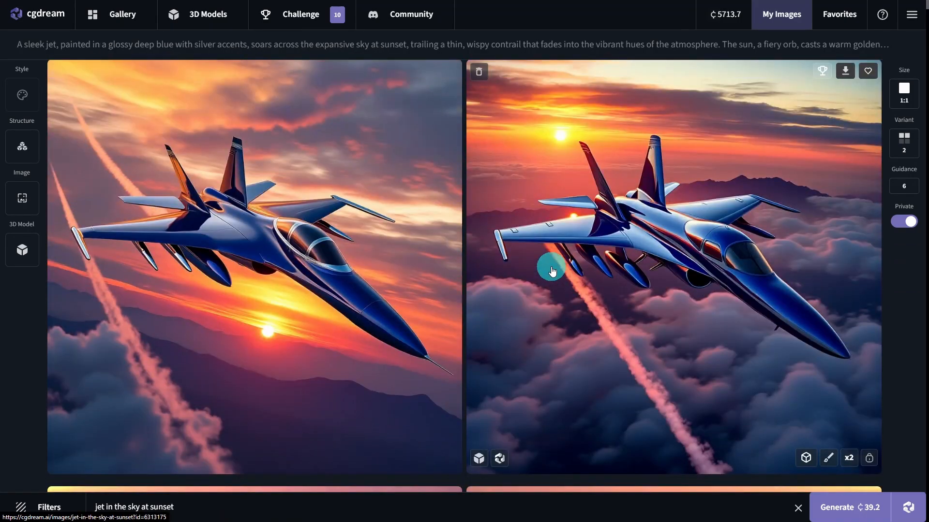
scroll("down", 3)
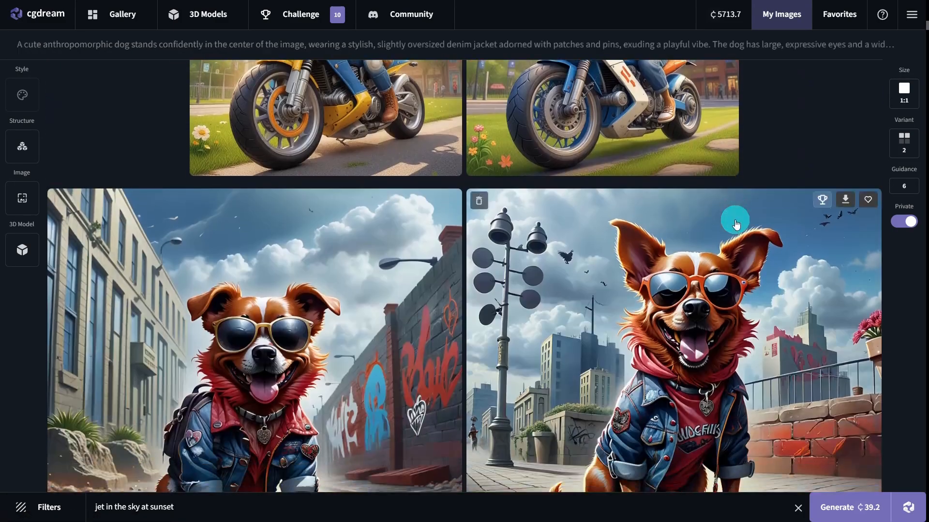
scroll("down", 3)
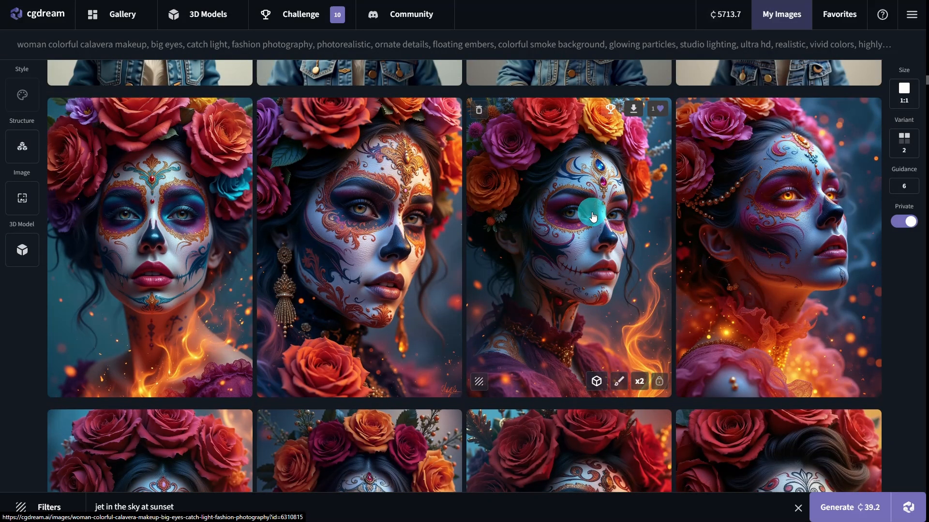
left_click(116, 15)
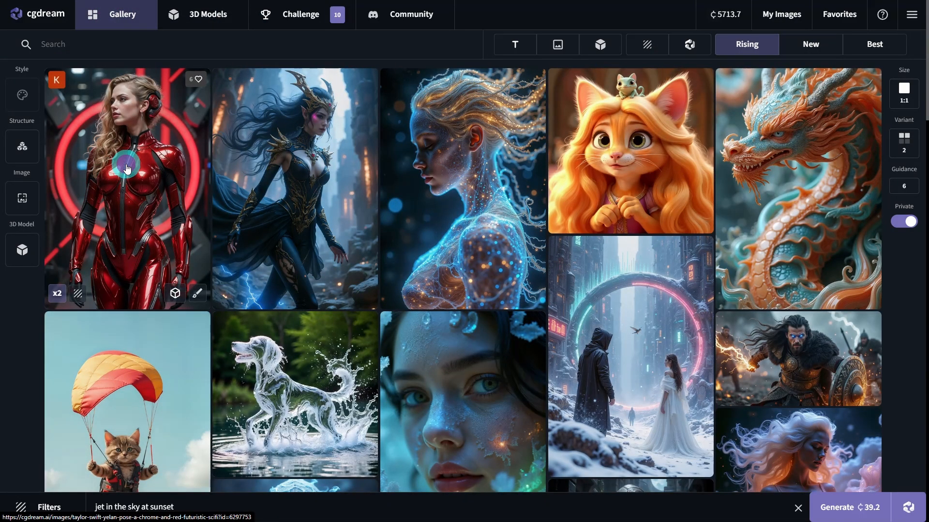
- View the red chrome sci-fi suit portrait's detail page with its prompt and settings
left_click(125, 178)
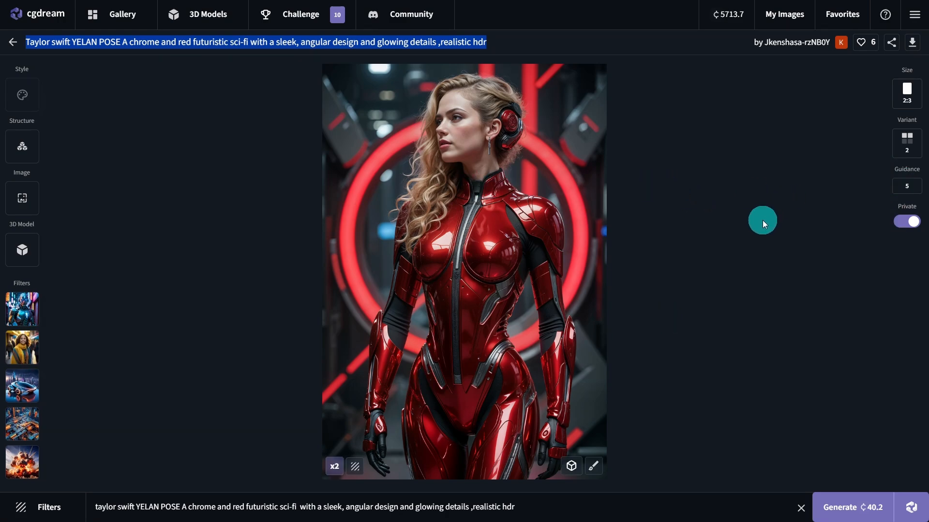
mouse_move(763, 226)
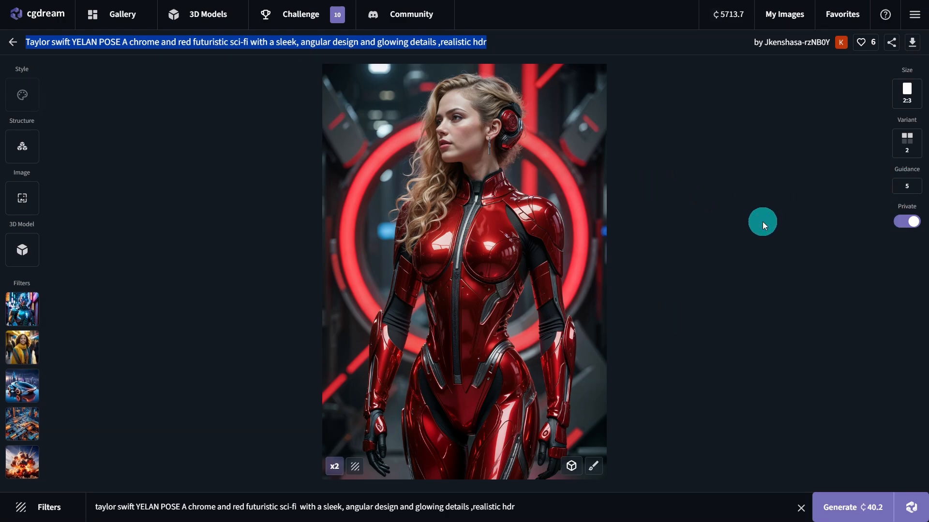
mouse_move(768, 247)
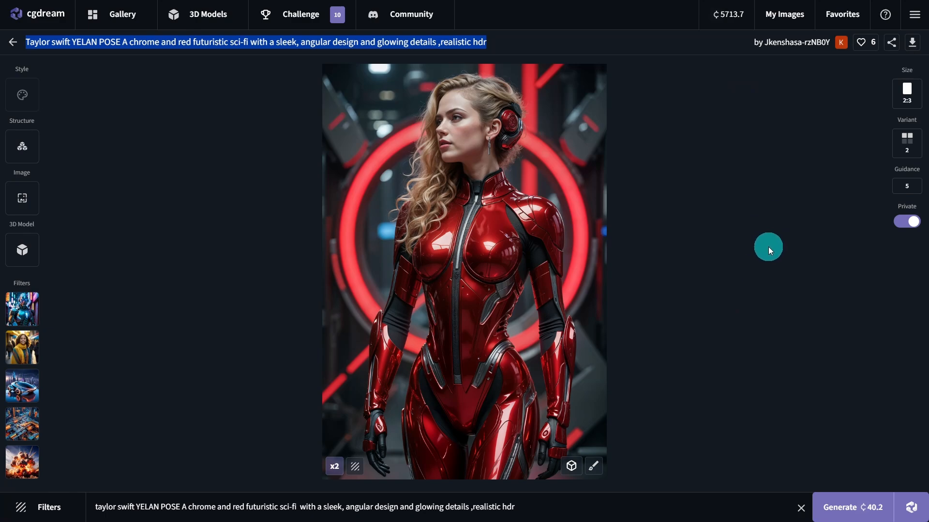